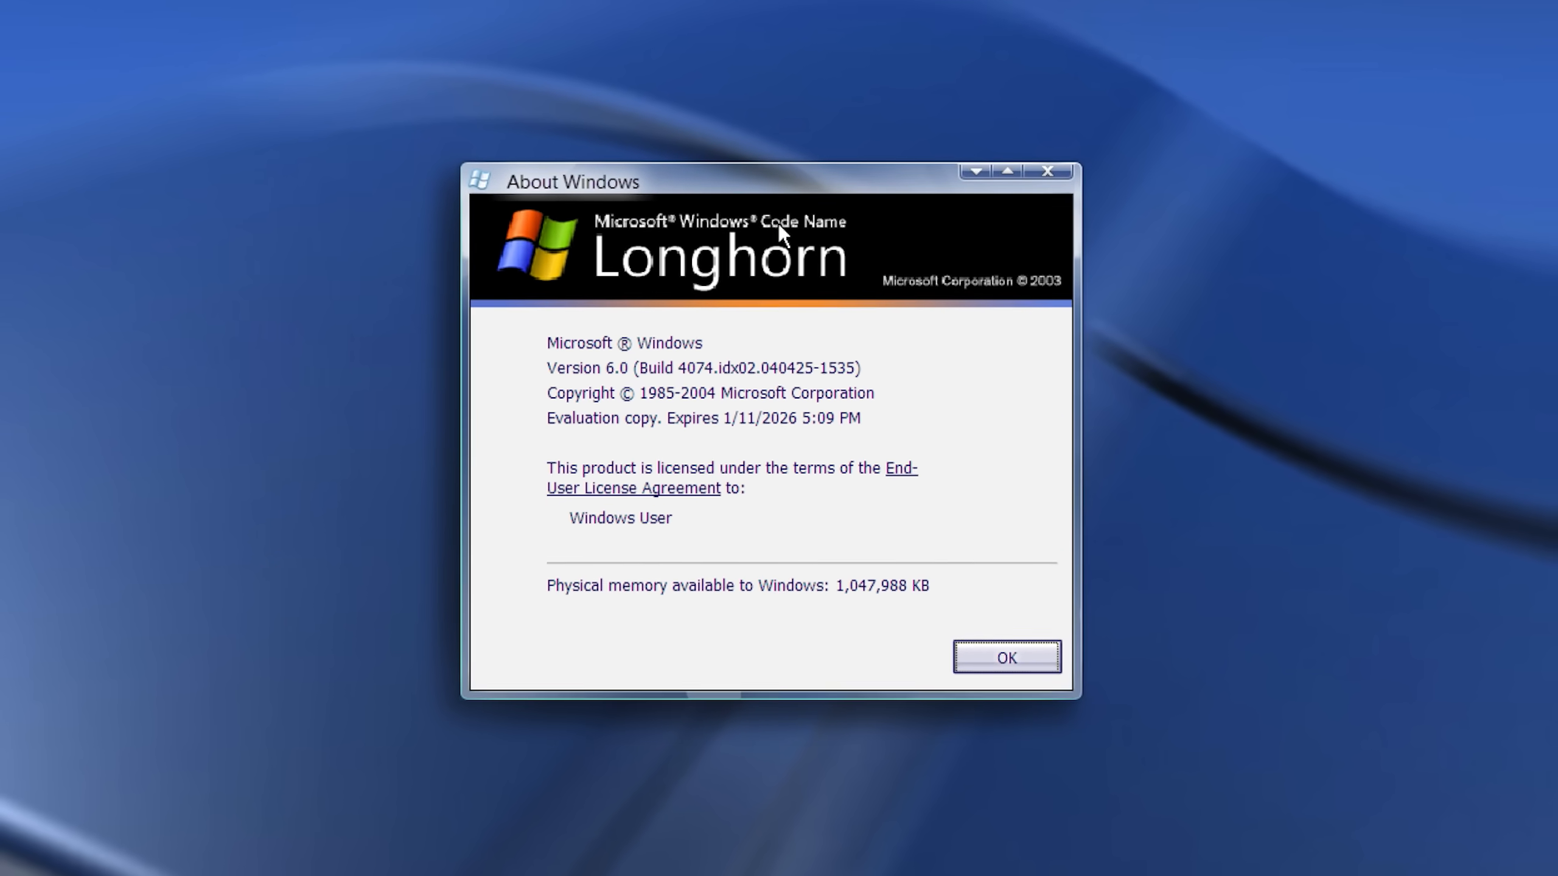
- Move from the BetaWiki build 4093 article to Wikipedia's Windows Server 2003 infobox (version 5.2, Whistler Server)
{"action": "left_click", "coordinate": [1005, 657]}
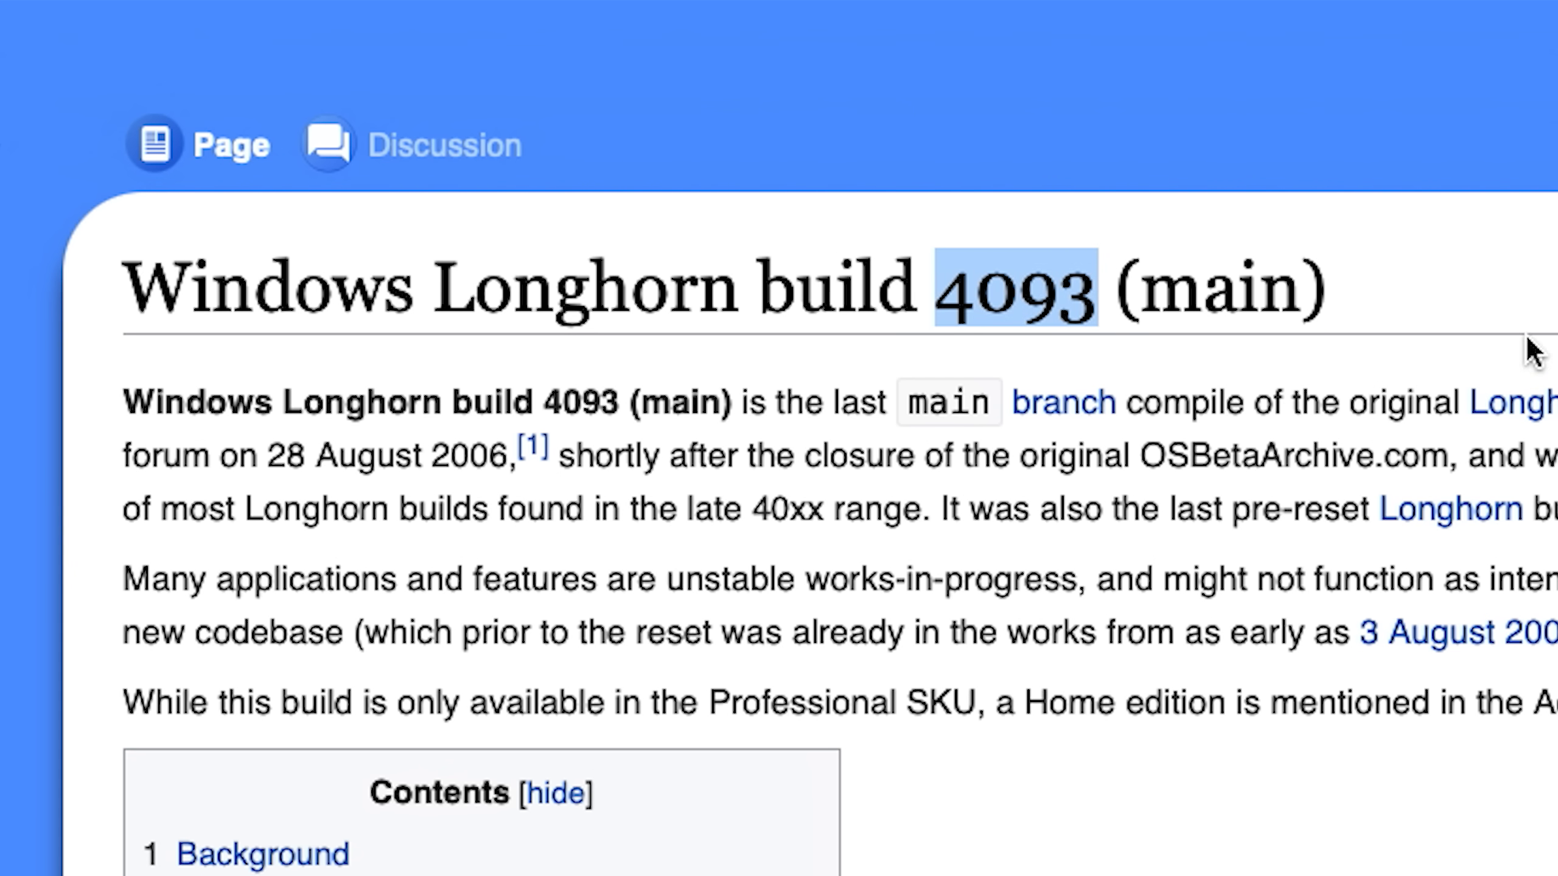
{"action": "scroll", "scroll_direction": "down", "scroll_amount": 3}
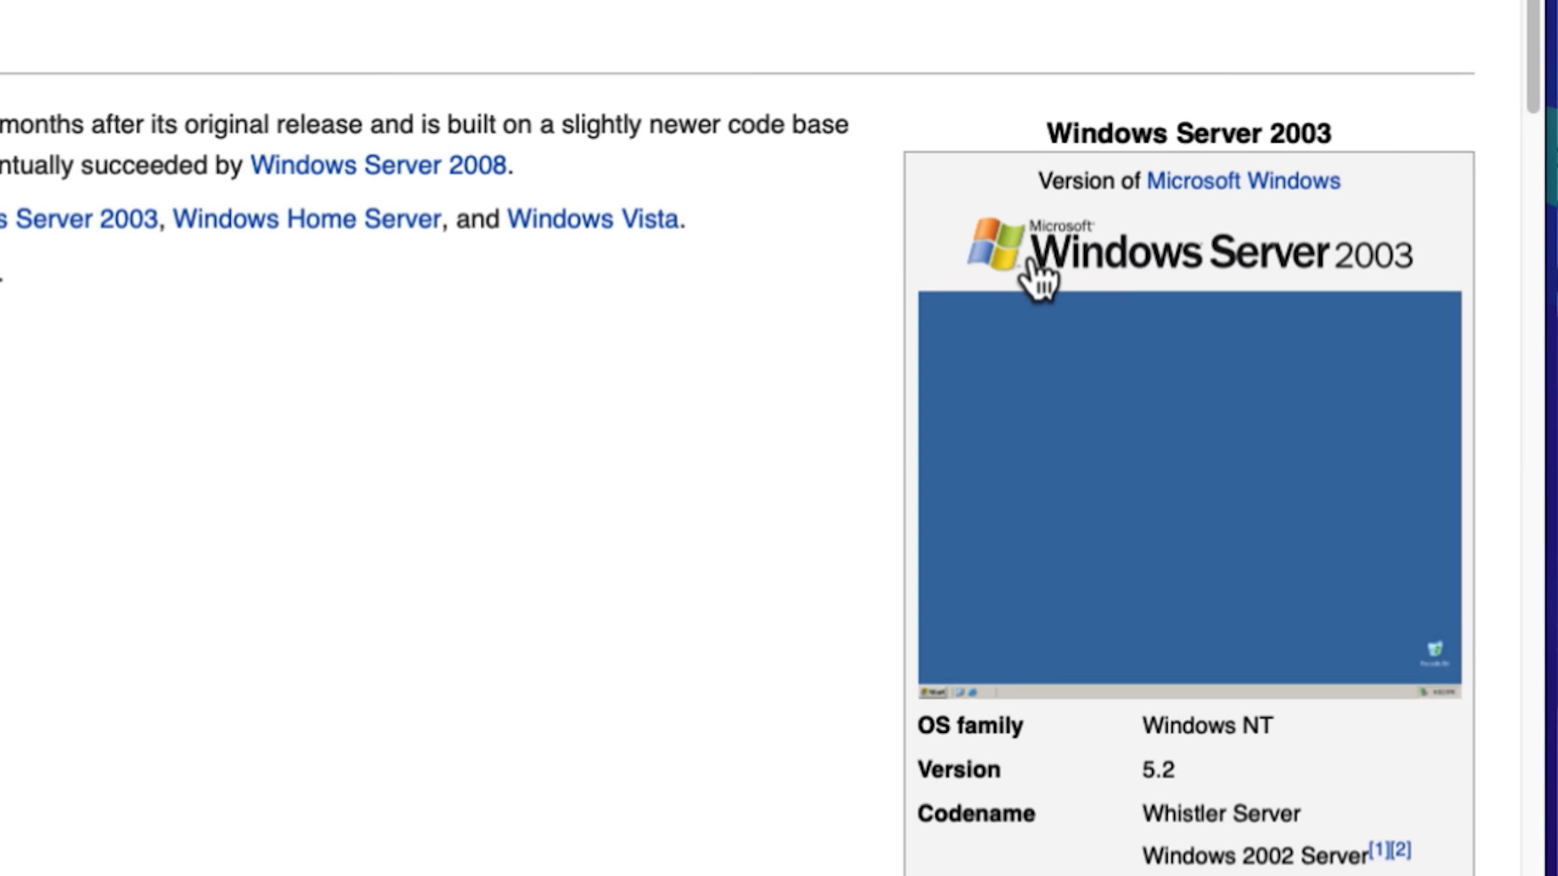
{"action": "mouse_move", "coordinate": [1217, 713]}
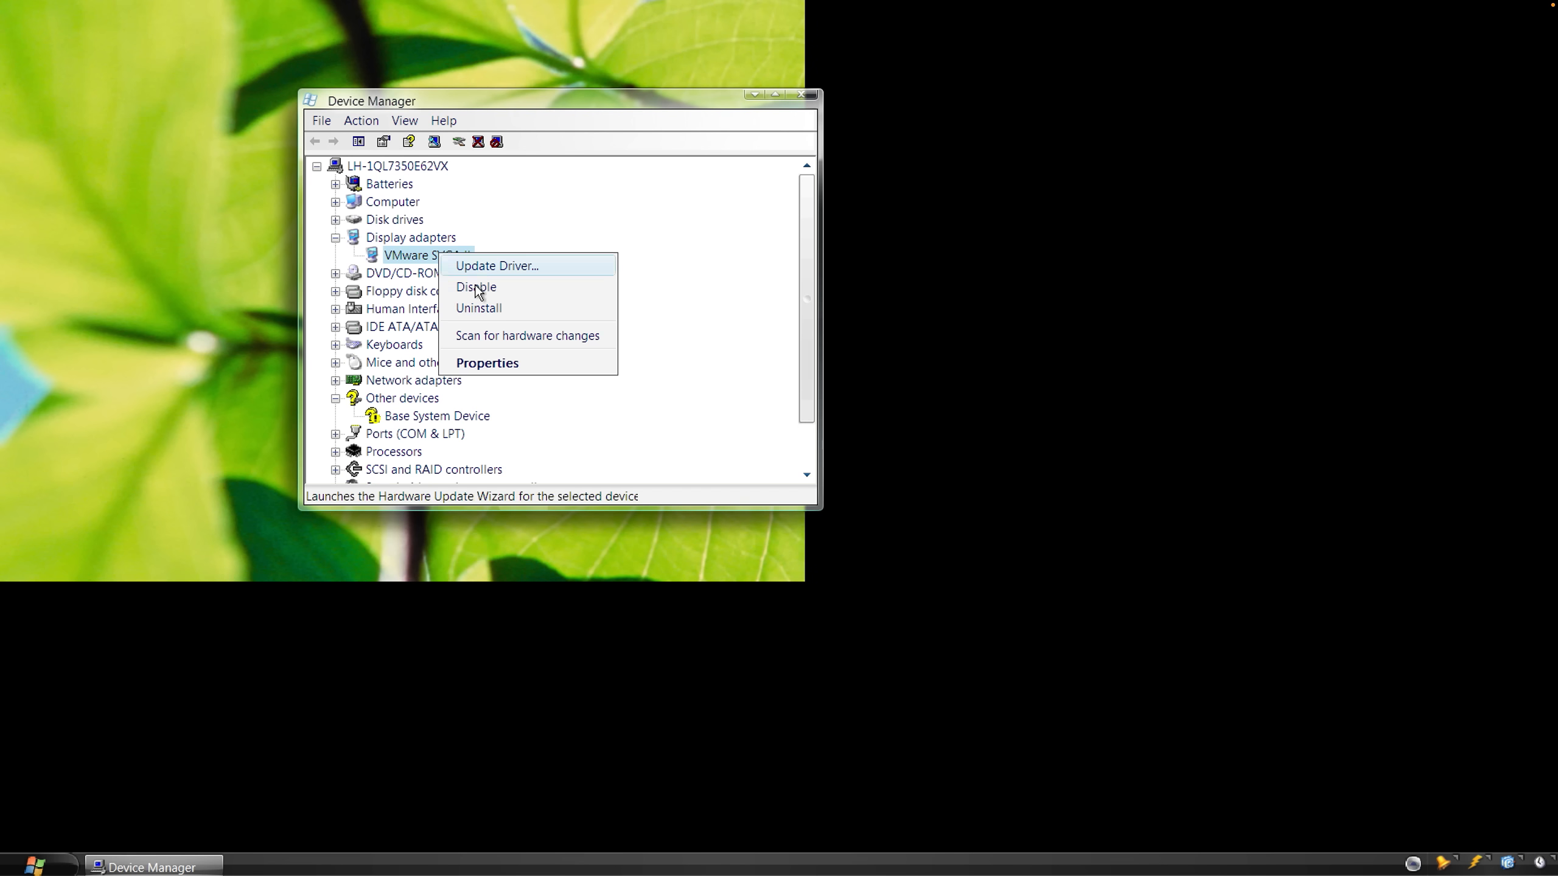
- View the VMware SVGA II display adapter's Properties and its Details information in Device Manager
{"action": "left_click", "coordinate": [487, 363]}
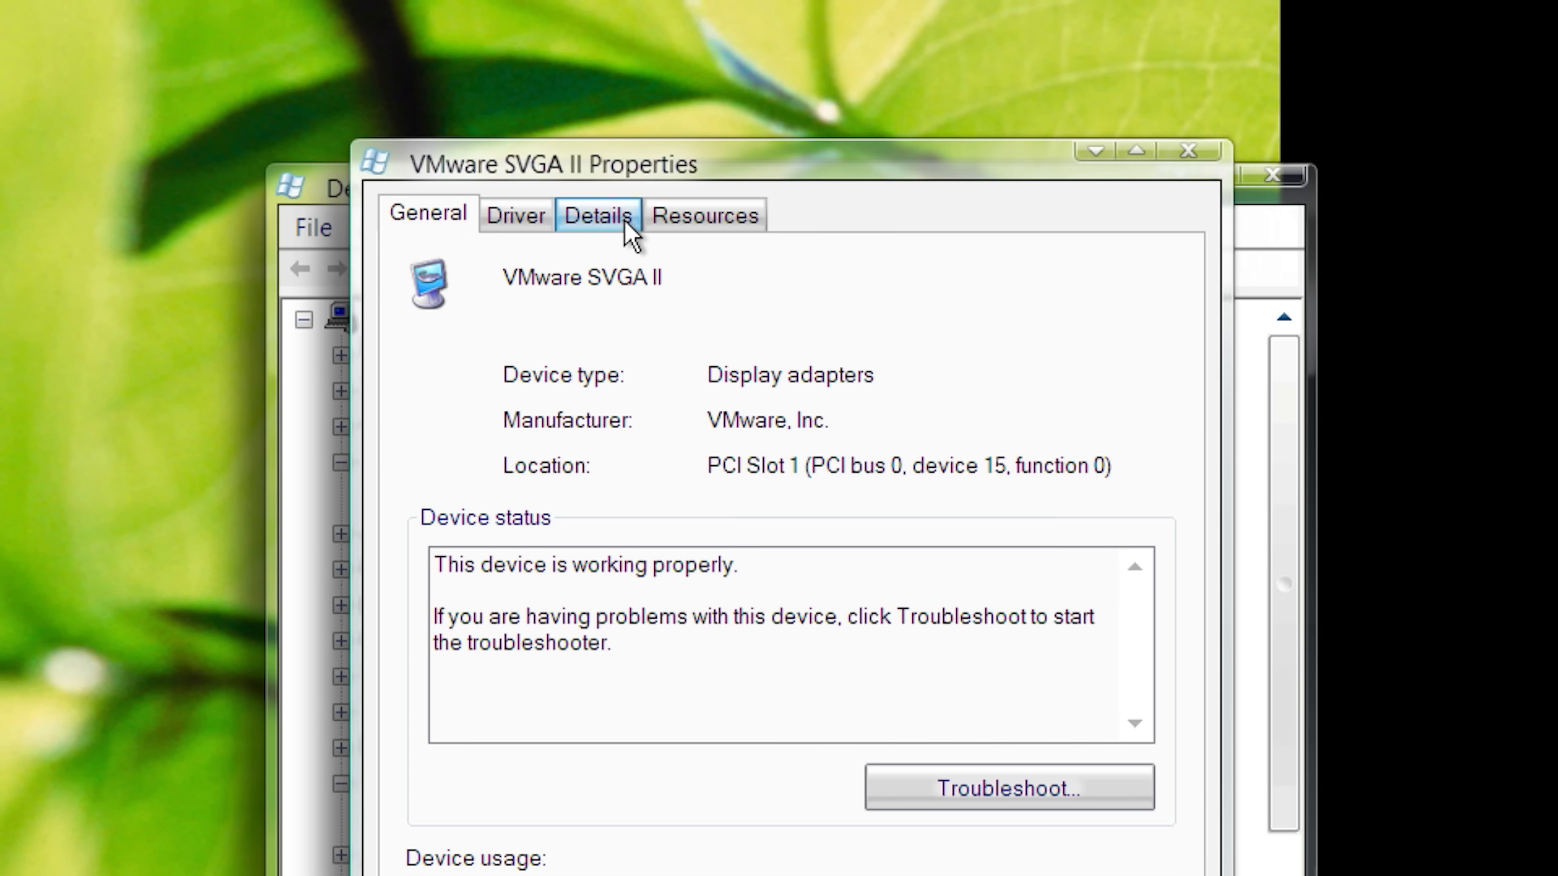
{"action": "left_click", "coordinate": [515, 215]}
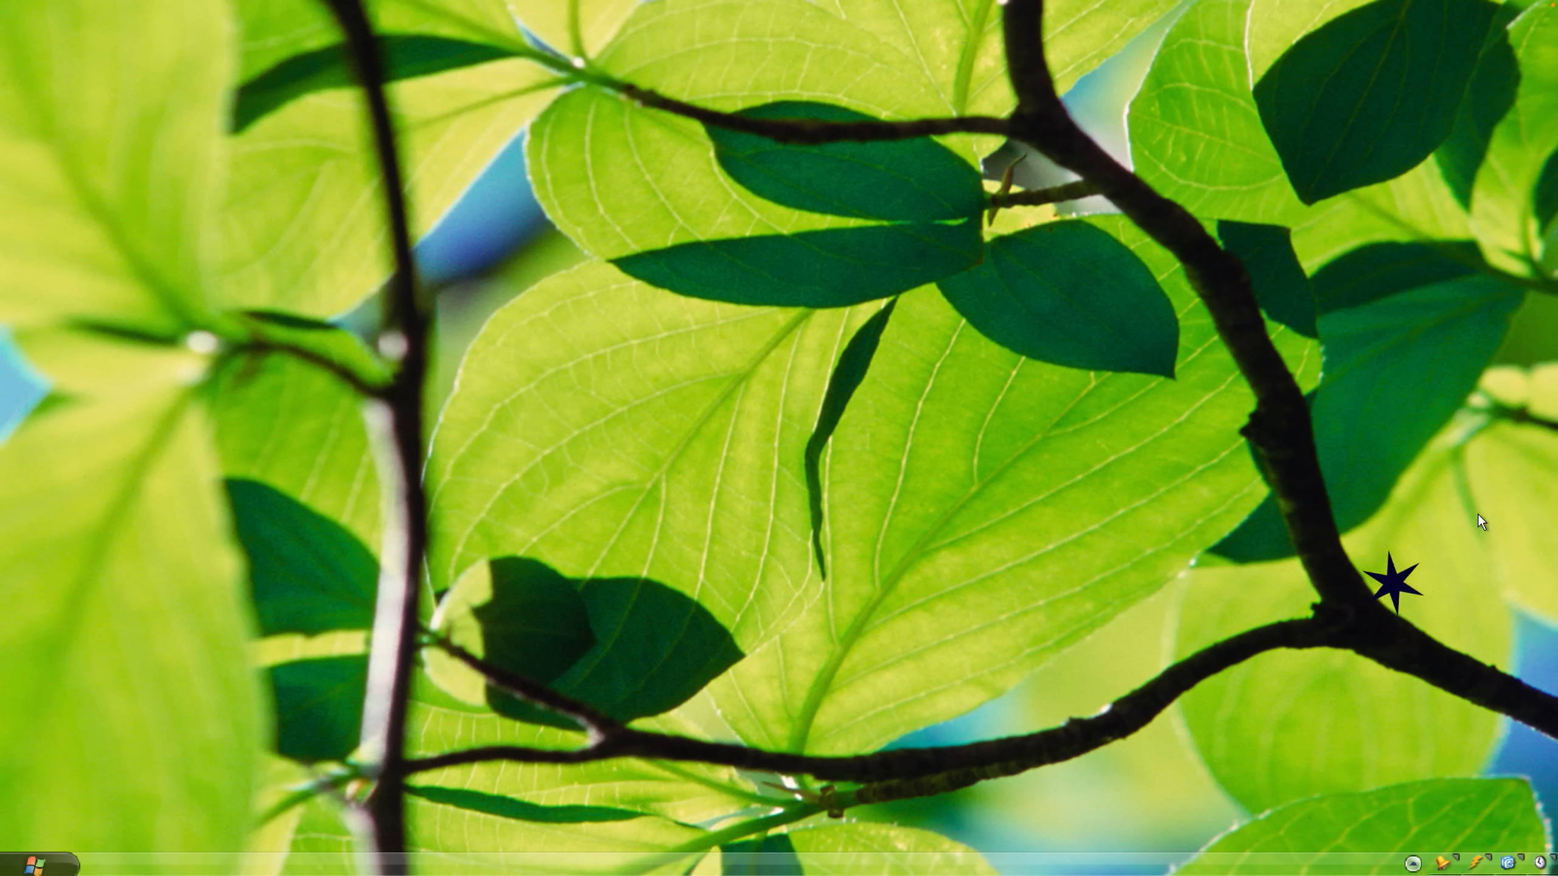
{"action": "mouse_move", "coordinate": [1344, 702]}
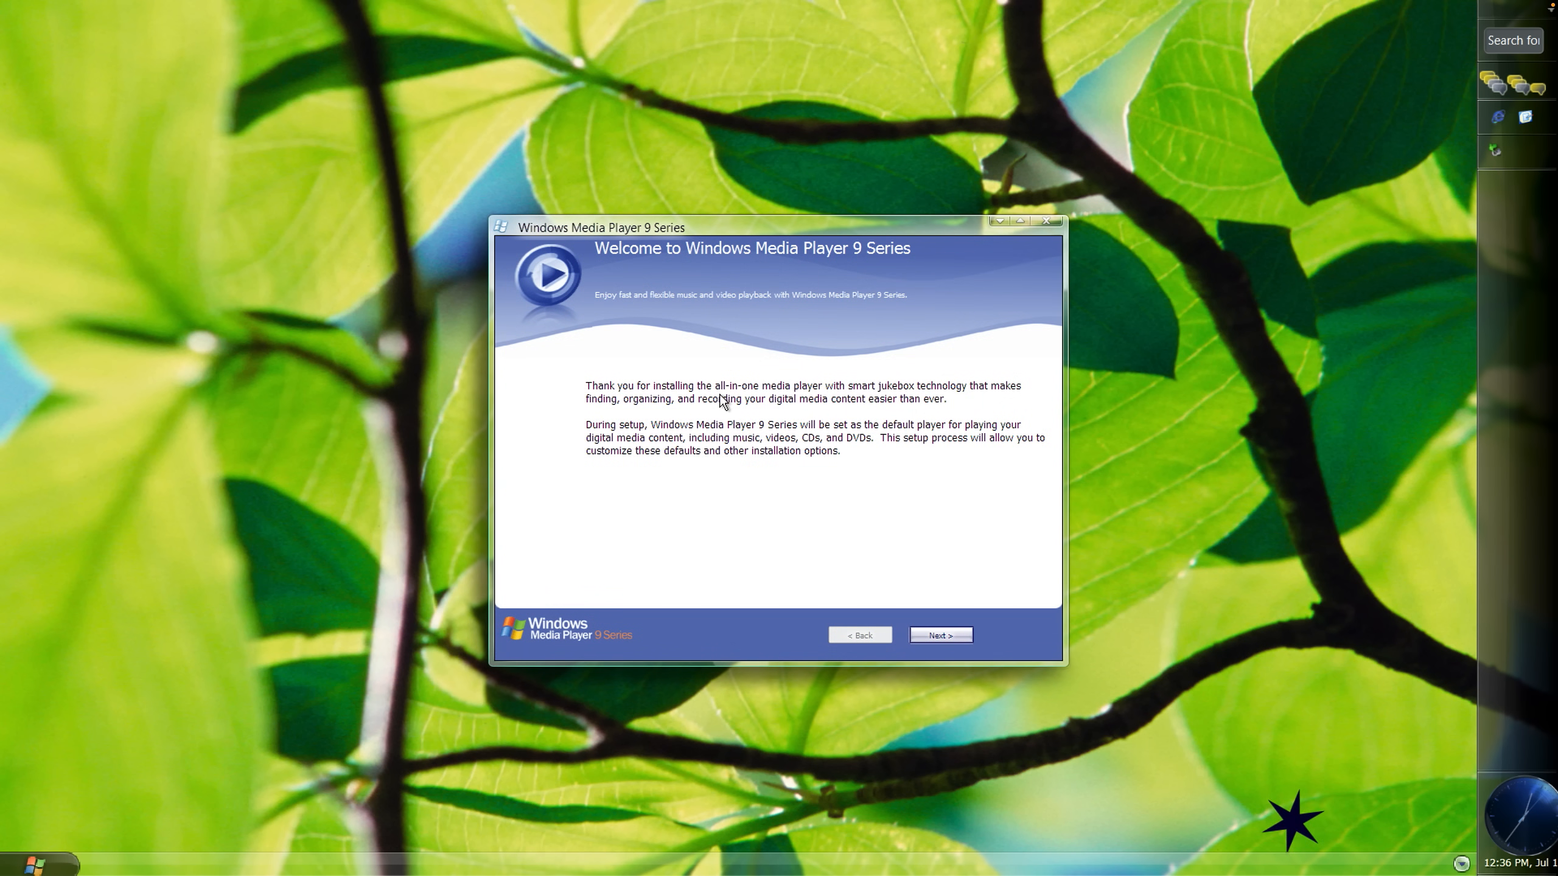
- Advance past the Windows Media Player 9 welcome page toward the main player window
{"action": "left_click", "coordinate": [938, 636]}
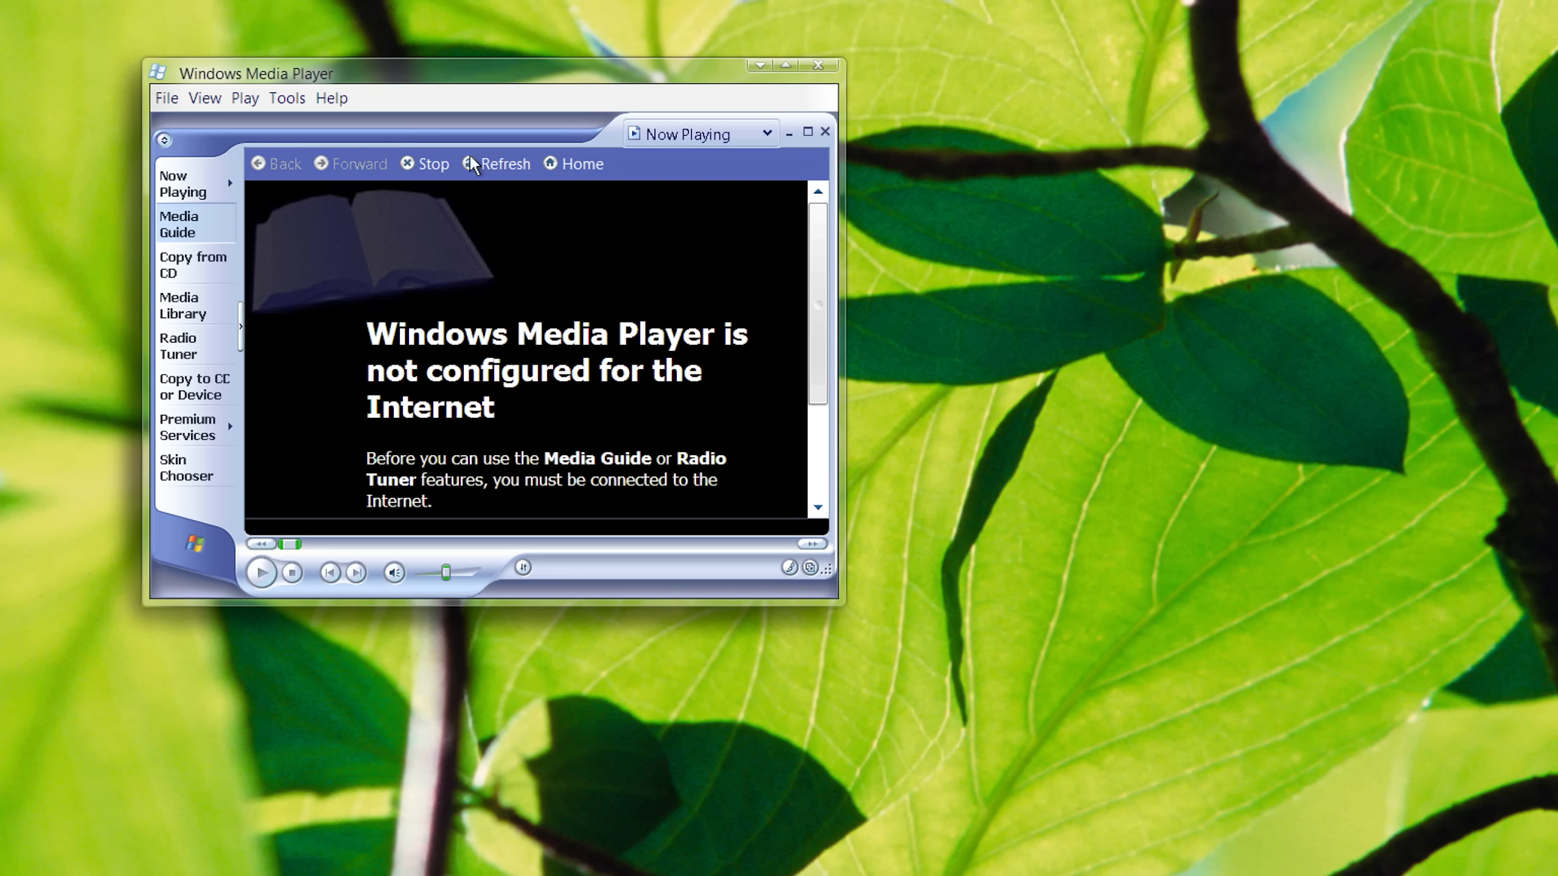
{"action": "mouse_move", "coordinate": [468, 138]}
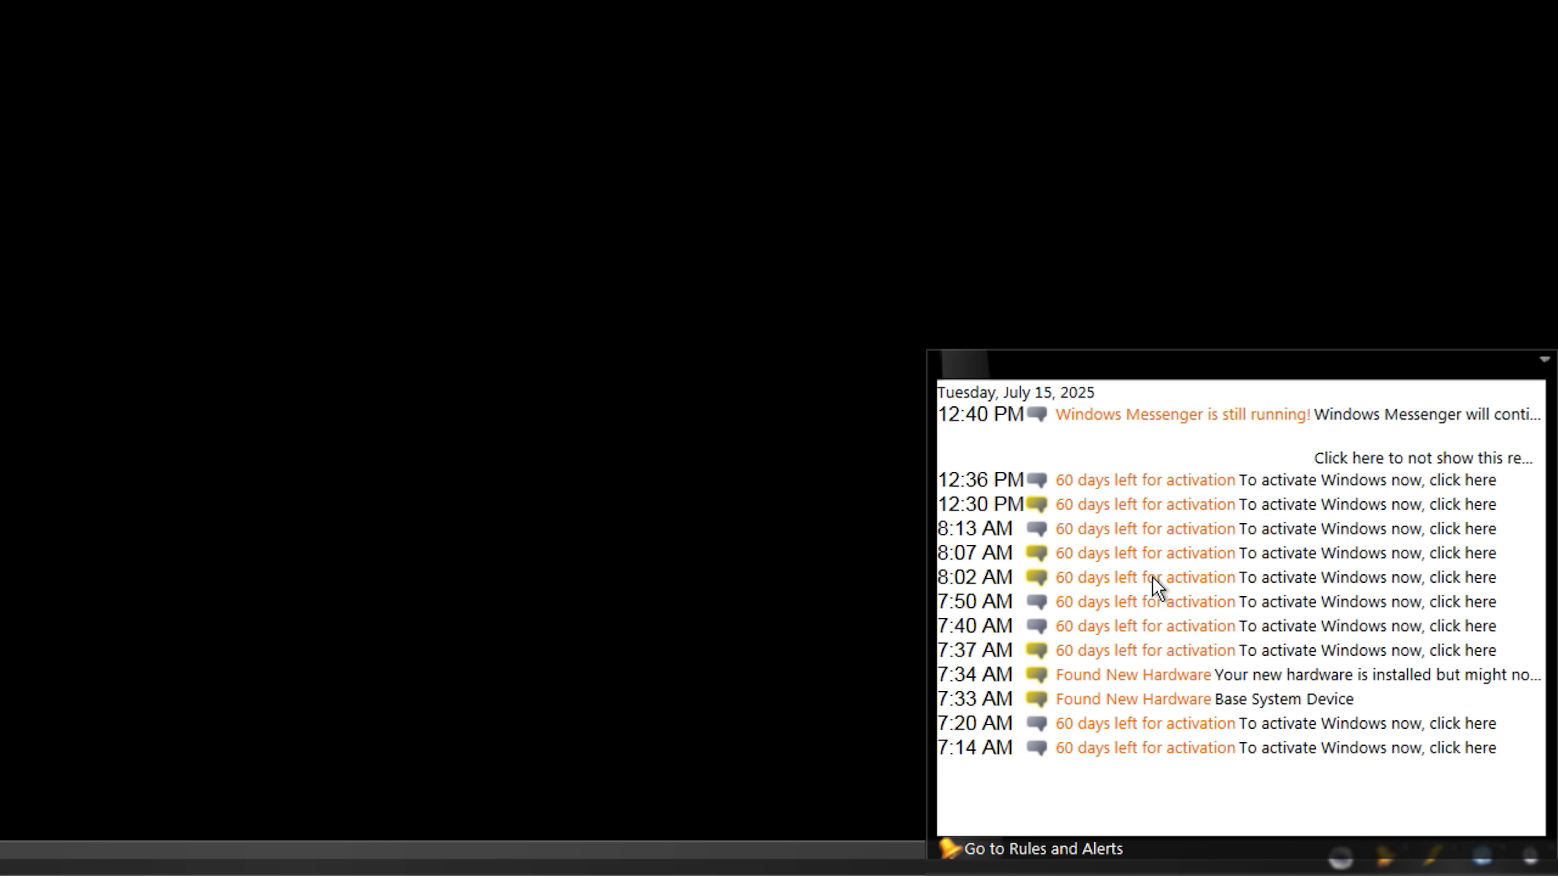
{"action": "mouse_move", "coordinate": [1108, 783]}
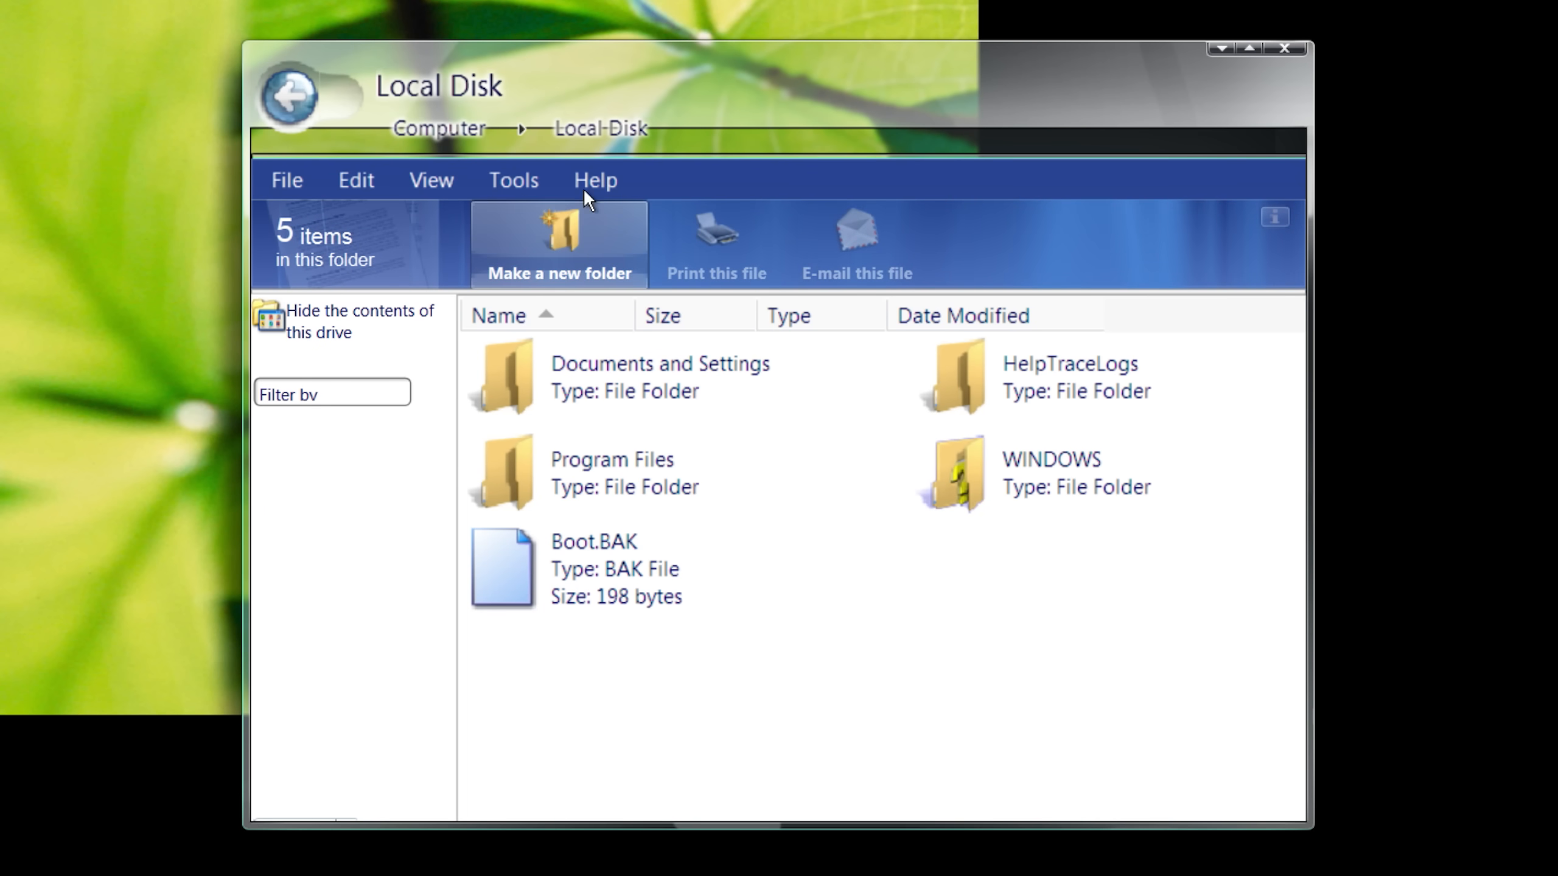
{"action": "mouse_move", "coordinate": [582, 170]}
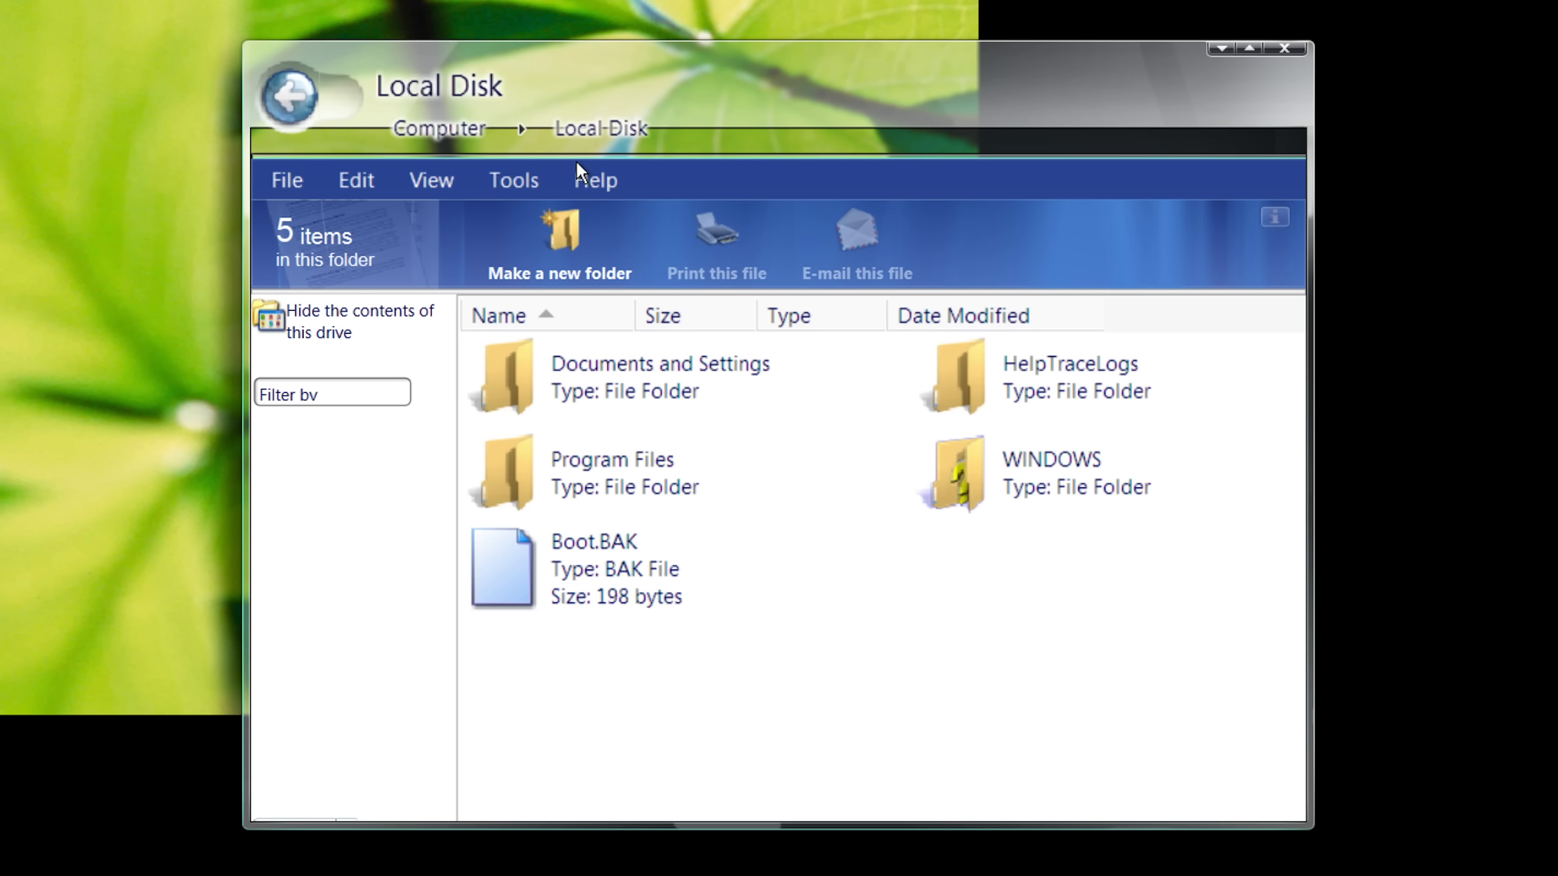
- Browse Local Disk in the Longhorn file browser, showing its five items including the 198-byte Boot.BAK
{"action": "left_click", "coordinate": [431, 180]}
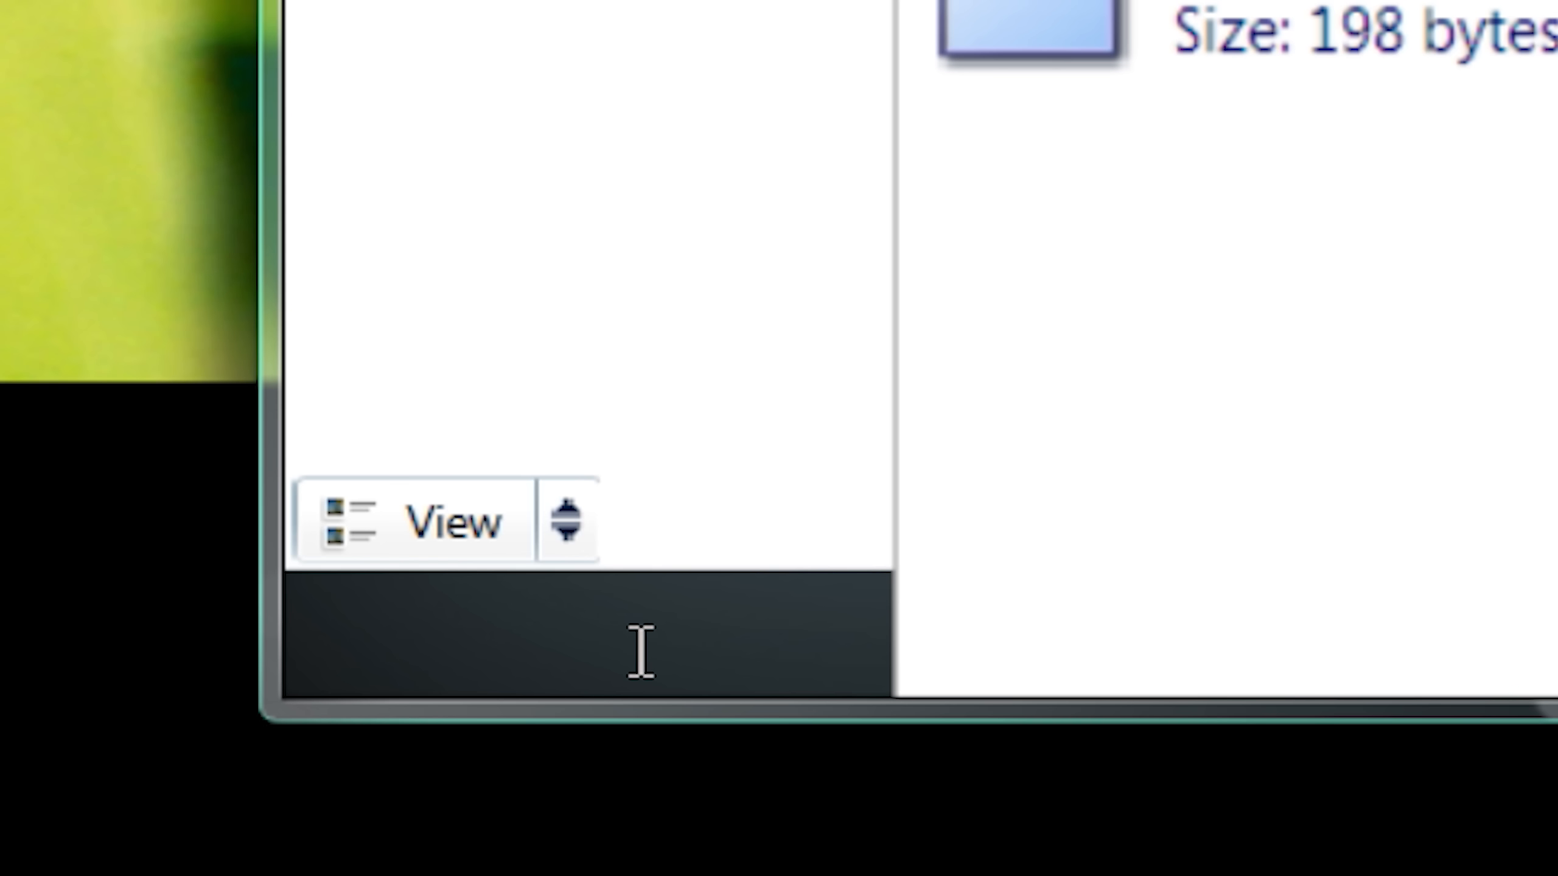
{"action": "mouse_move", "coordinate": [511, 592]}
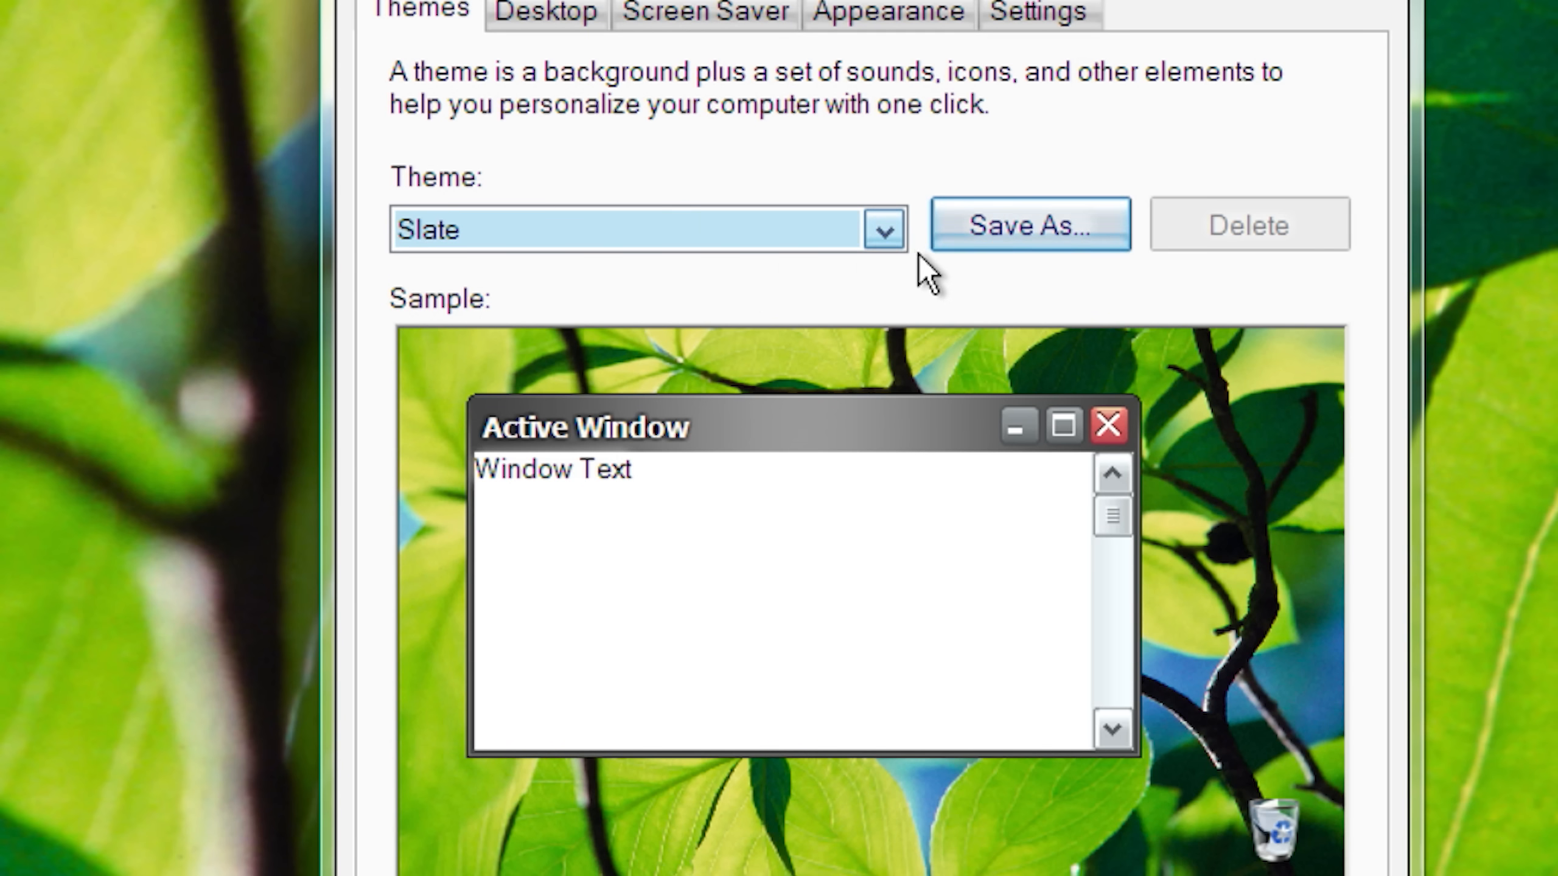
- Apply the Windows Classic theme and choose the Windows XP picture as the desktop background
{"action": "left_click", "coordinate": [647, 230]}
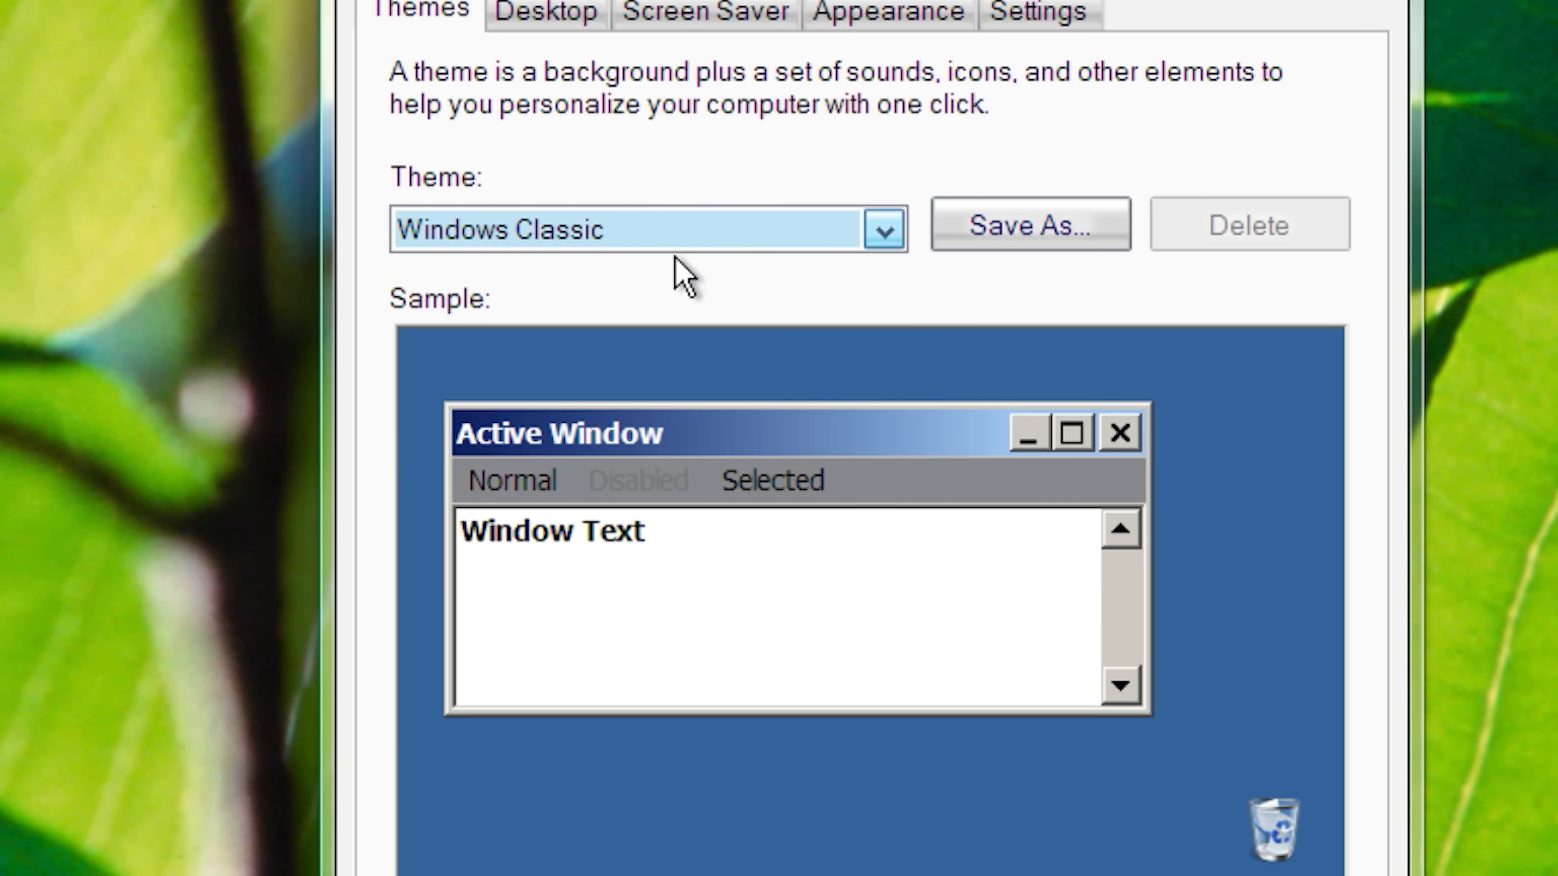
{"action": "left_click", "coordinate": [544, 13]}
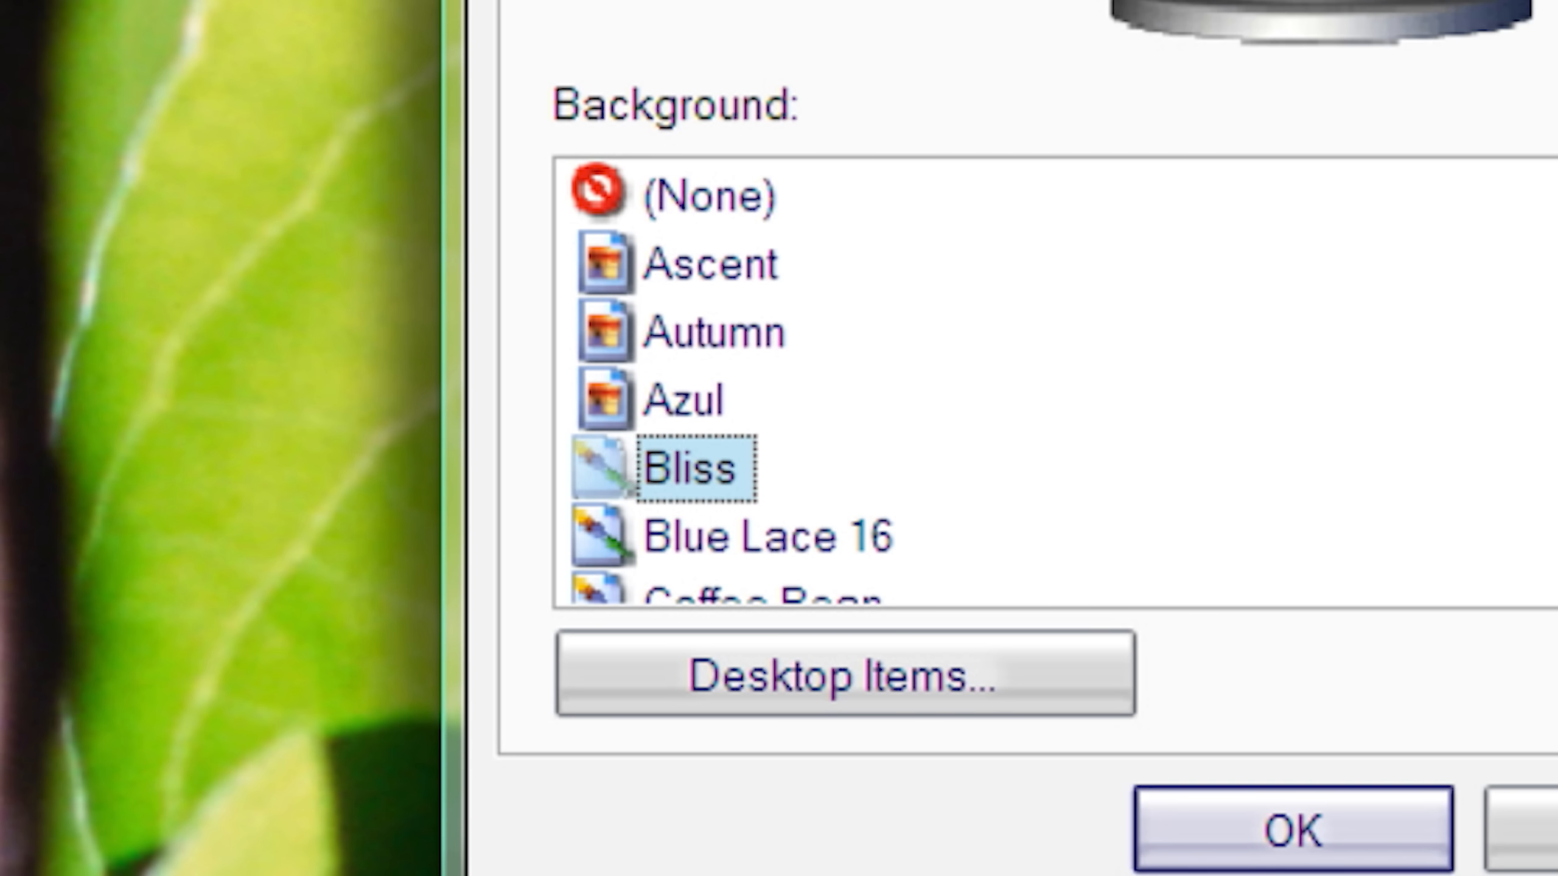
{"action": "left_click", "coordinate": [1290, 828]}
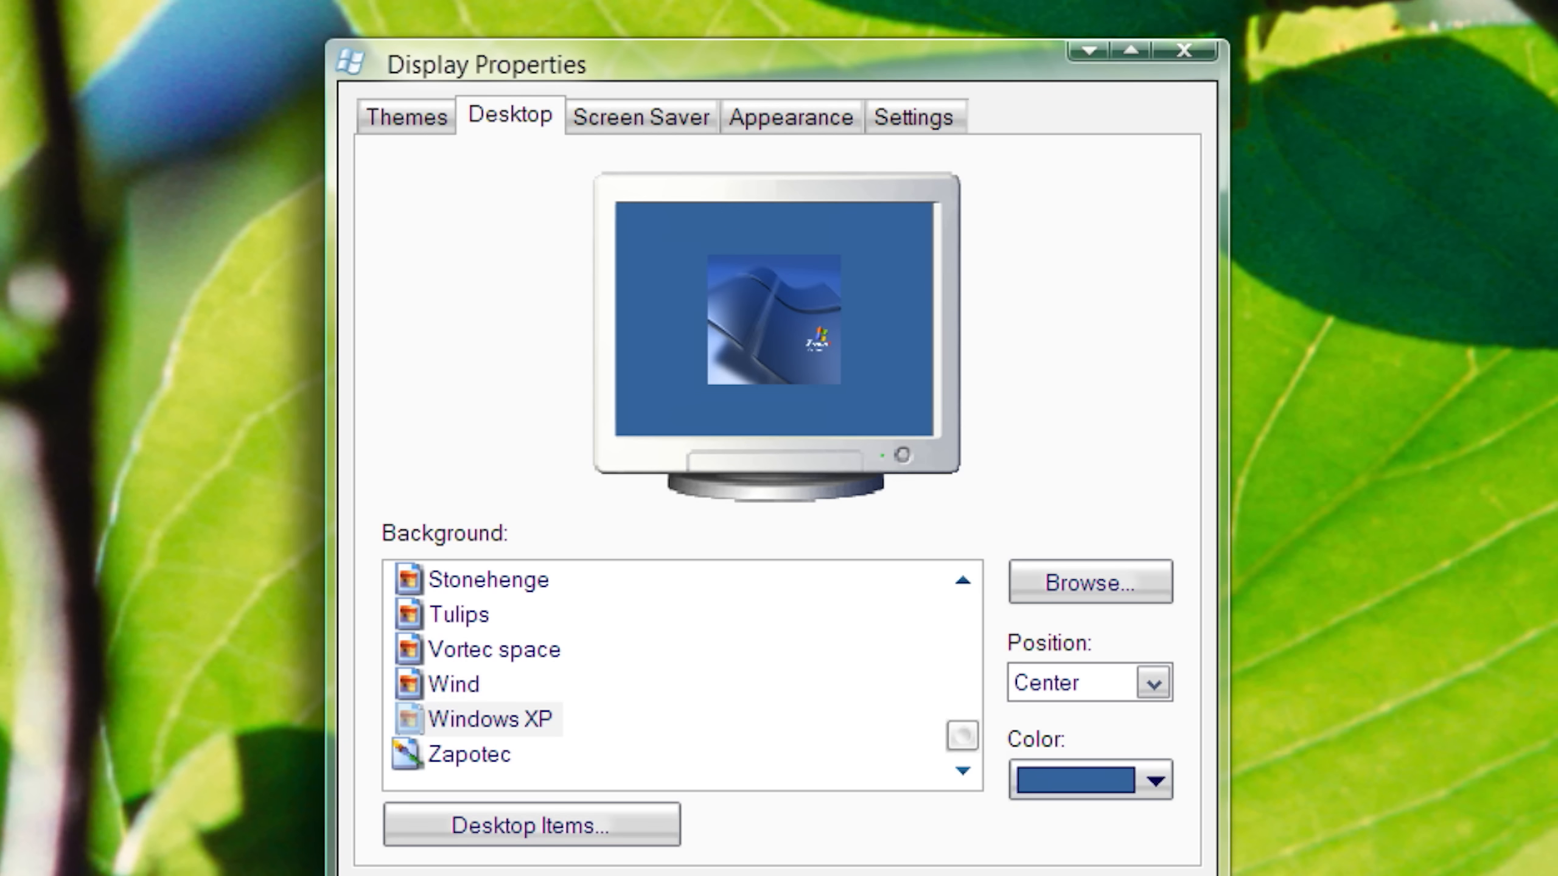
{"action": "left_click", "coordinate": [1151, 681]}
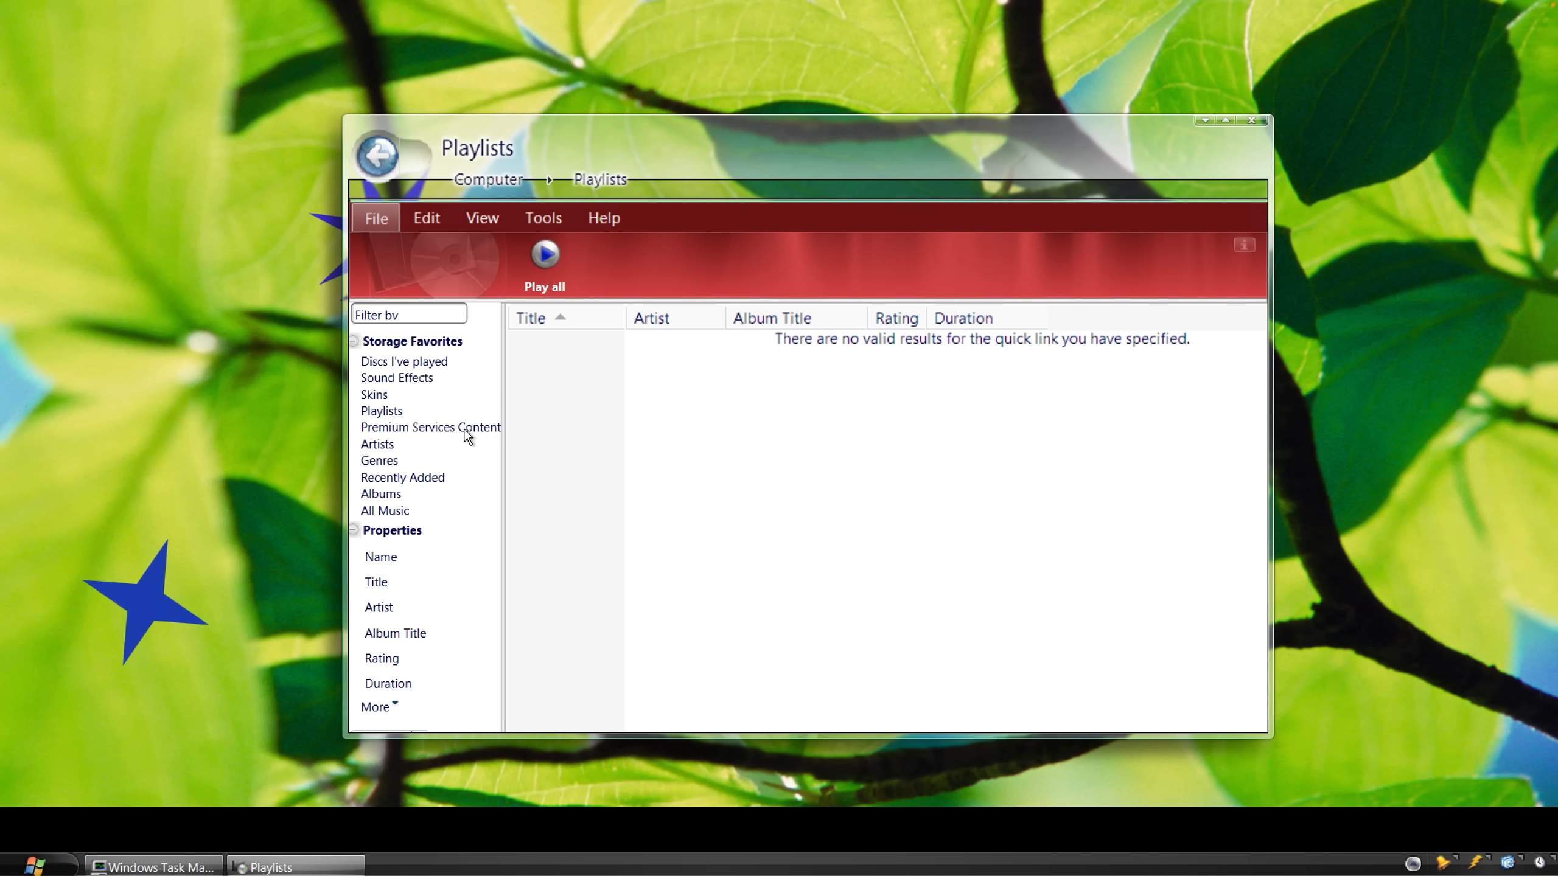
- Browse the Premium Services Content collection from the Playlists window's left pane
{"action": "left_click", "coordinate": [1257, 120]}
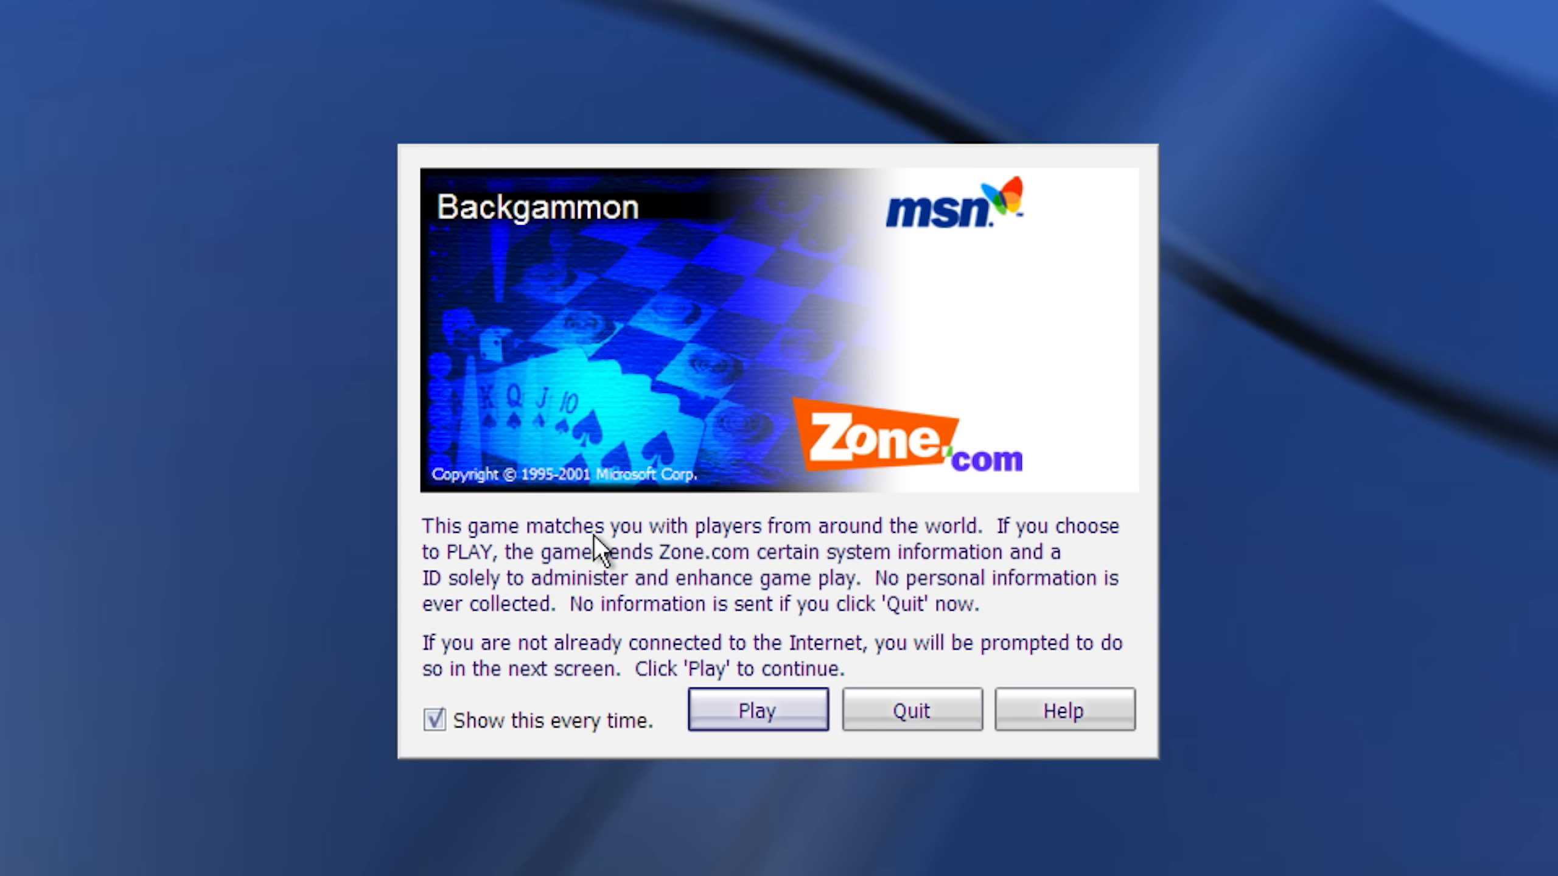
{"action": "mouse_move", "coordinate": [956, 570]}
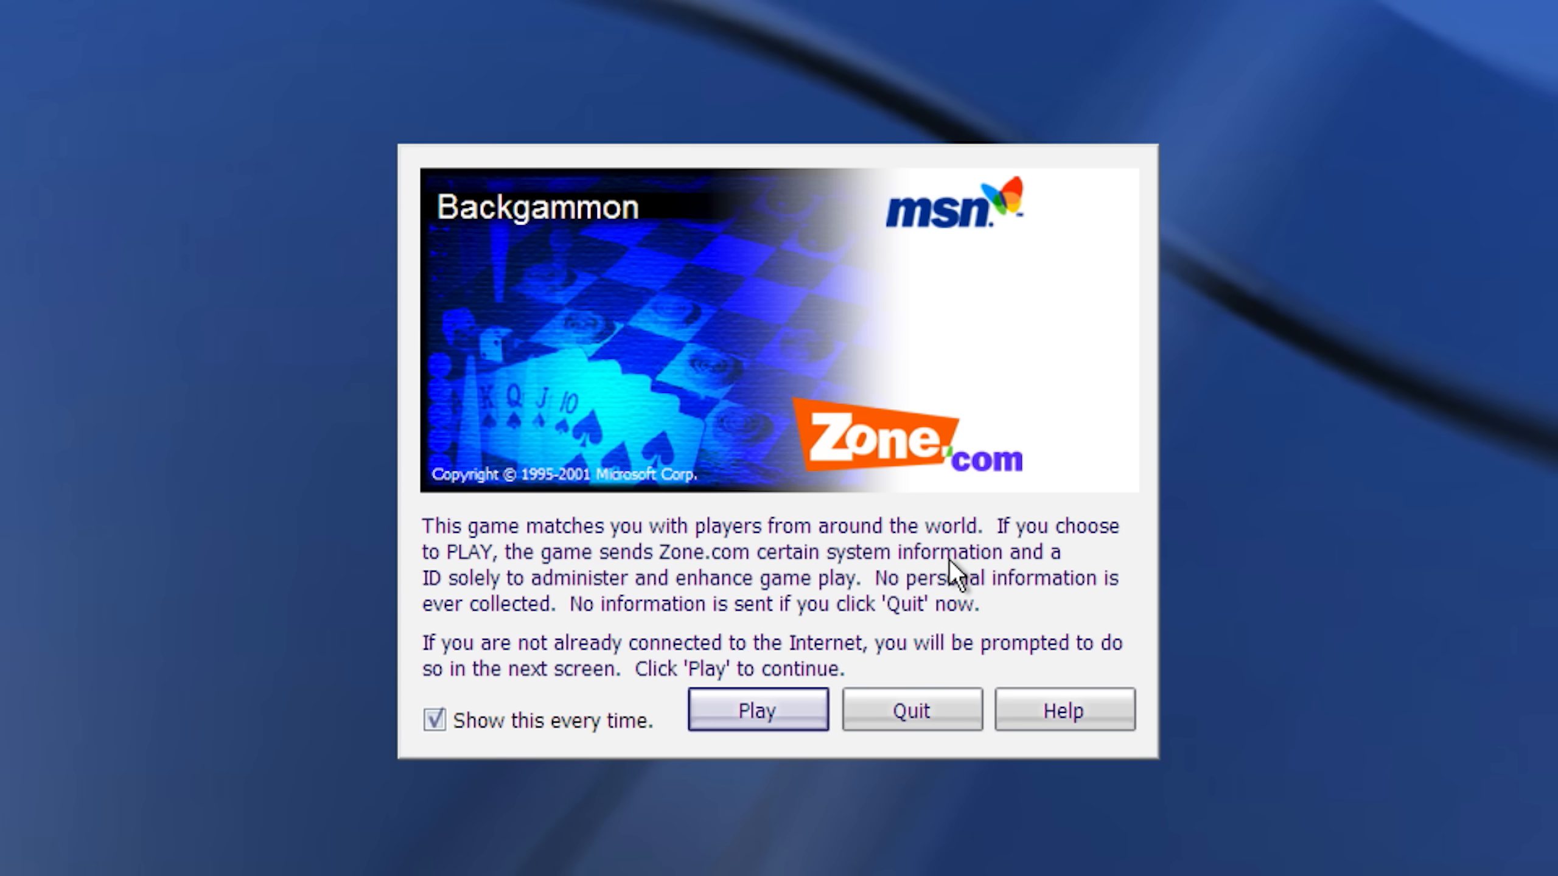
- Start Internet Backgammon connecting to the game server and show the Object of the Game help topic
{"action": "left_click", "coordinate": [757, 709]}
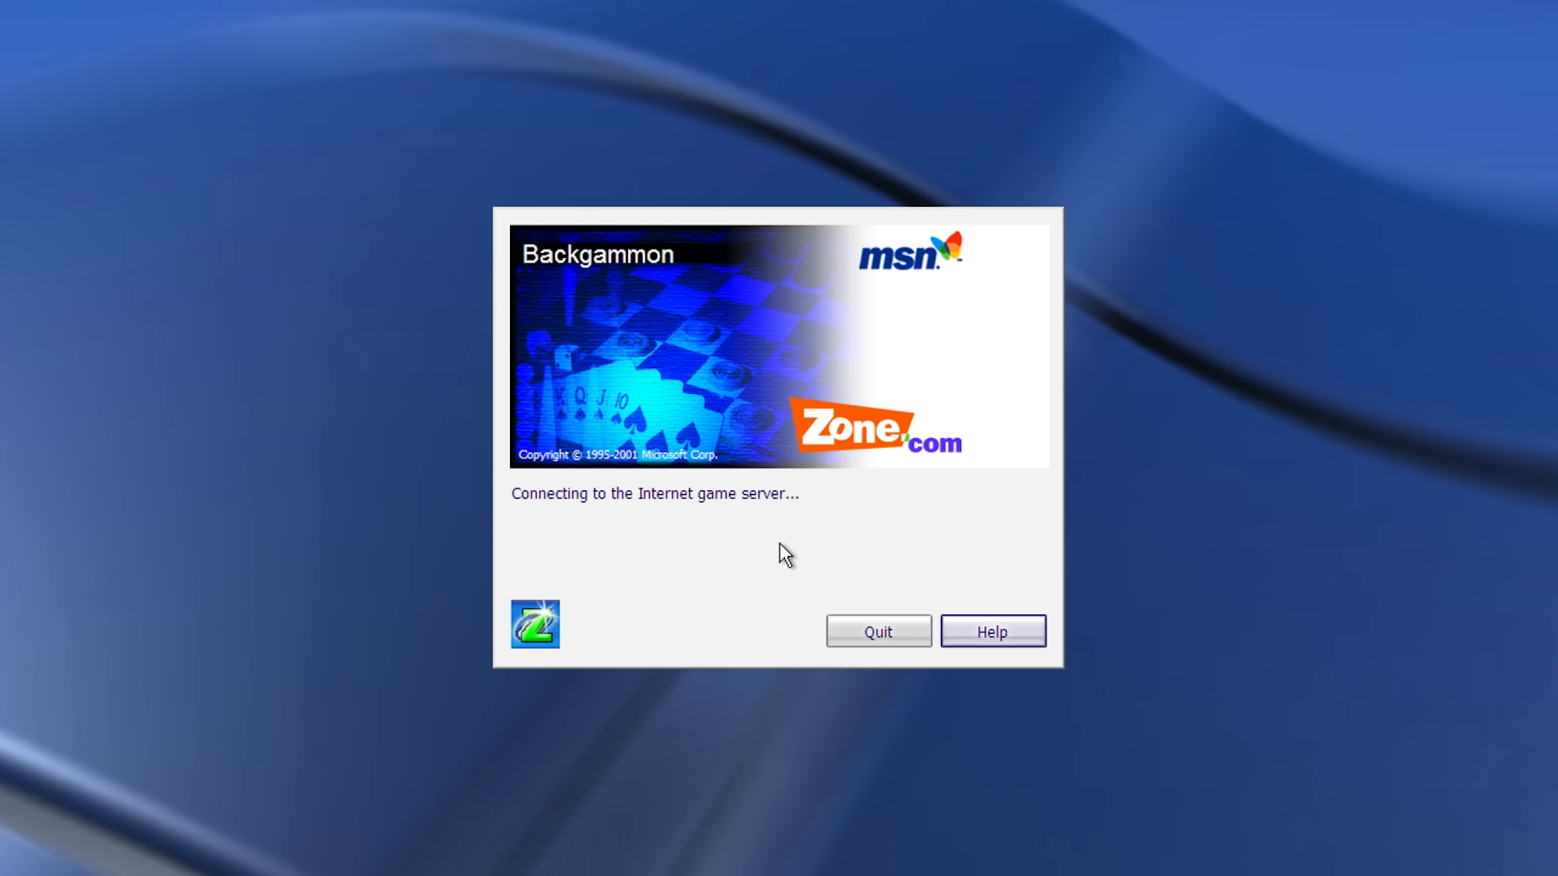
{"action": "left_click", "coordinate": [991, 631]}
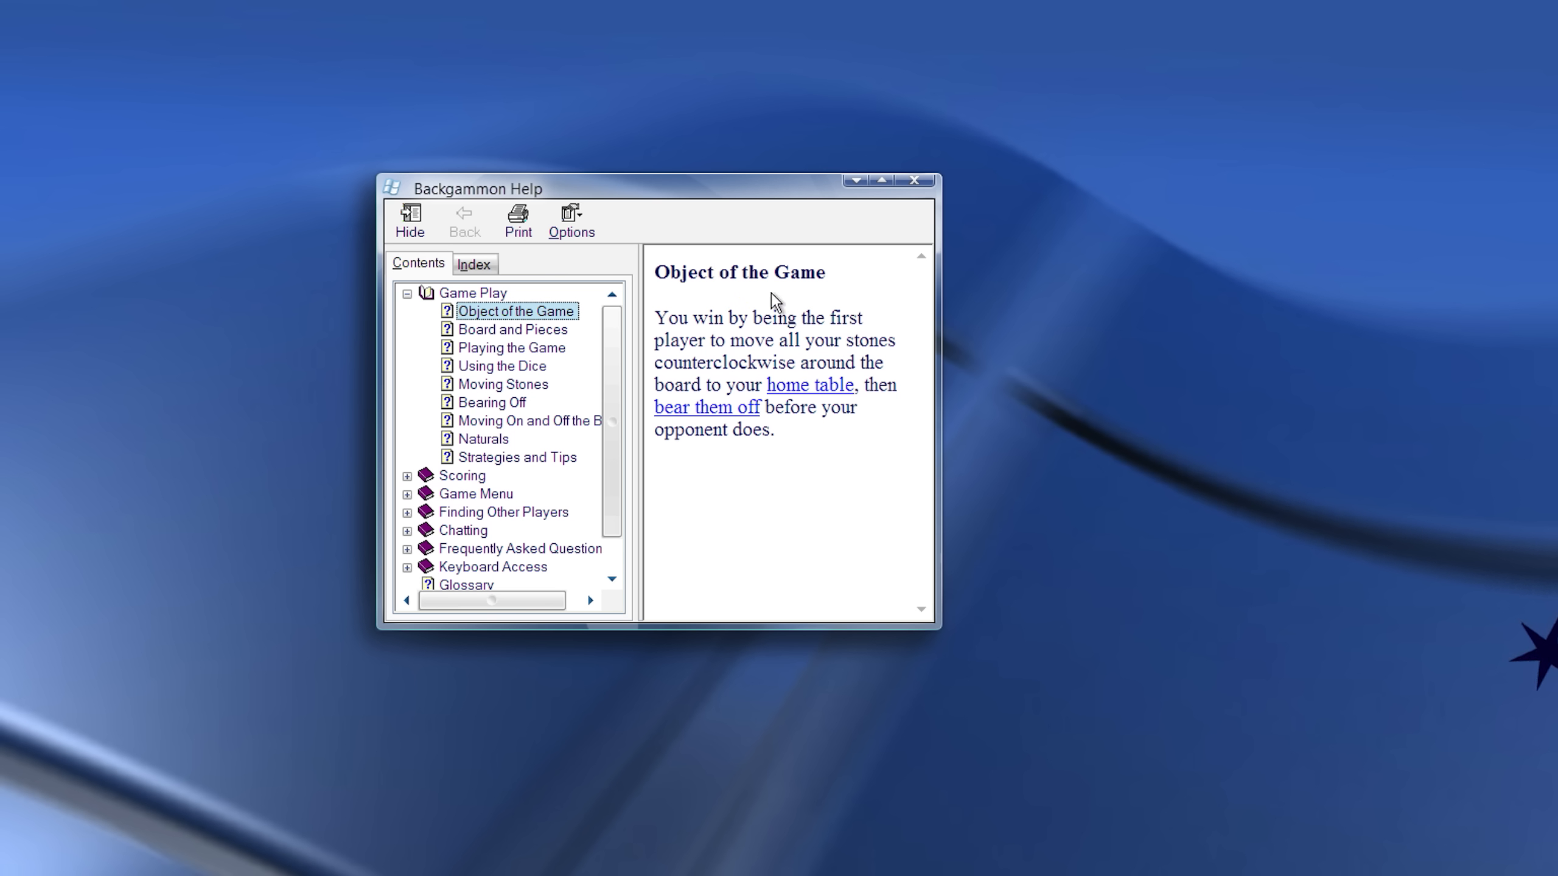
{"action": "mouse_move", "coordinate": [805, 342]}
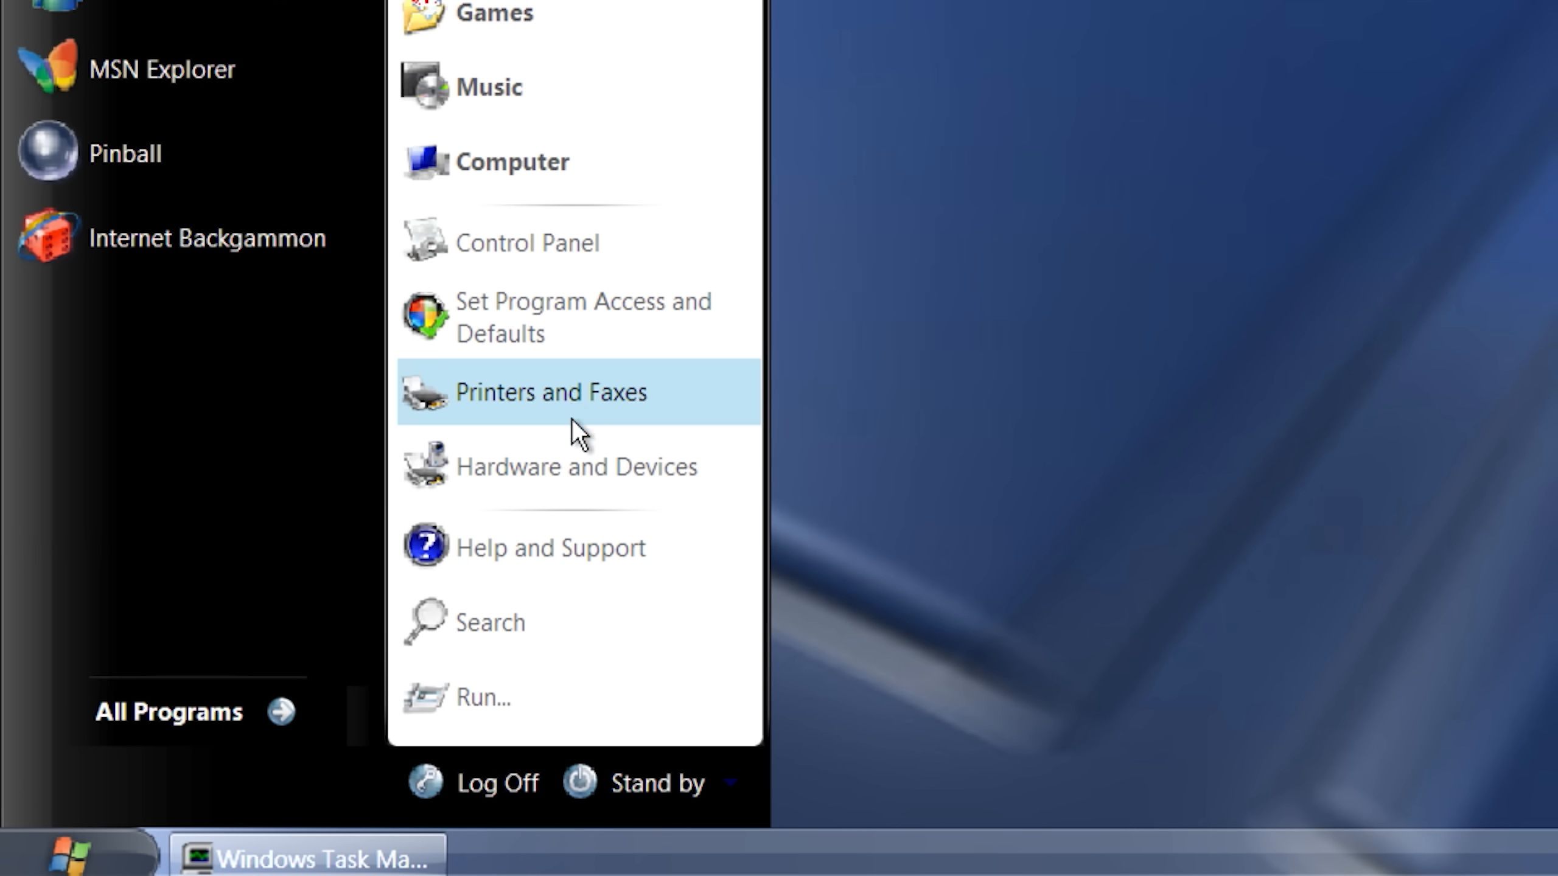
- Bring up the file Search window, then launch Paint and sketch a freehand pencil line
{"action": "left_click", "coordinate": [488, 622]}
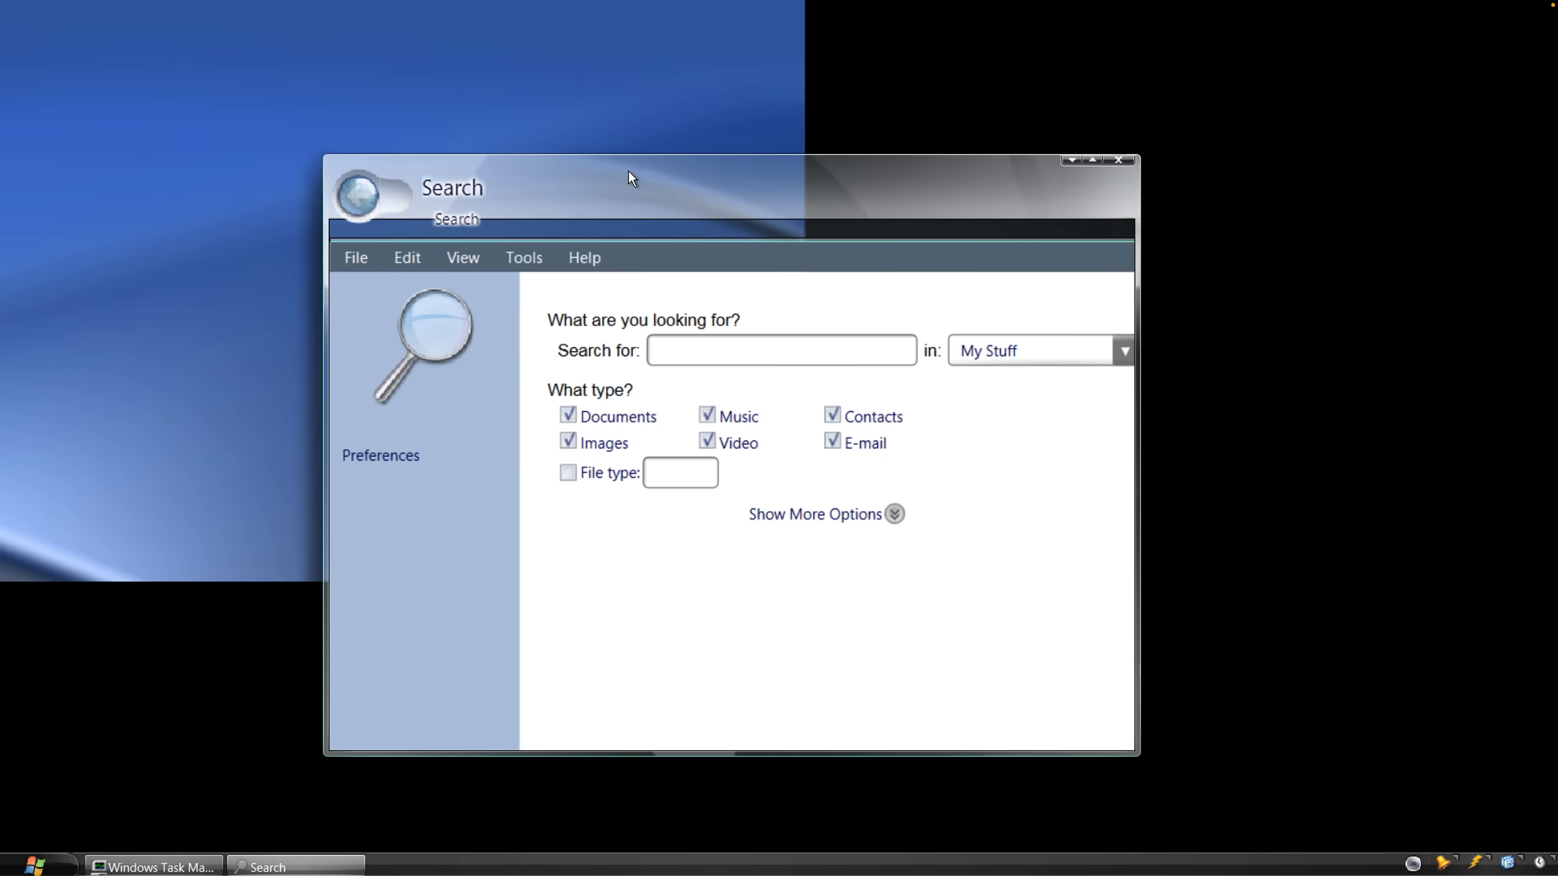
{"action": "type", "text": "p"}
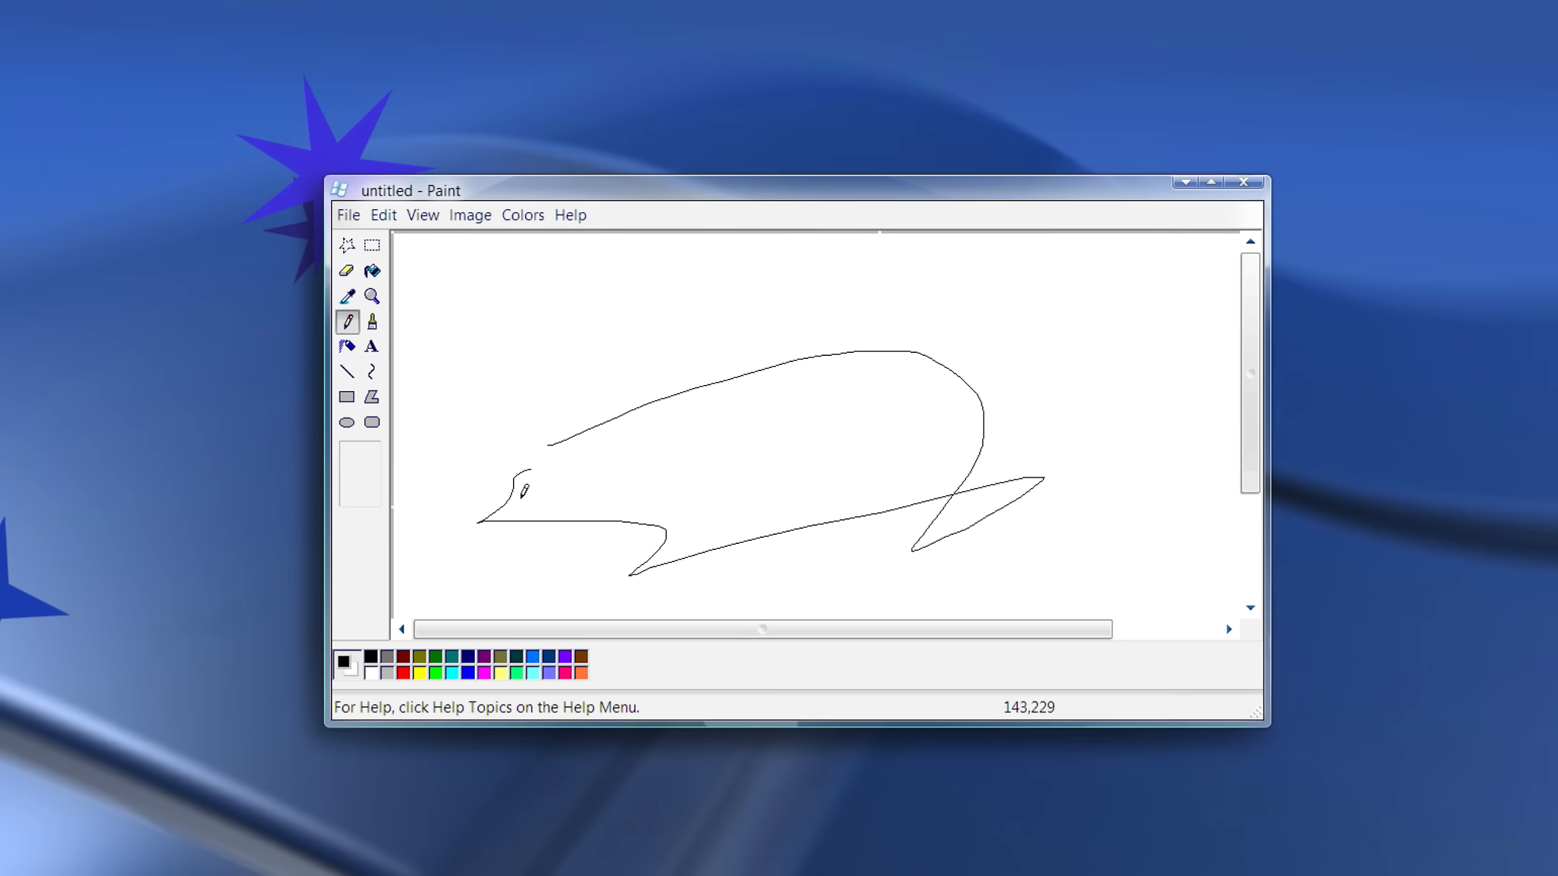
{"action": "left_click", "coordinate": [571, 216]}
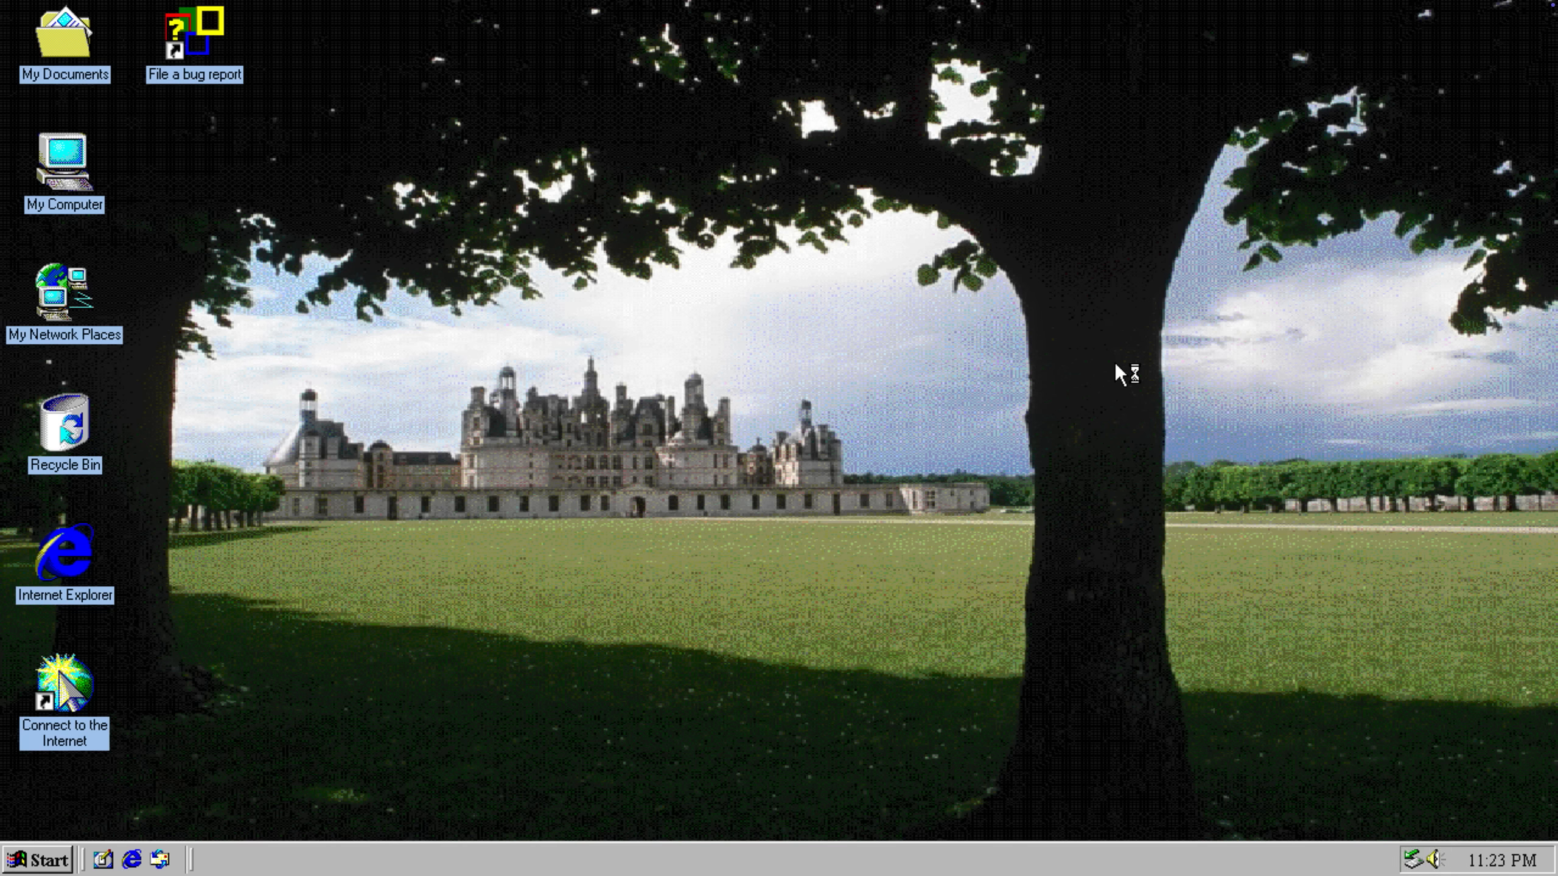
{"action": "mouse_move", "coordinate": [890, 376]}
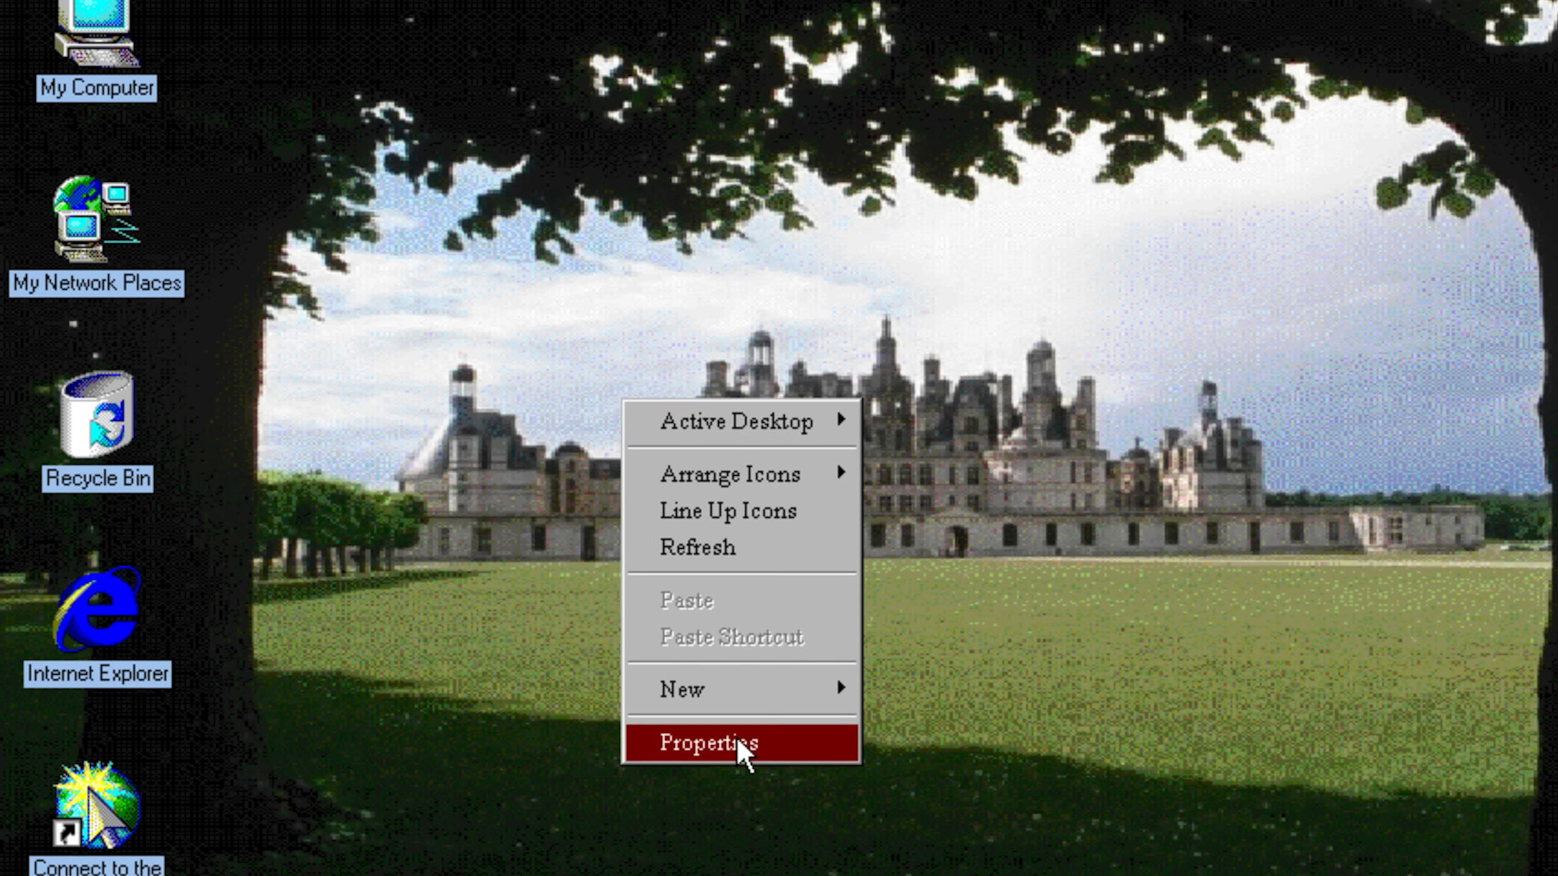
- Swap the château wallpaper for the Windows 2000 picture, then browse My Documents' Favorites and File menus
{"action": "left_click", "coordinate": [715, 742]}
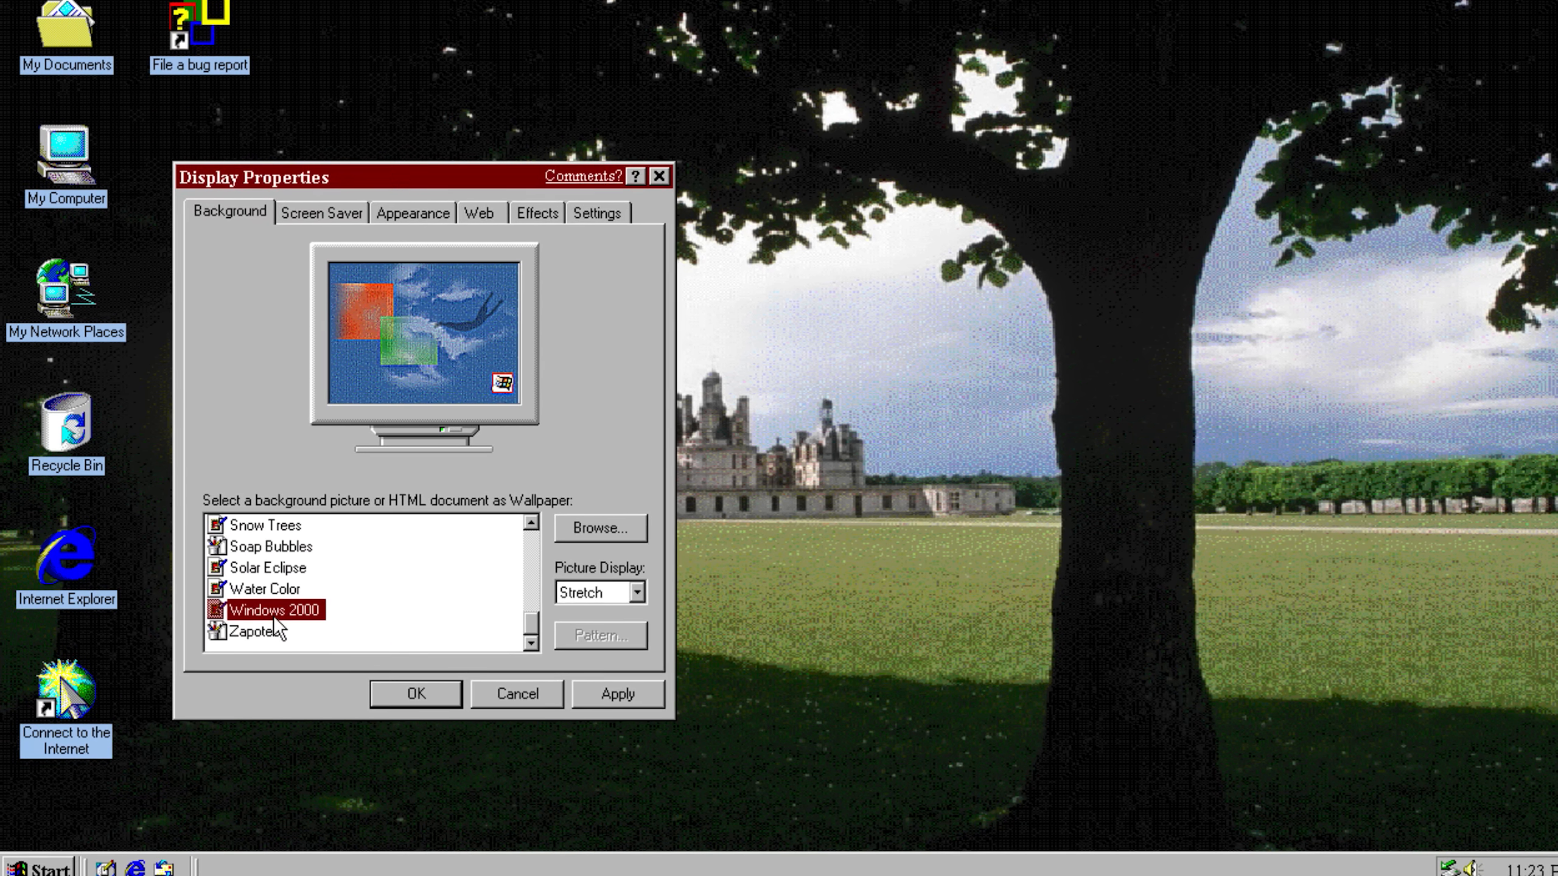
{"action": "left_click", "coordinate": [266, 592]}
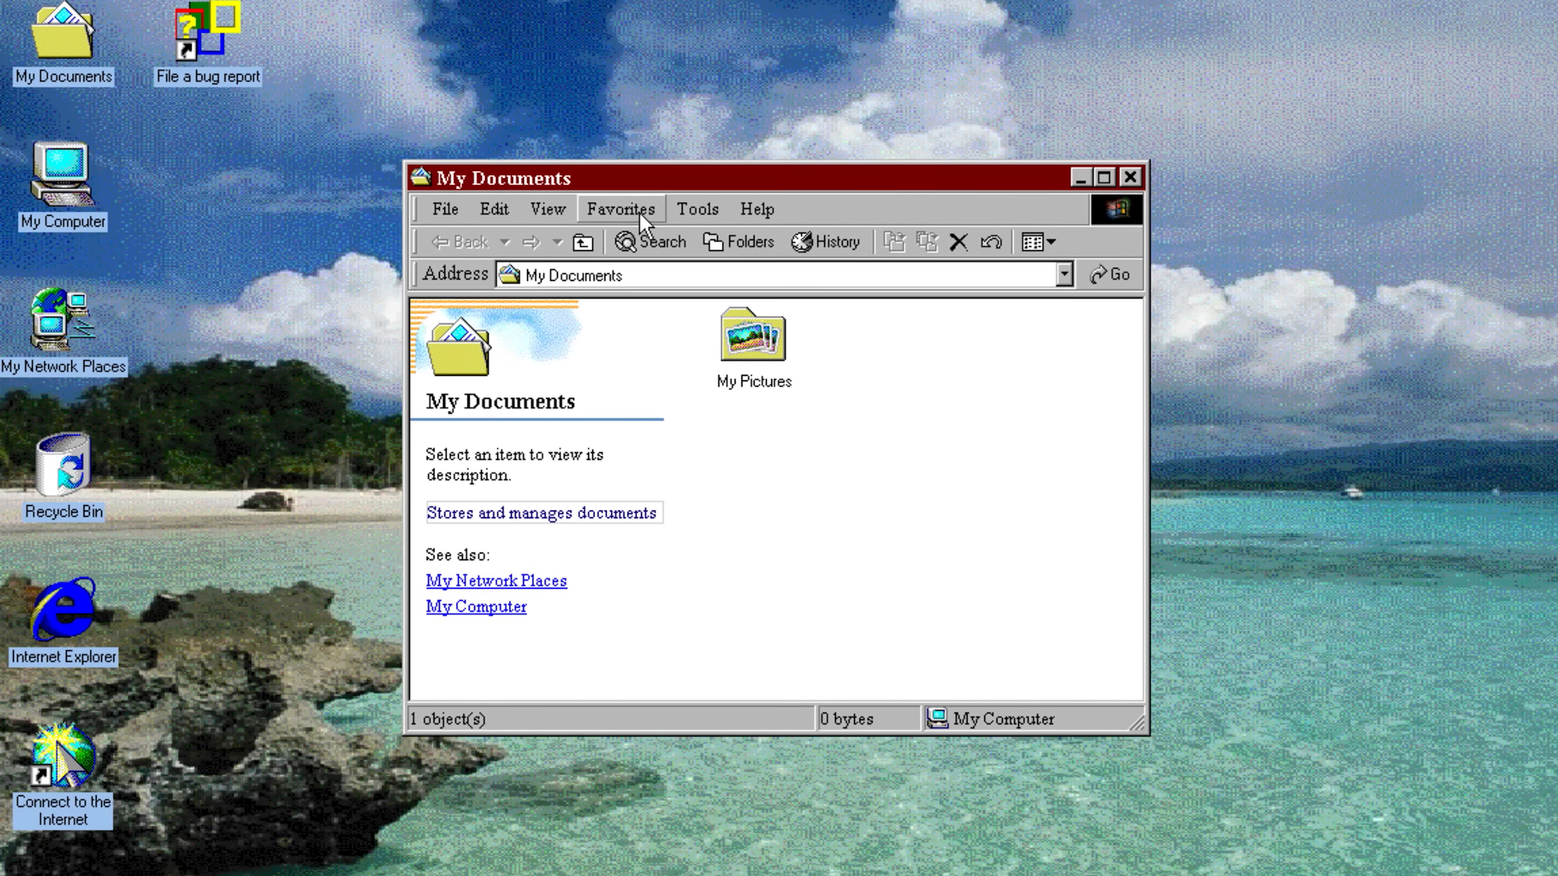
{"action": "left_click", "coordinate": [619, 208]}
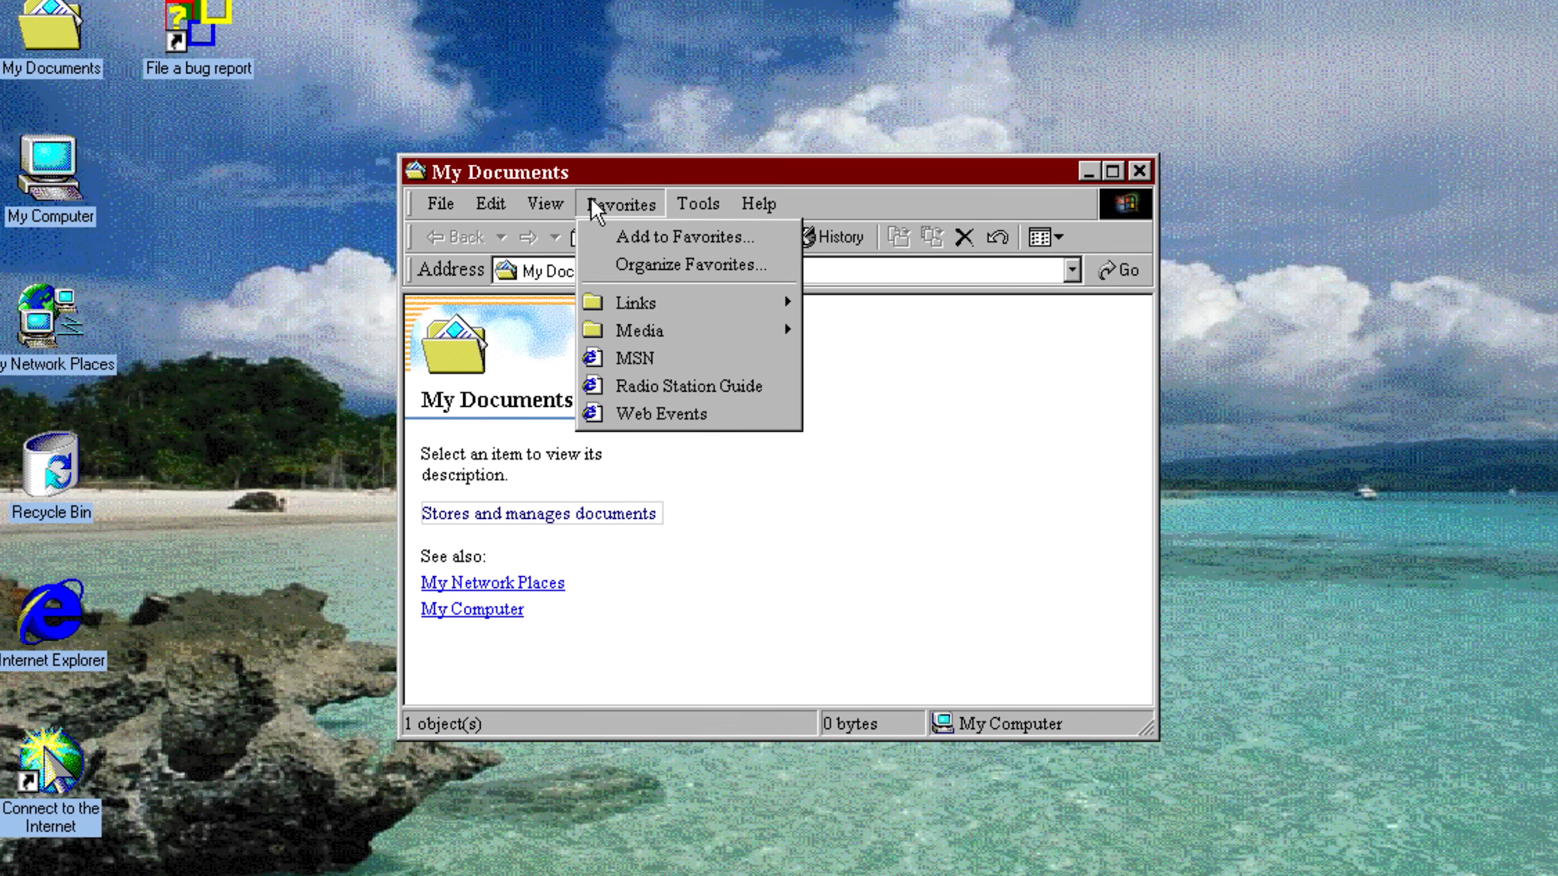
{"action": "left_click", "coordinate": [438, 203]}
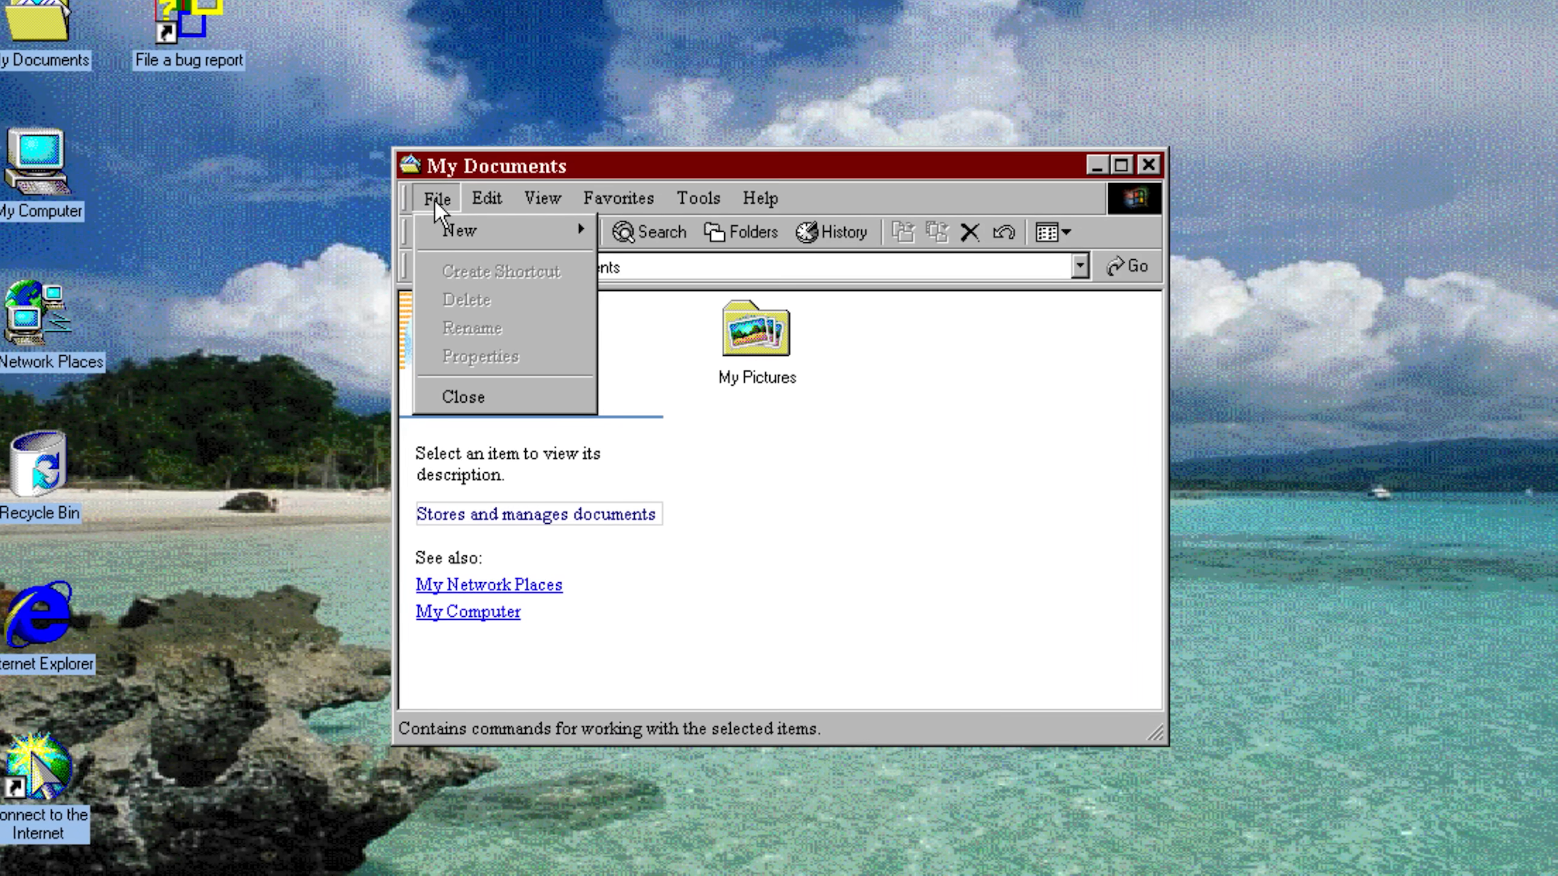
{"action": "mouse_move", "coordinate": [458, 230]}
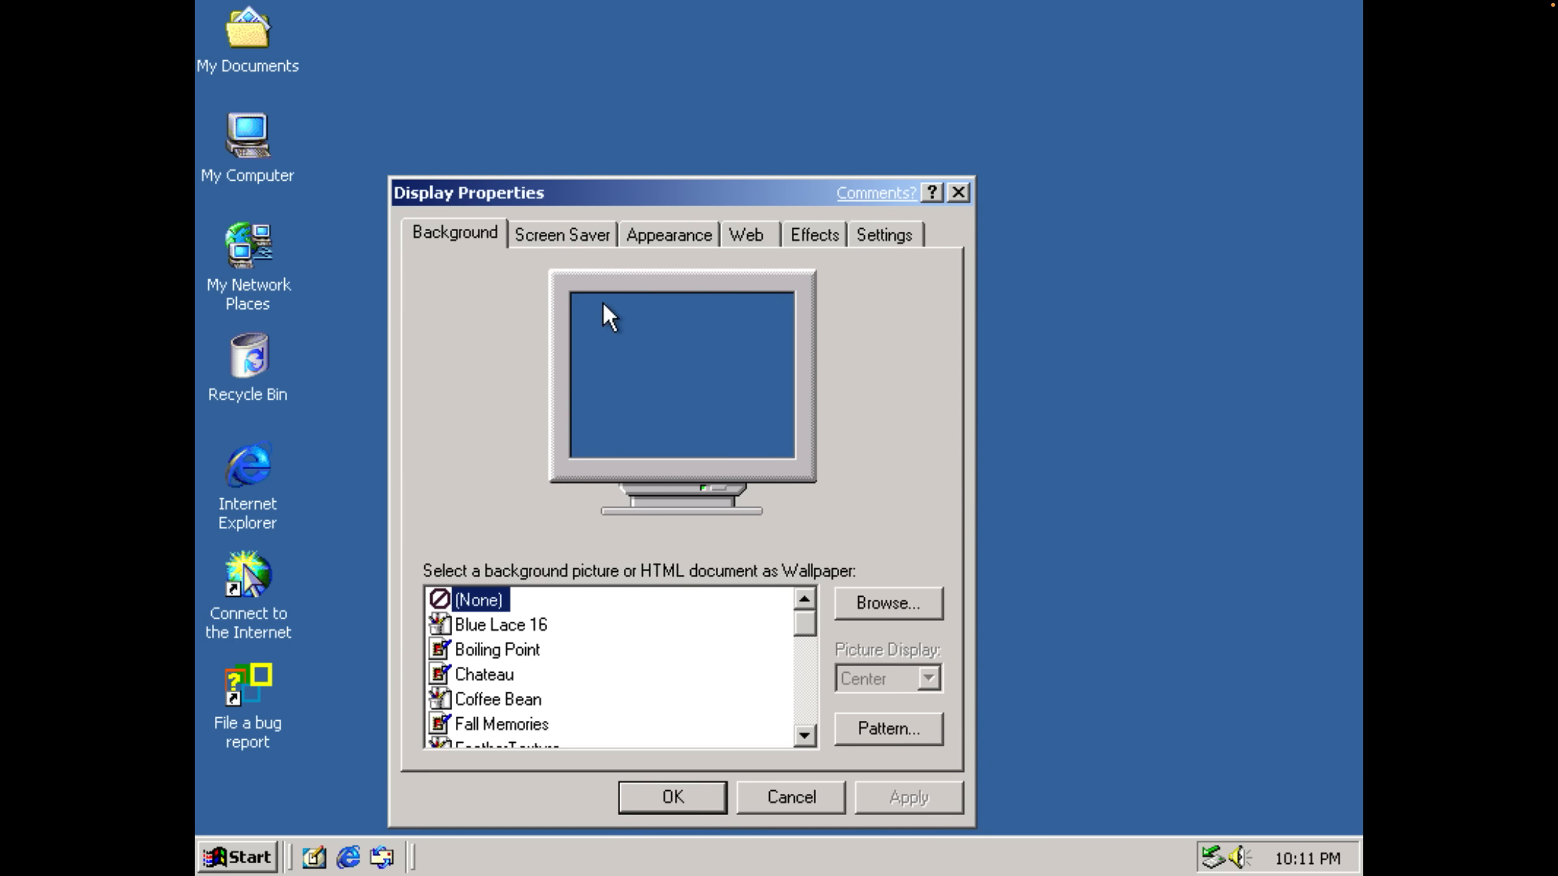
- On the Appearance settings, apply the Storm (VGA) colour scheme to the Neptune desktop
{"action": "left_click", "coordinate": [882, 235]}
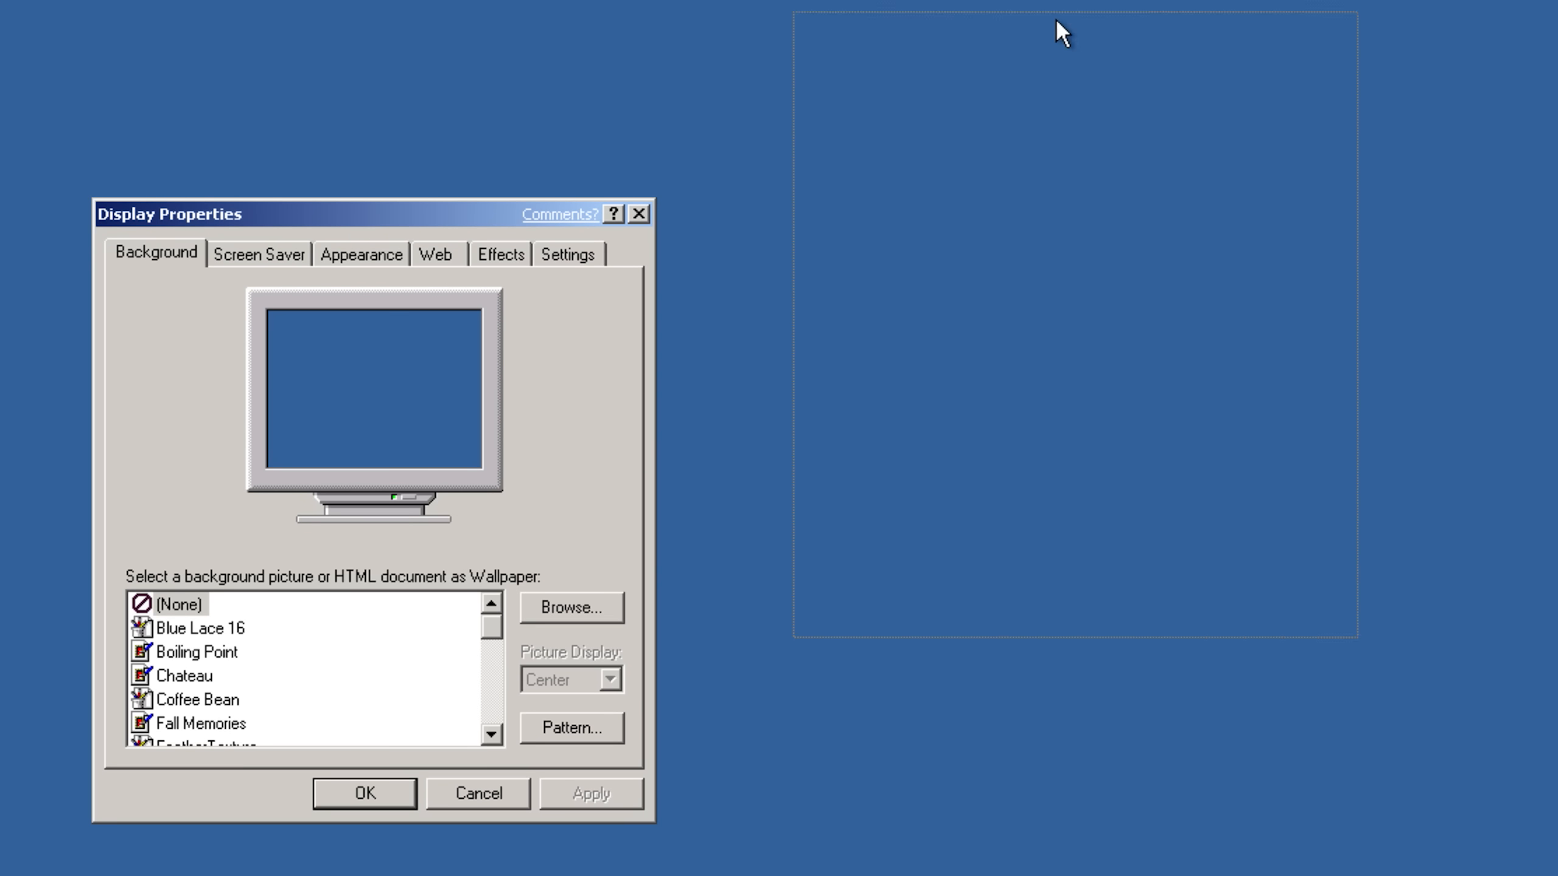
{"action": "left_click_drag", "start_coordinate": [367, 215], "coordinate": [308, 138]}
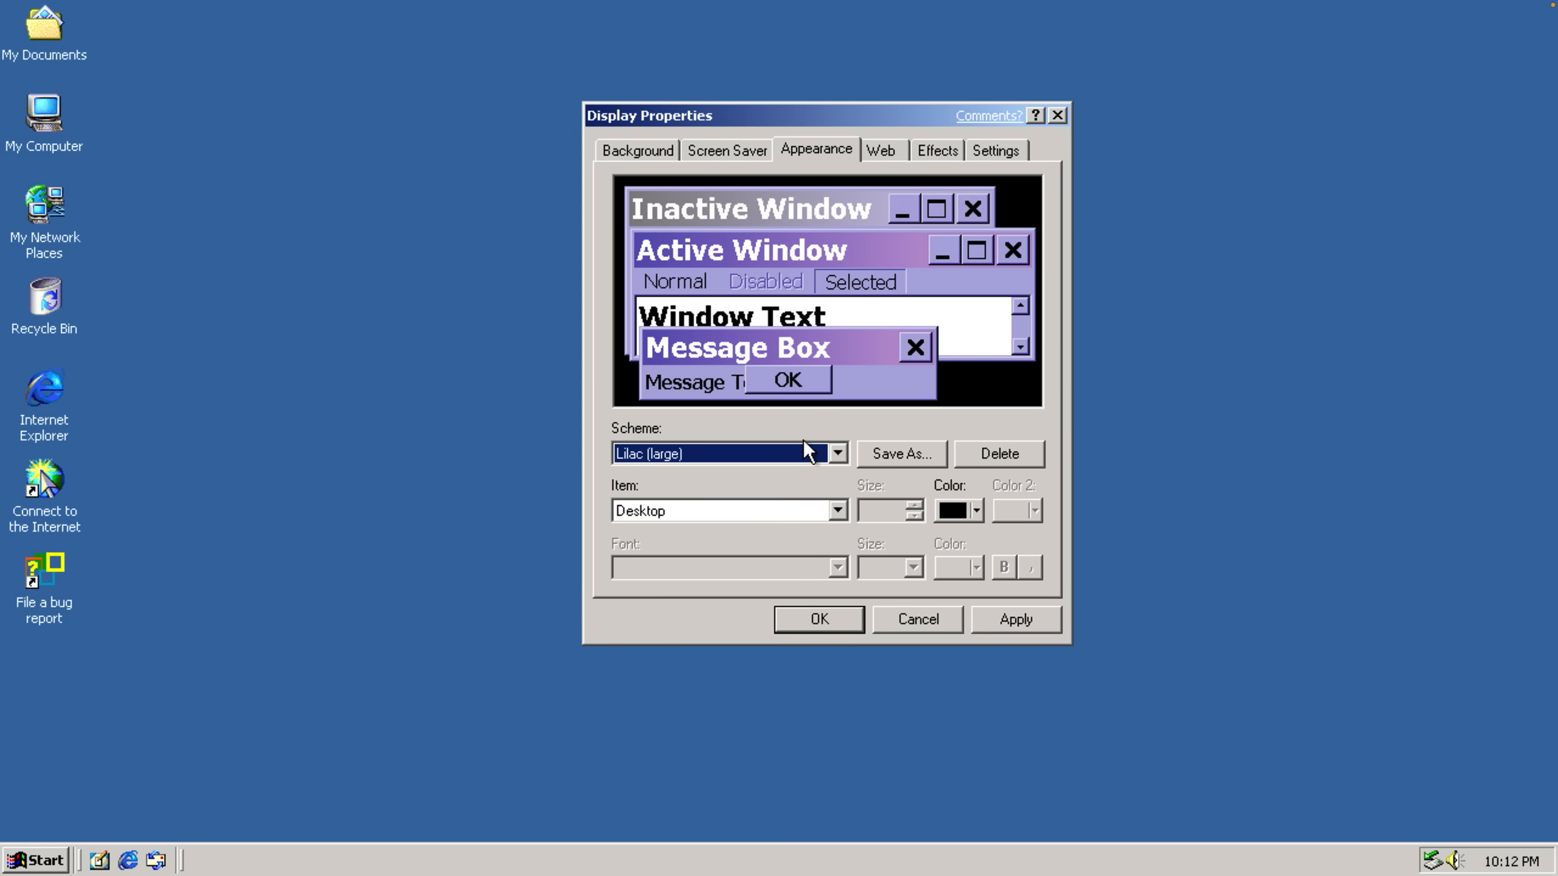
{"action": "left_click", "coordinate": [837, 453]}
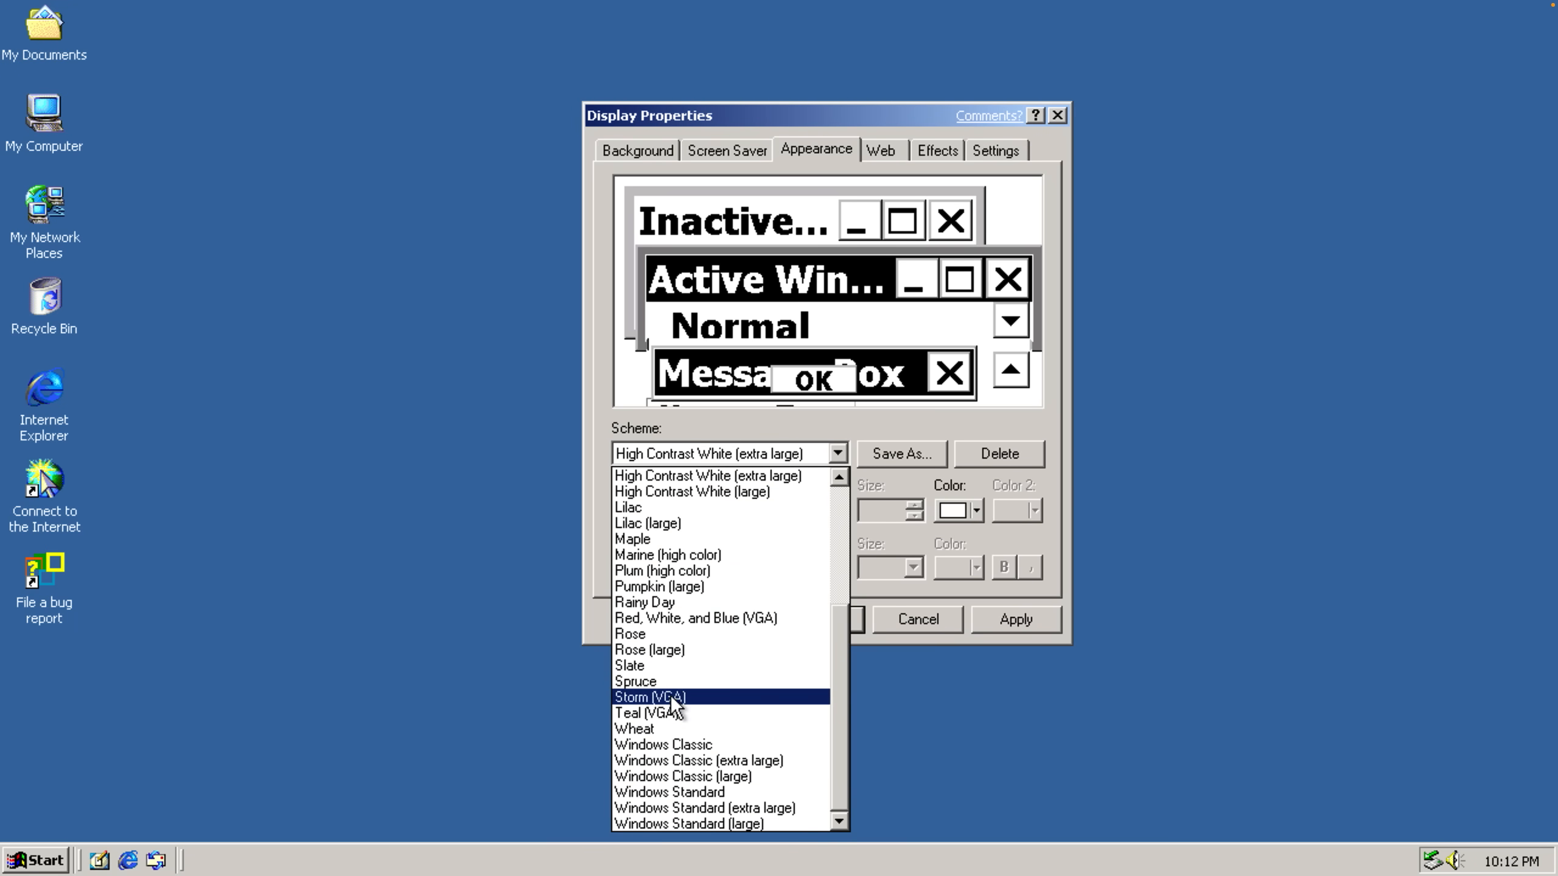
{"action": "left_click", "coordinate": [662, 743]}
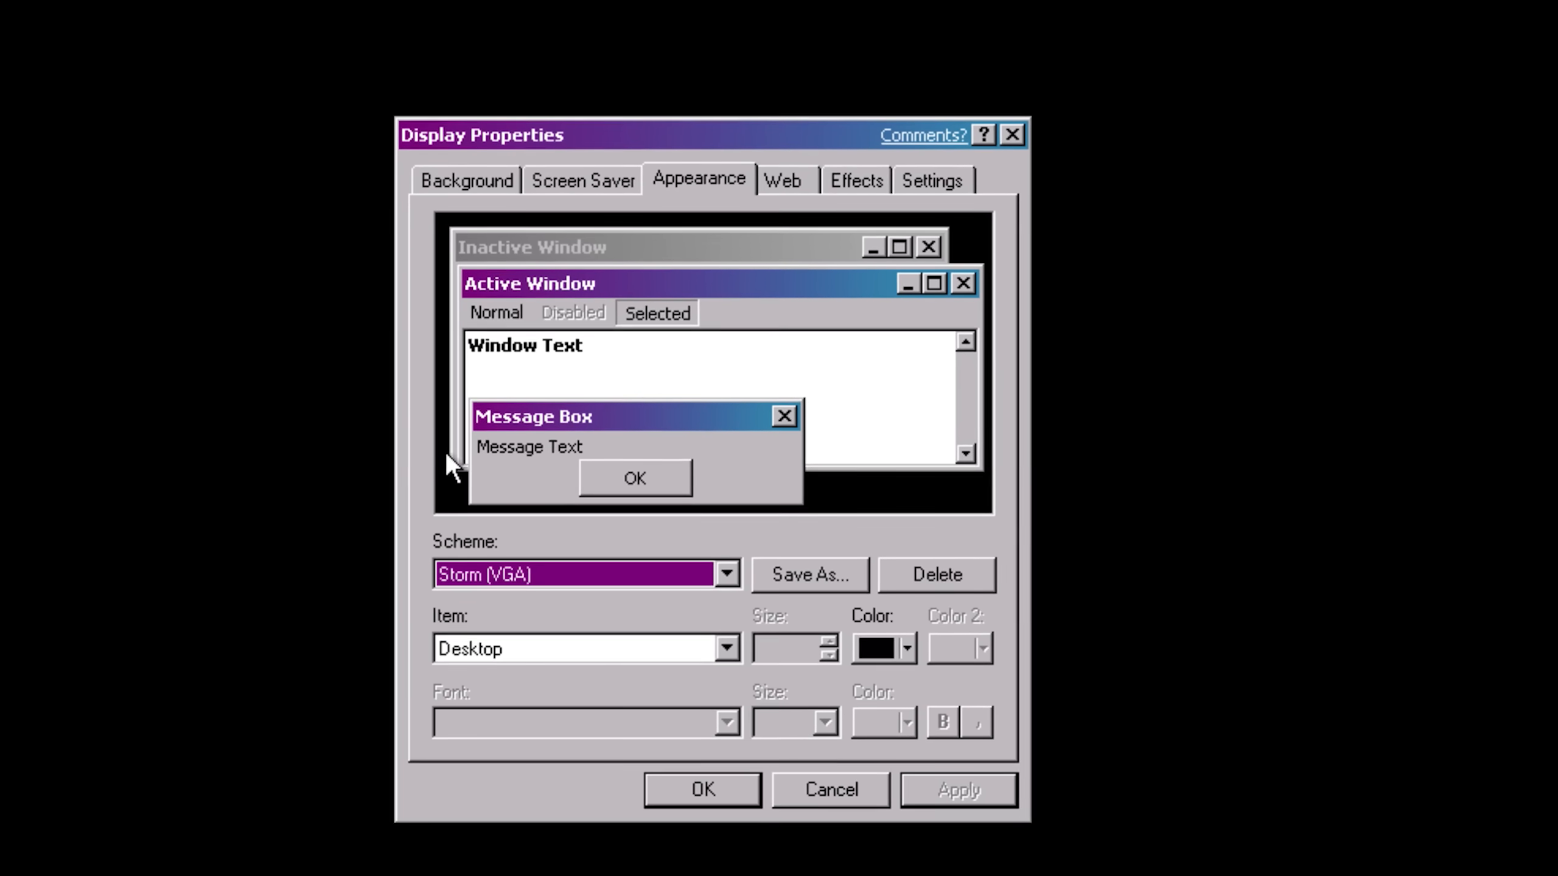
- Make the desktop colour light blue and reduce the scrollbar size
{"action": "left_click", "coordinate": [953, 567]}
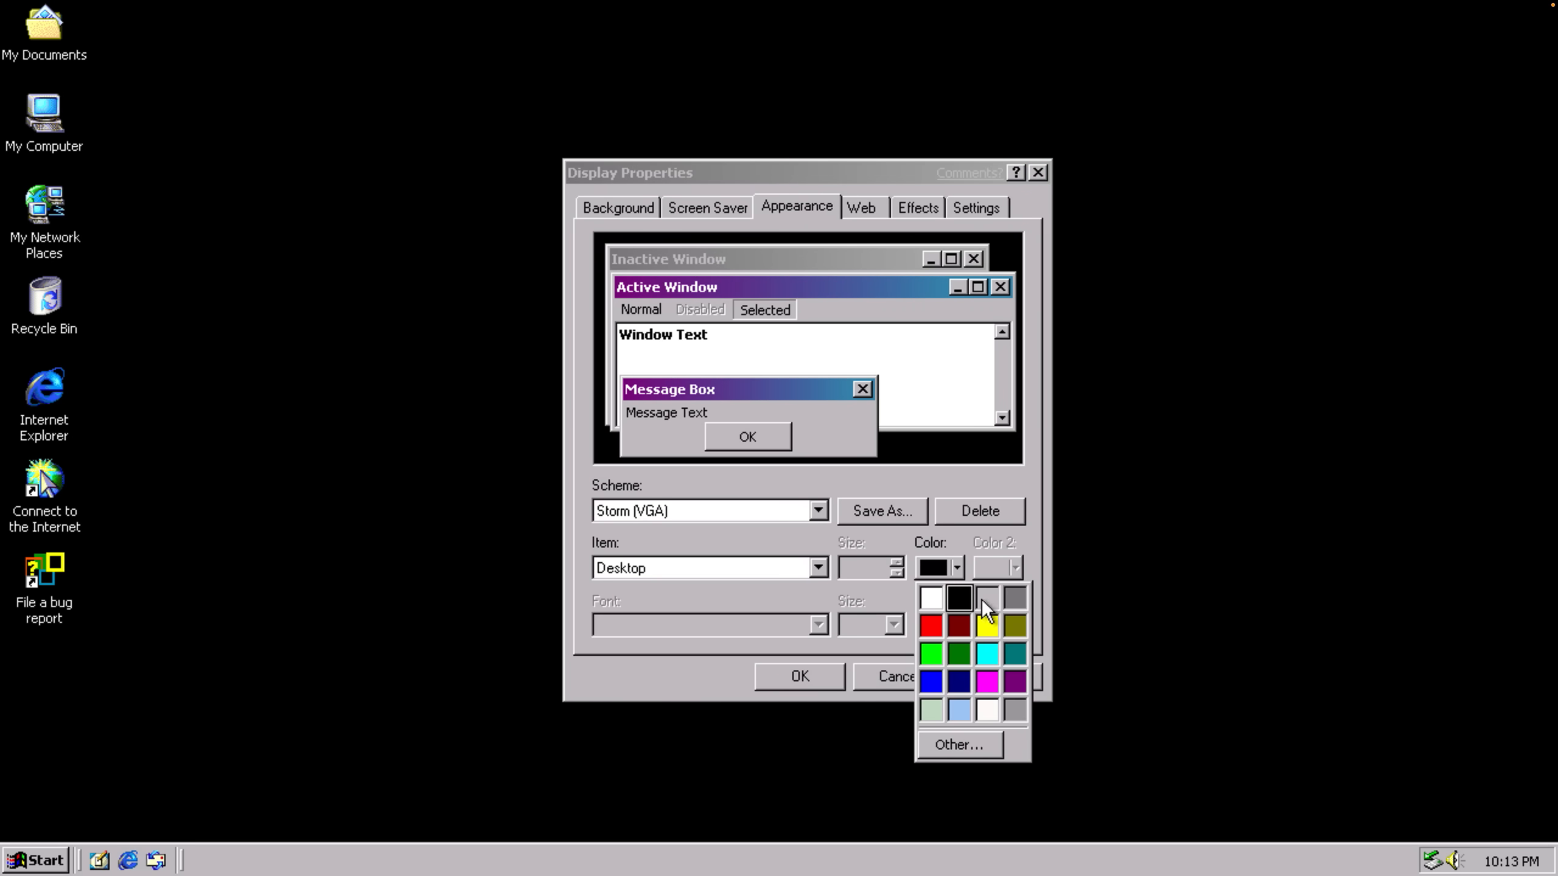
{"action": "left_click", "coordinate": [959, 598]}
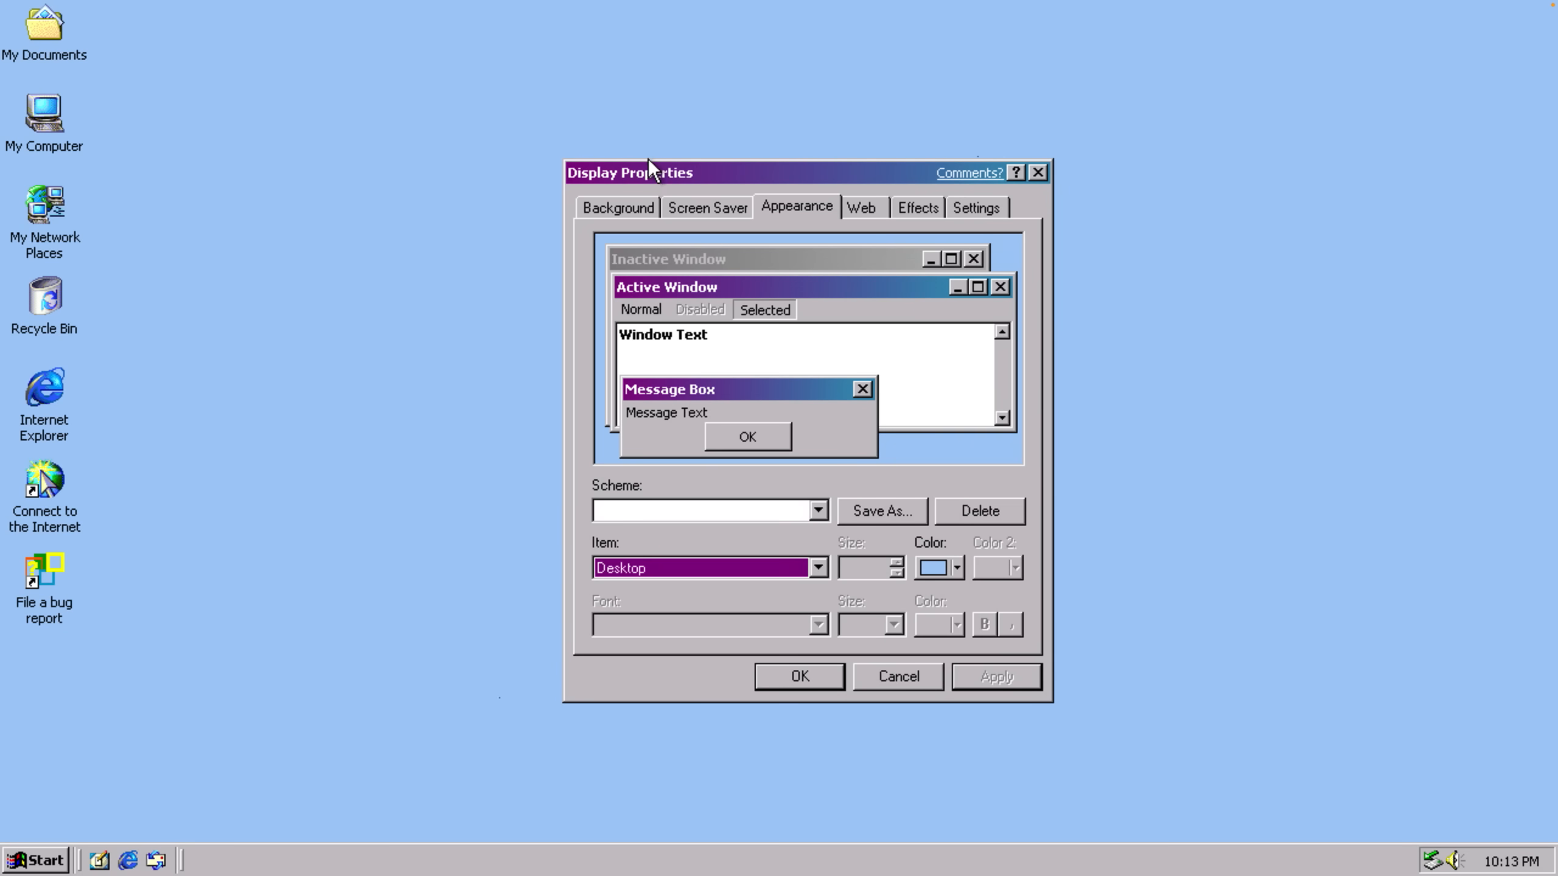
{"action": "left_click_drag", "start_coordinate": [651, 172], "coordinate": [565, 159]}
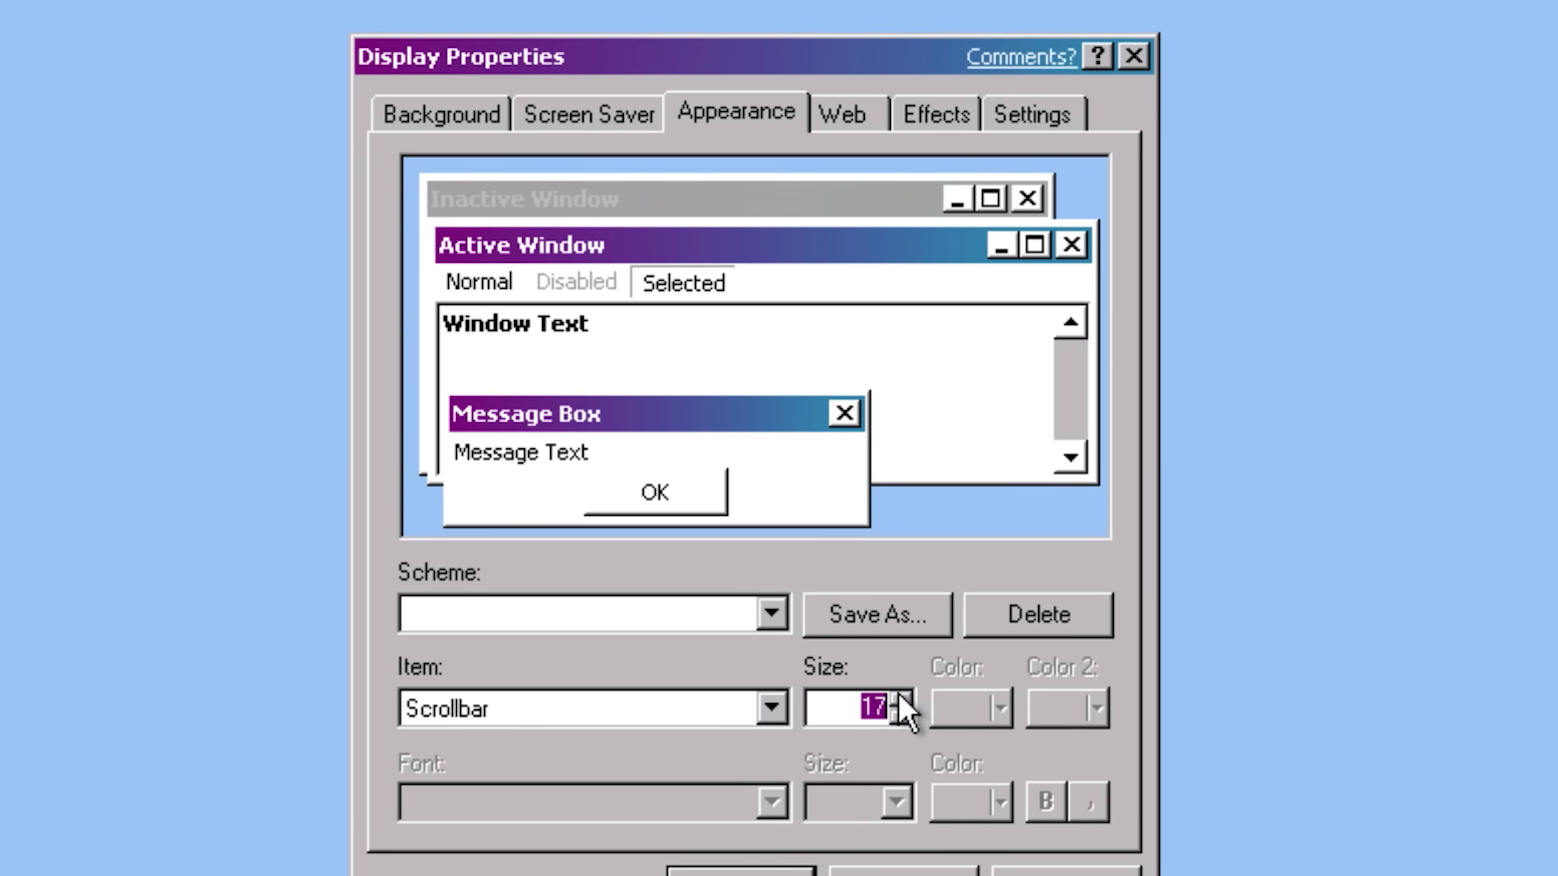
{"action": "left_click", "coordinate": [901, 717]}
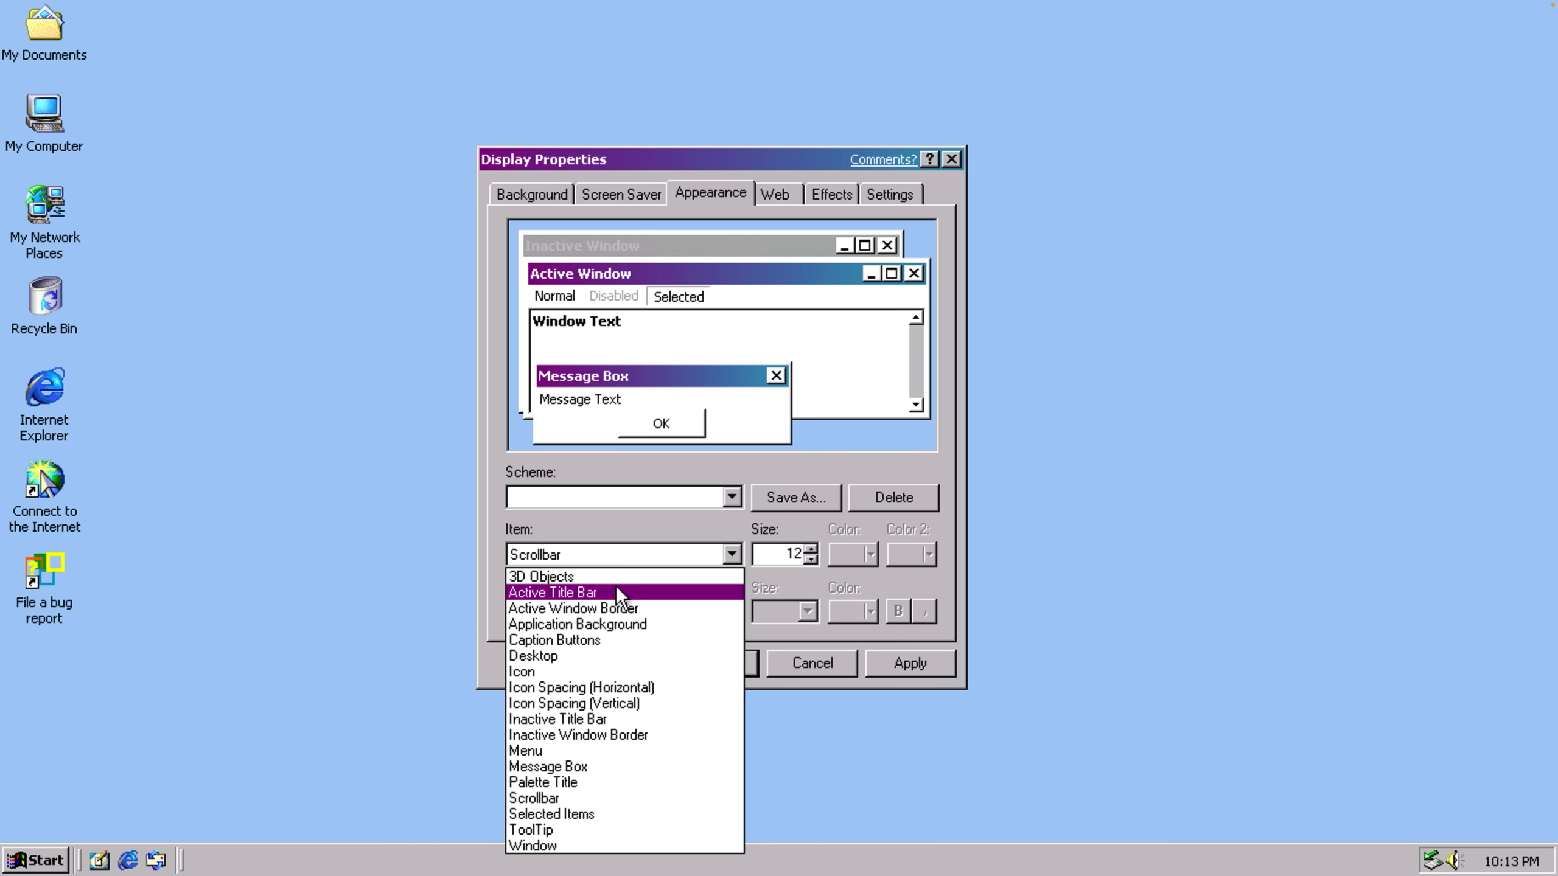
- Select another interface element and try a different colour scheme from the Scheme list
{"action": "left_click", "coordinate": [572, 609]}
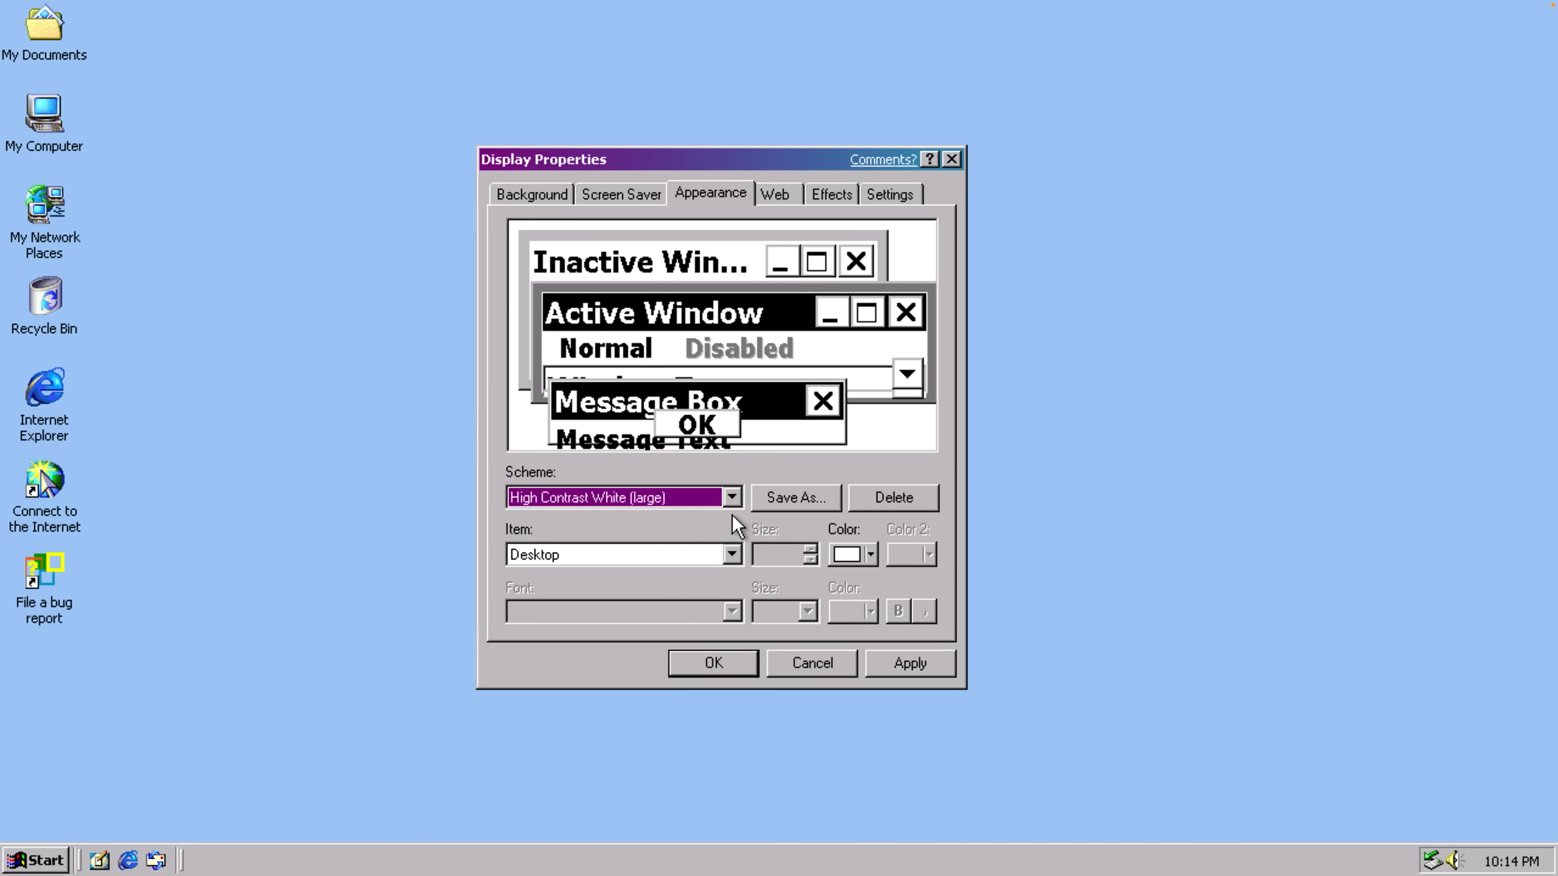
{"action": "left_click", "coordinate": [732, 497]}
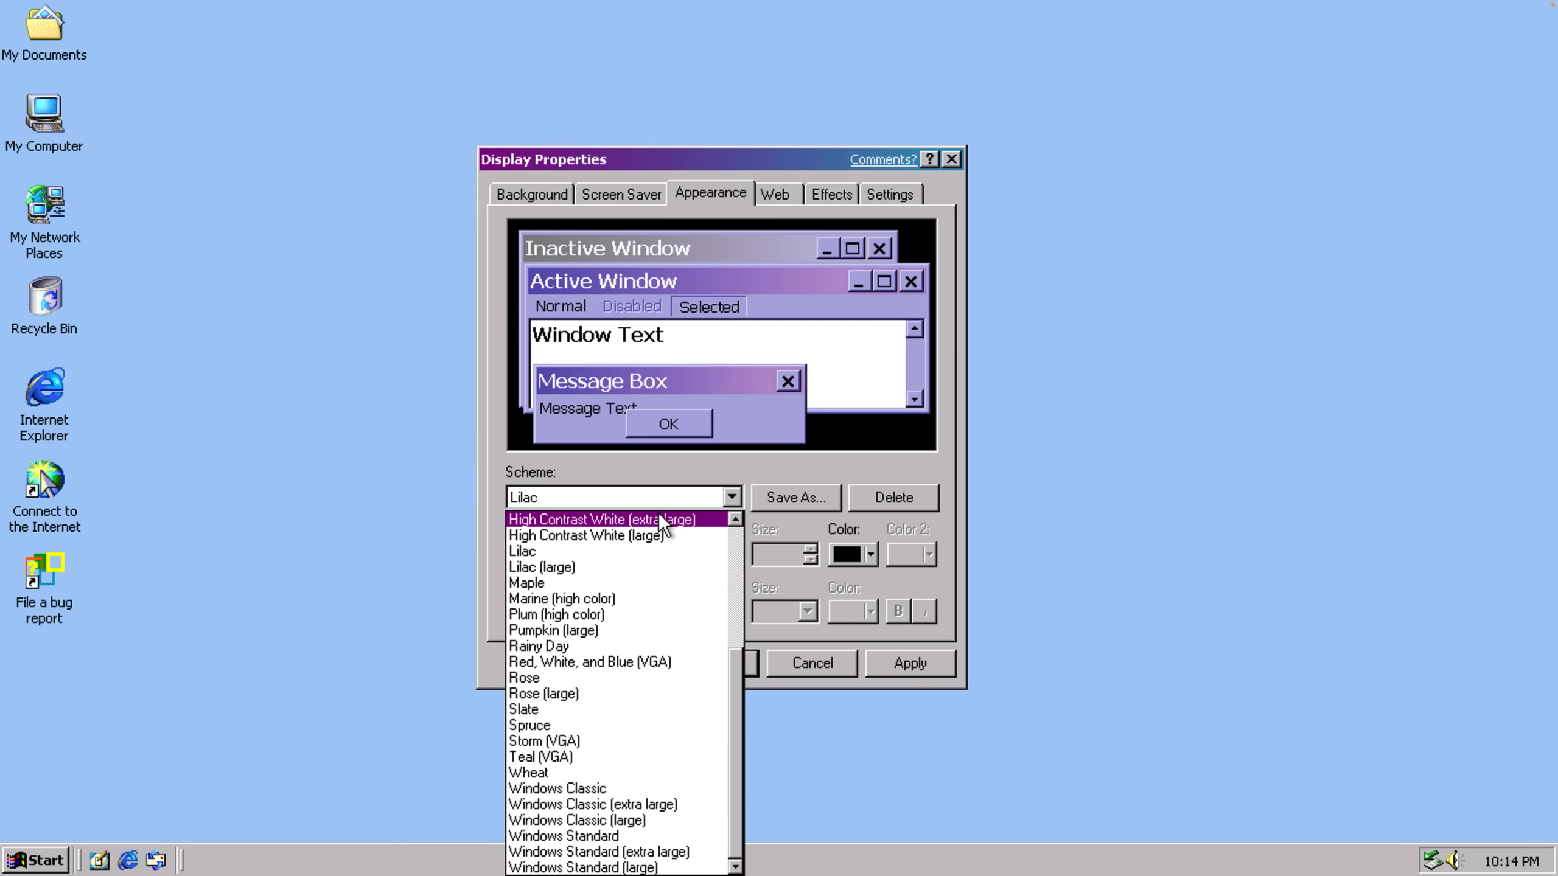
{"action": "left_click", "coordinate": [527, 772]}
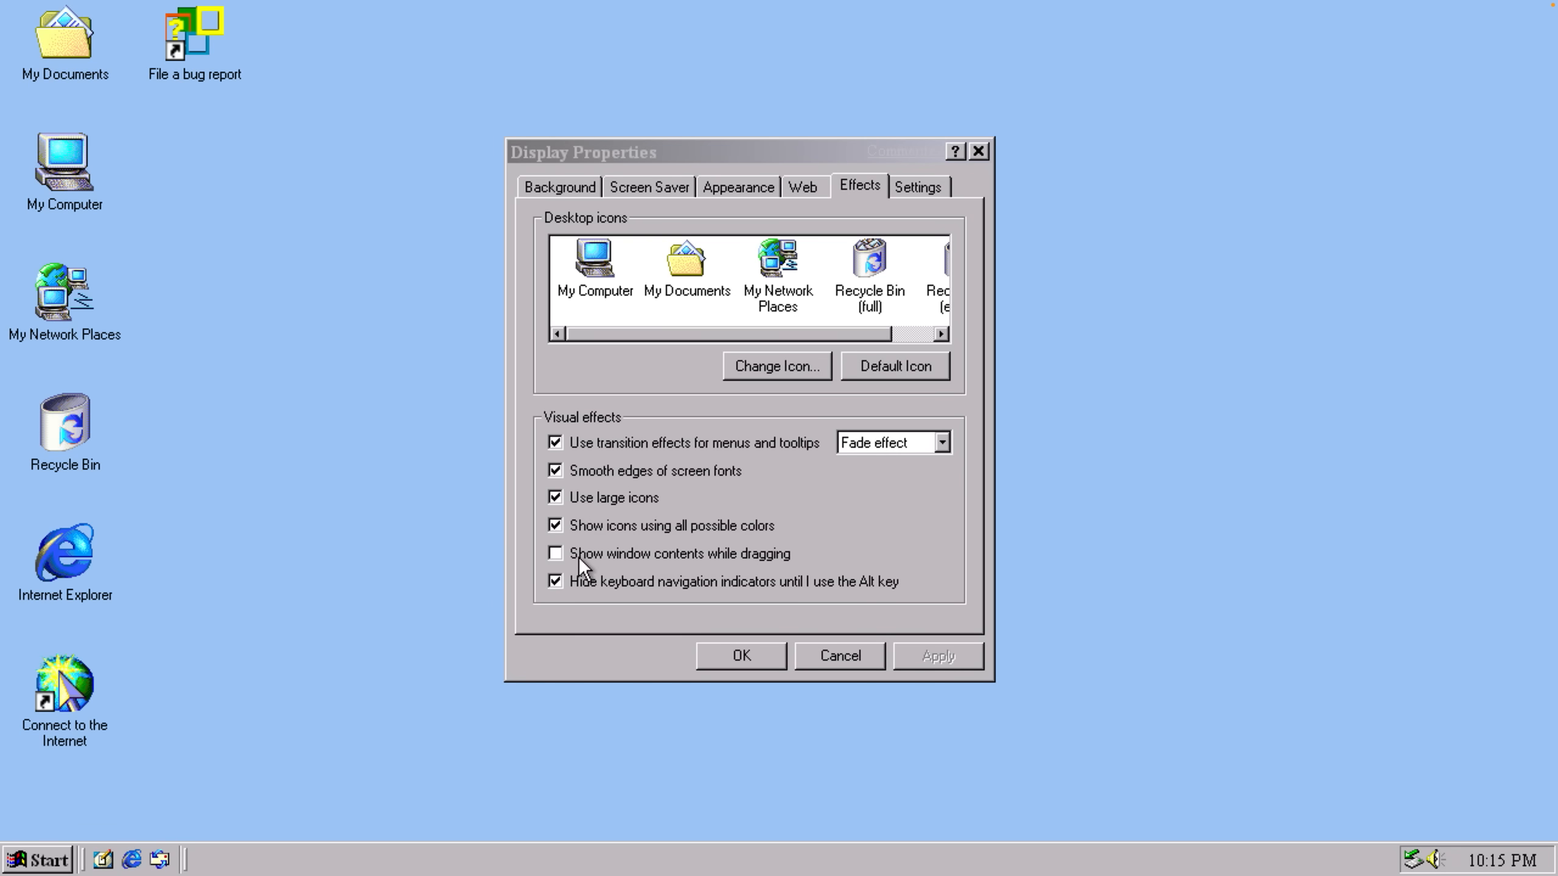
- Enable showing window contents while dragging, keep the Fade menu transition, and bring up the Start menu
{"action": "left_click", "coordinate": [555, 554]}
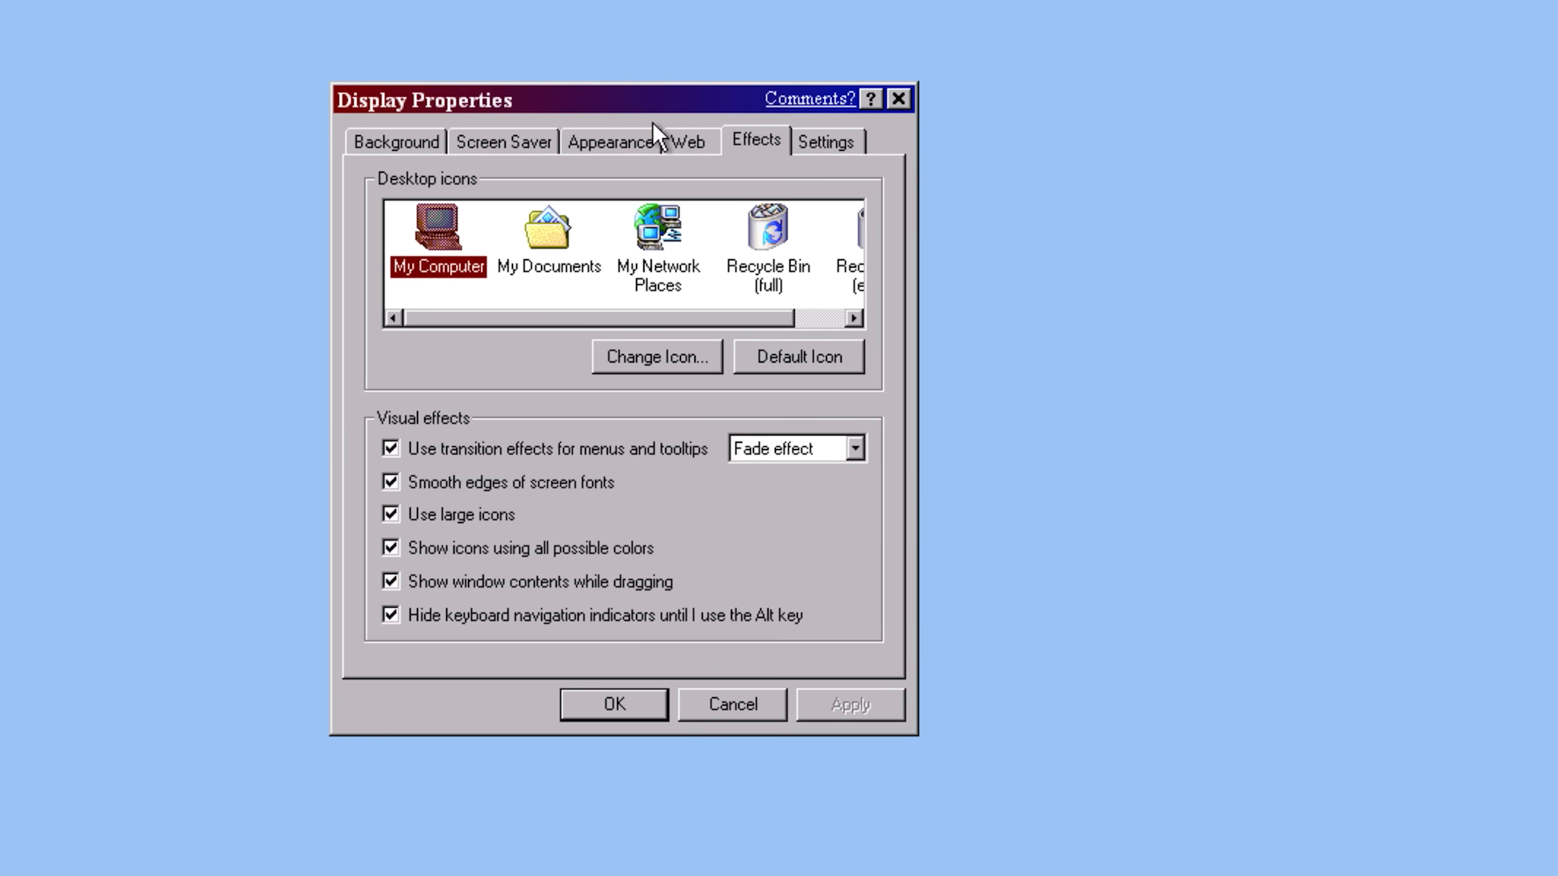
{"action": "left_click", "coordinate": [871, 429]}
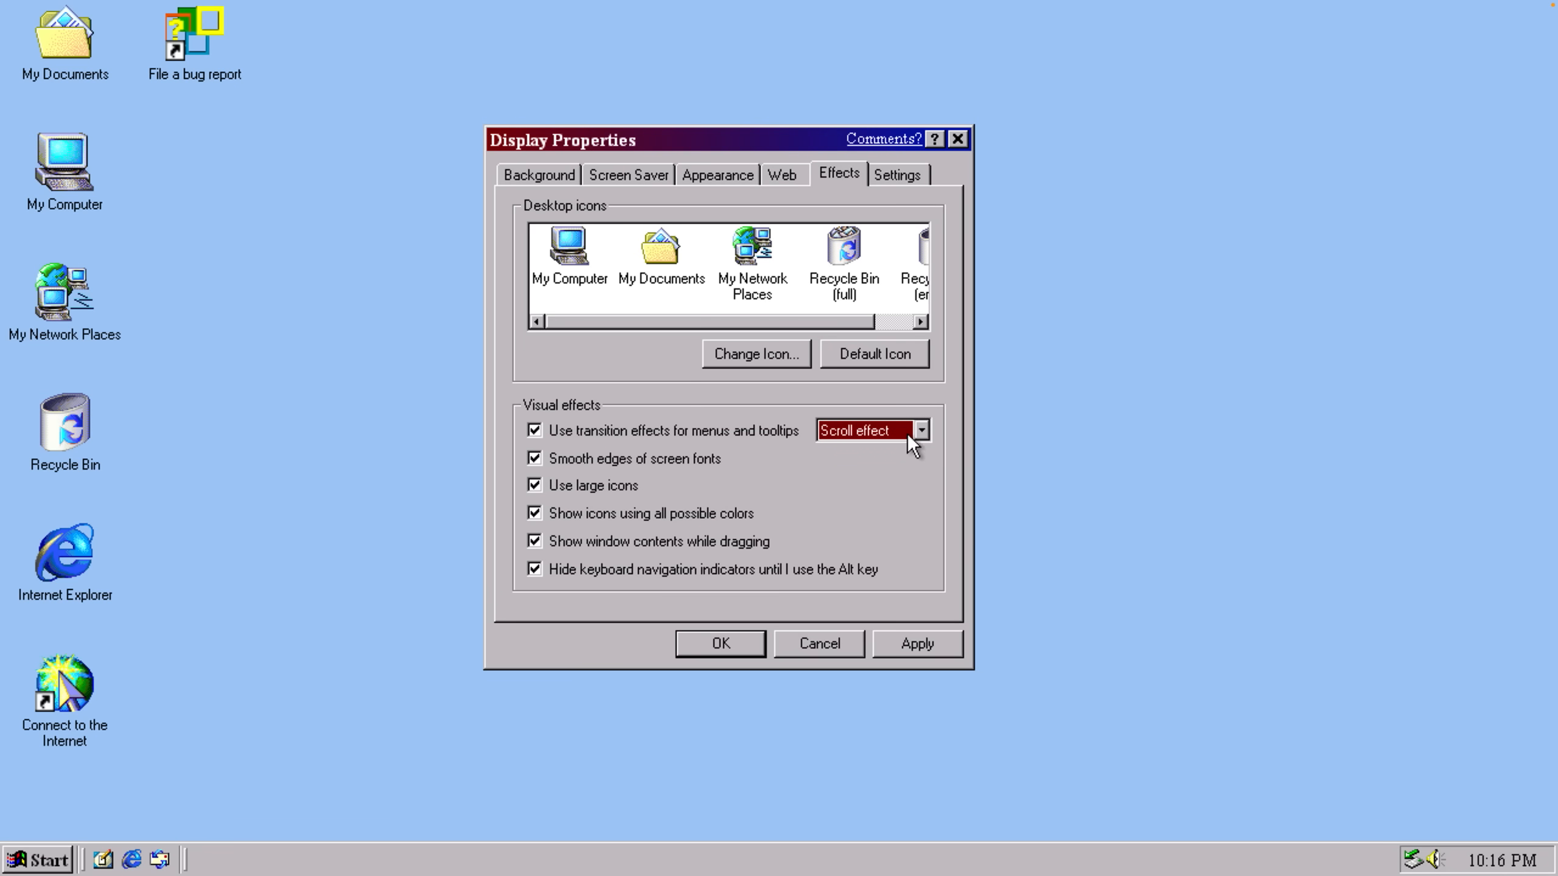
{"action": "left_click", "coordinate": [567, 246]}
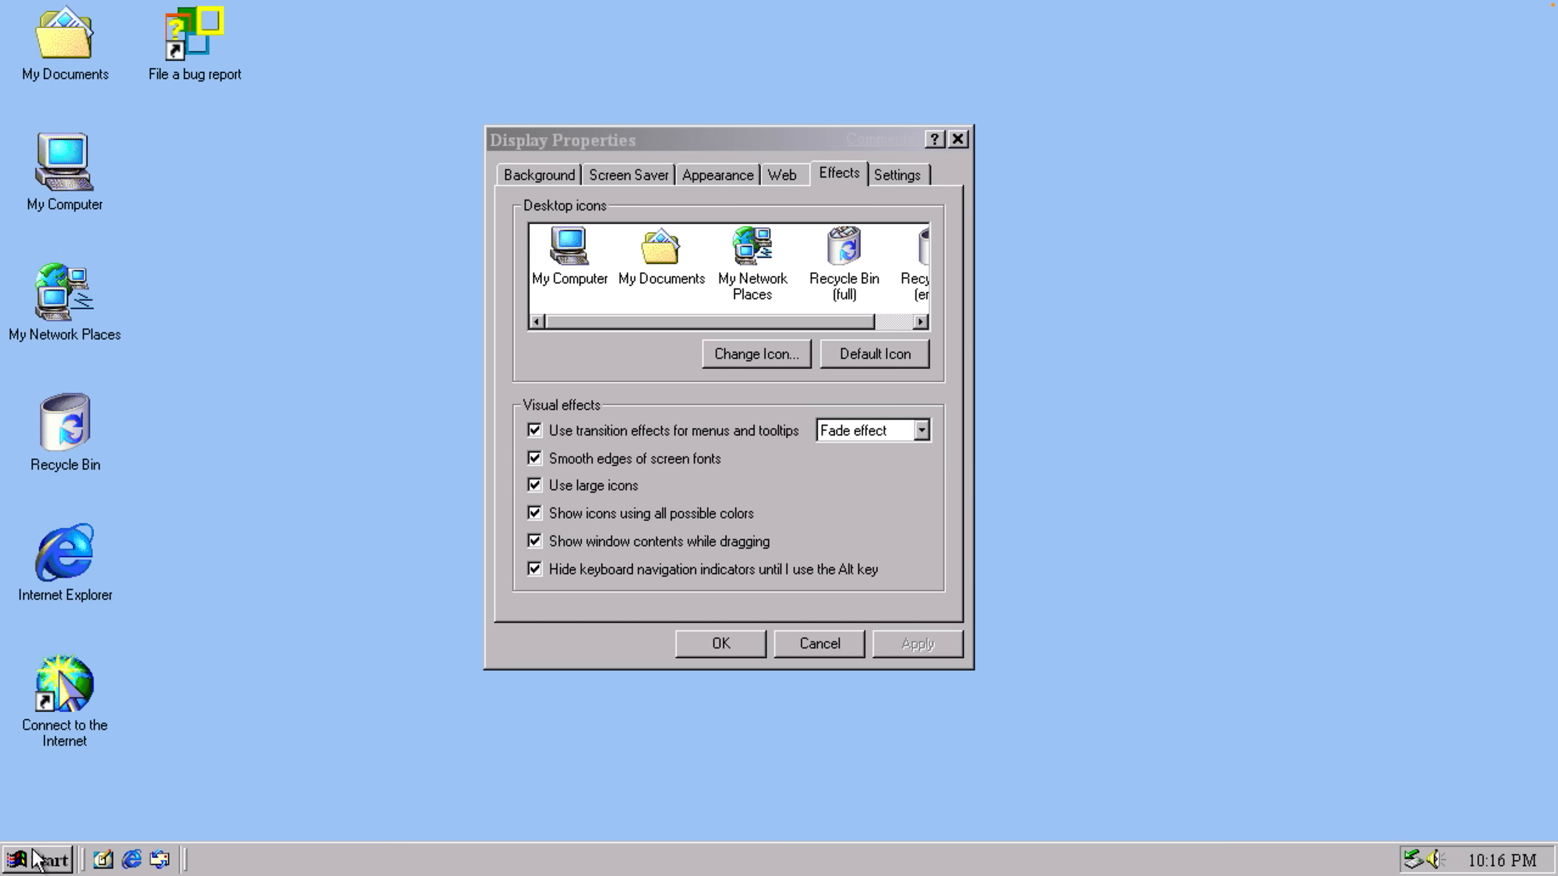
{"action": "left_click", "coordinate": [40, 858]}
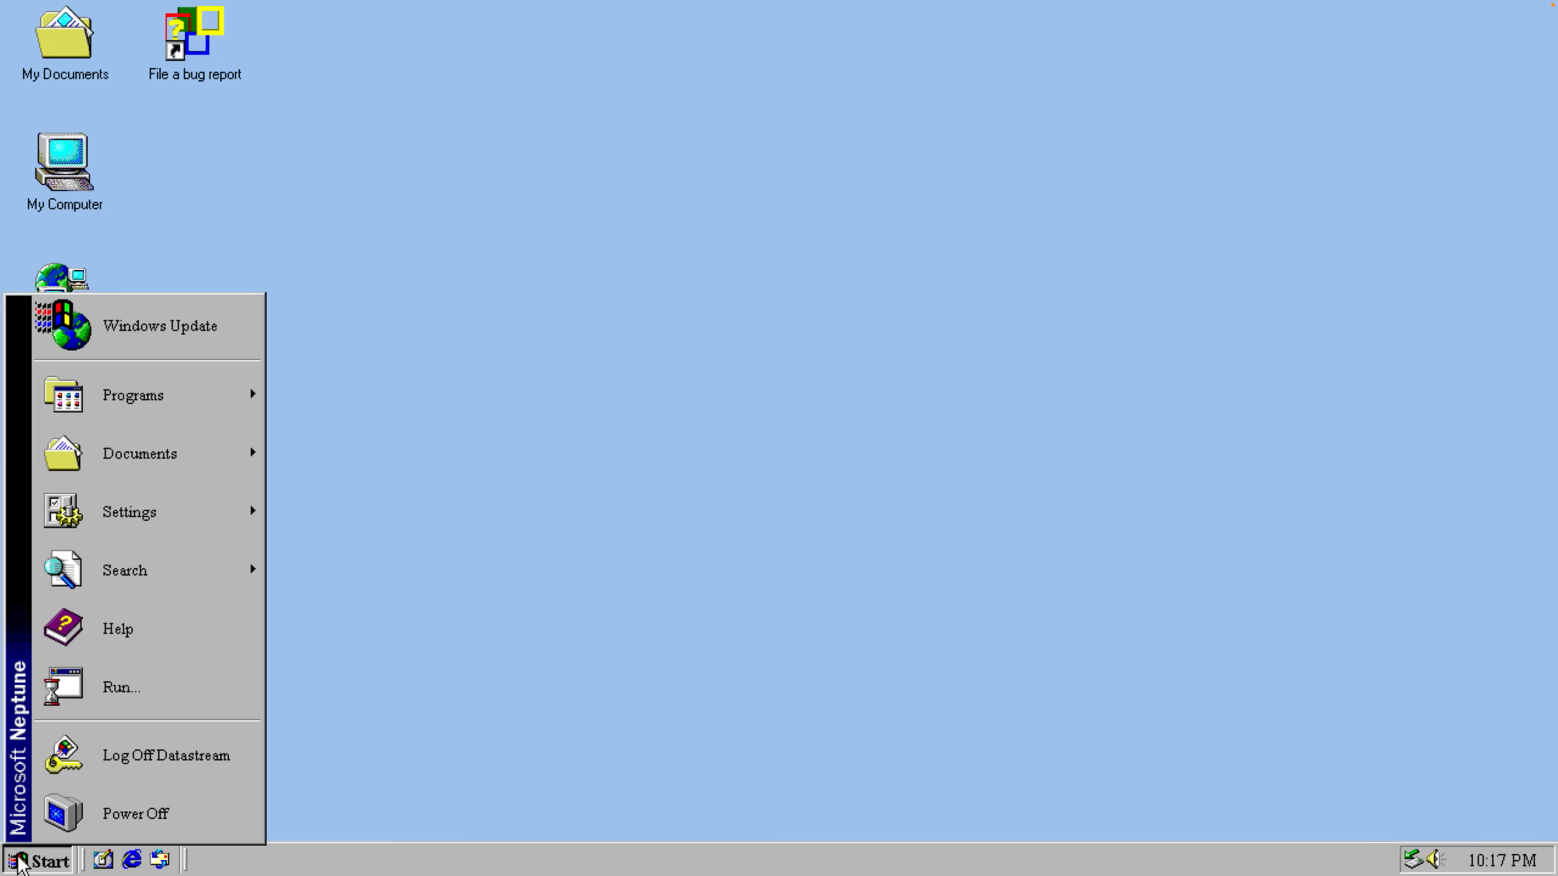
- Launch Windows Update from the Start menu and show Internet Explorer's Tip of the Day from Help
{"action": "left_click", "coordinate": [158, 326]}
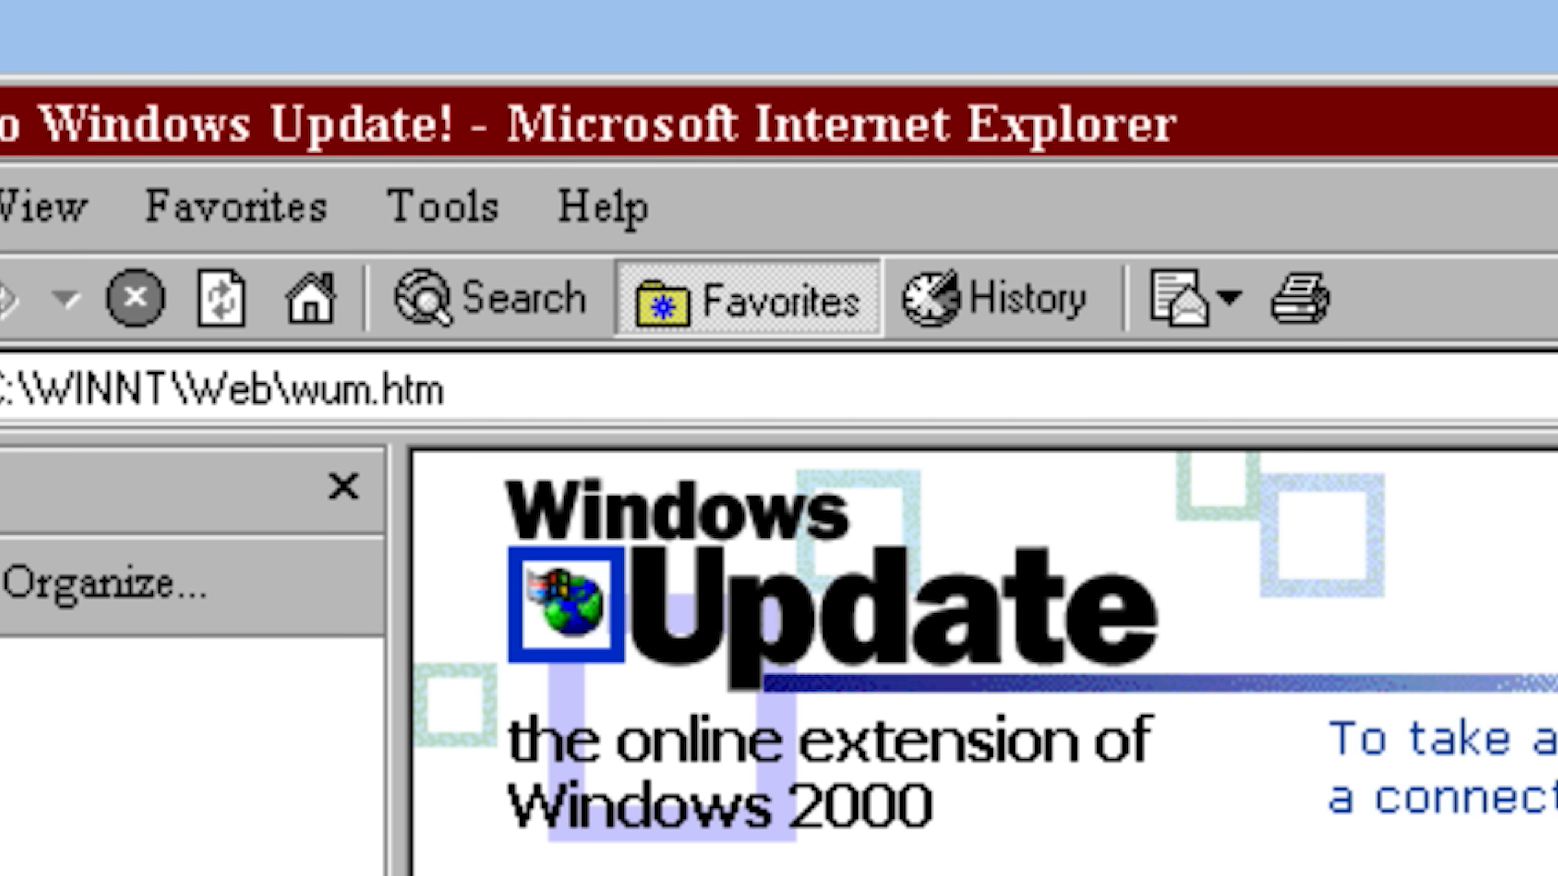
{"action": "left_click", "coordinate": [603, 205]}
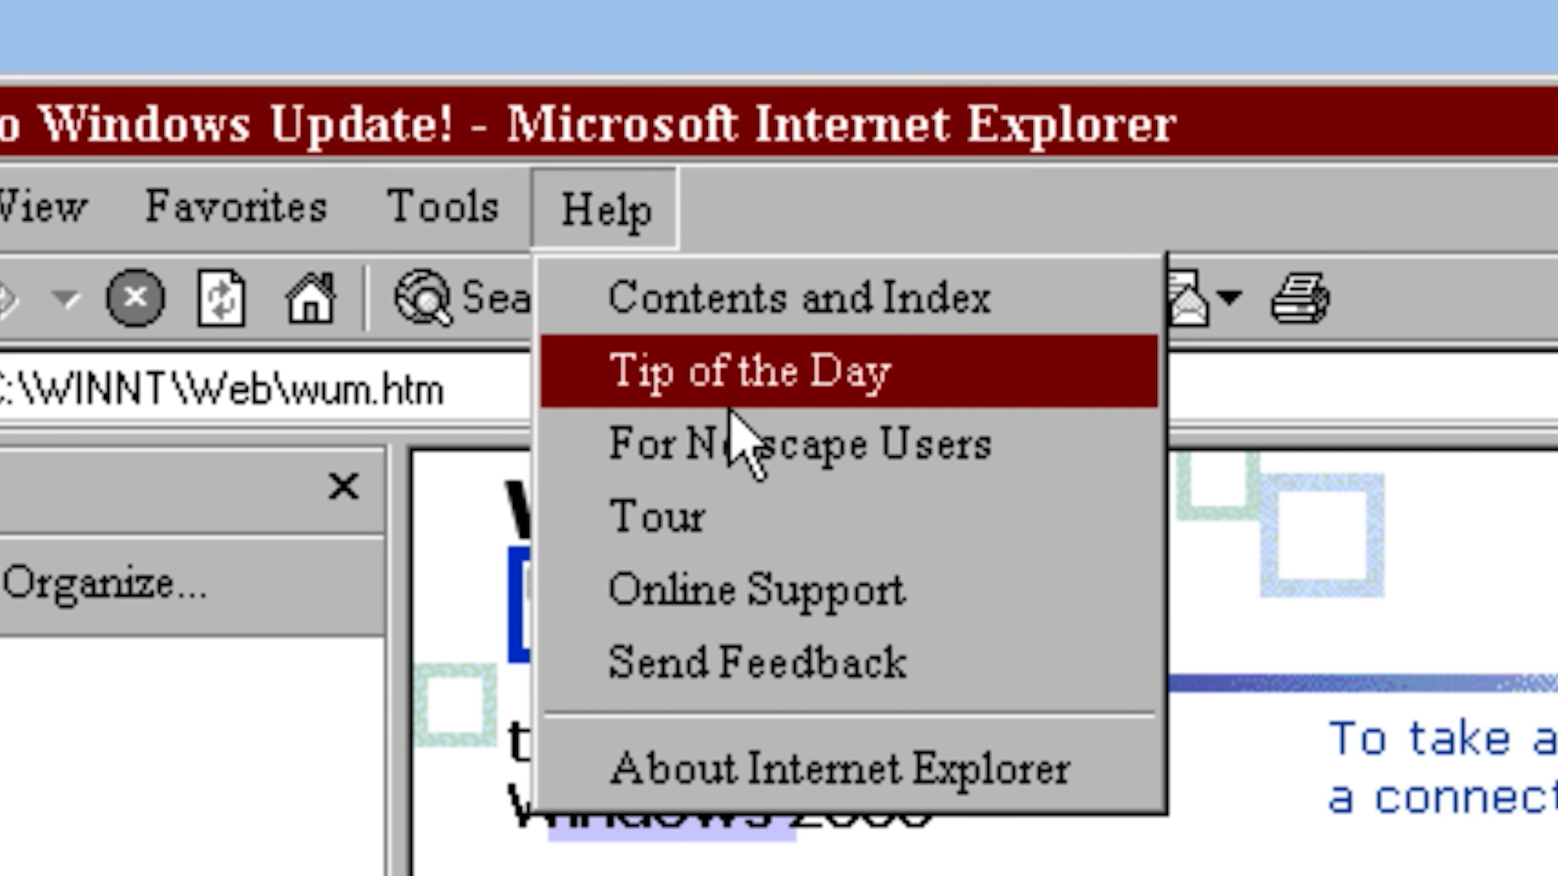
{"action": "left_click", "coordinate": [805, 446]}
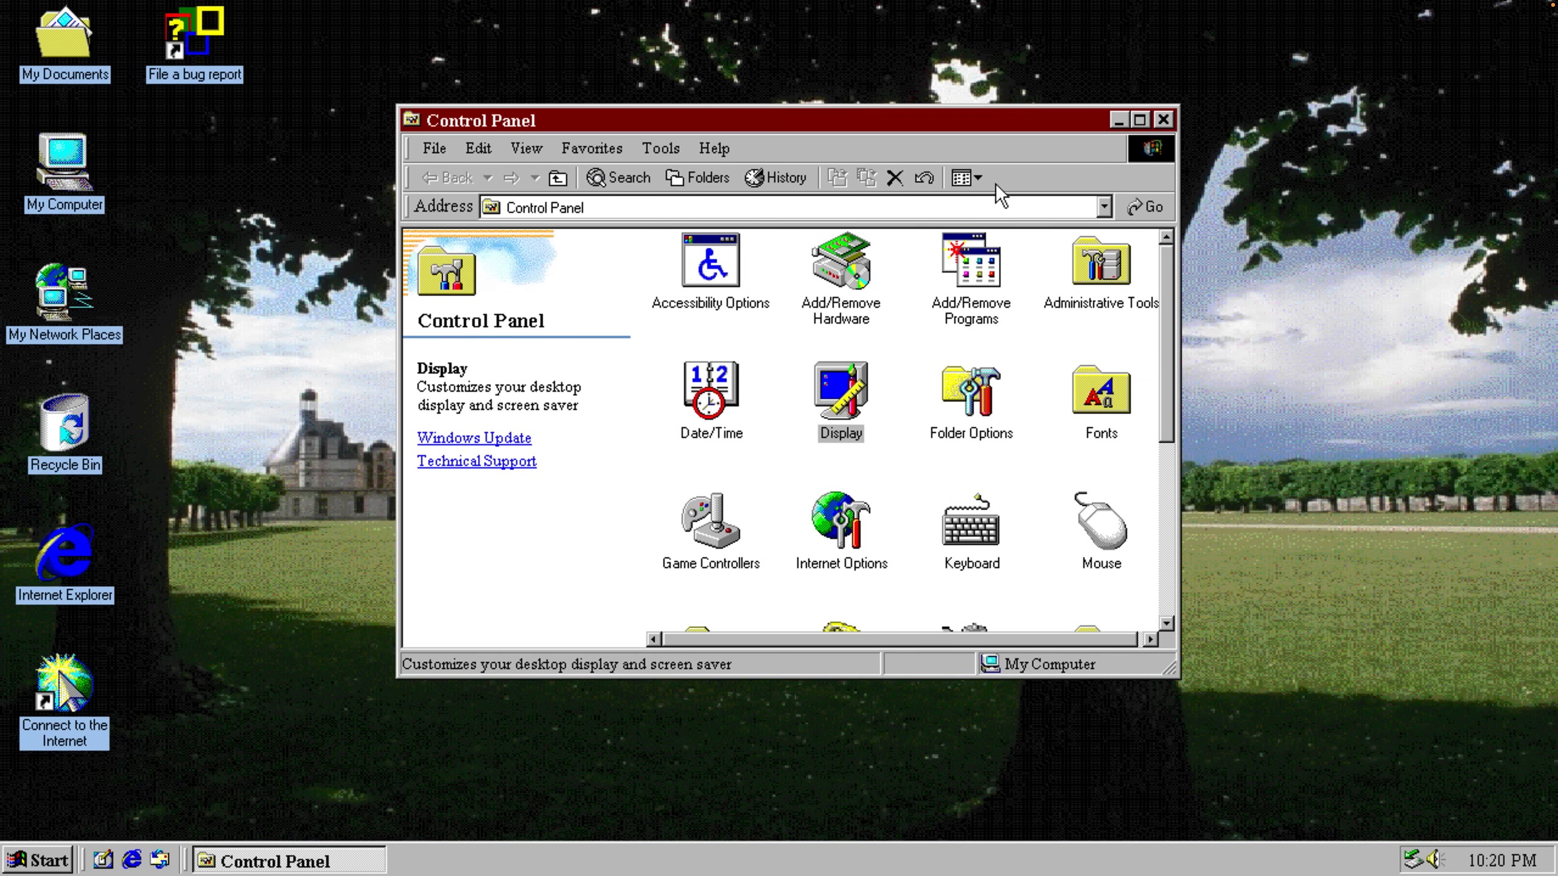
- Start Windows Media Player from the Quick Launch bar
{"action": "left_click", "coordinate": [1162, 119]}
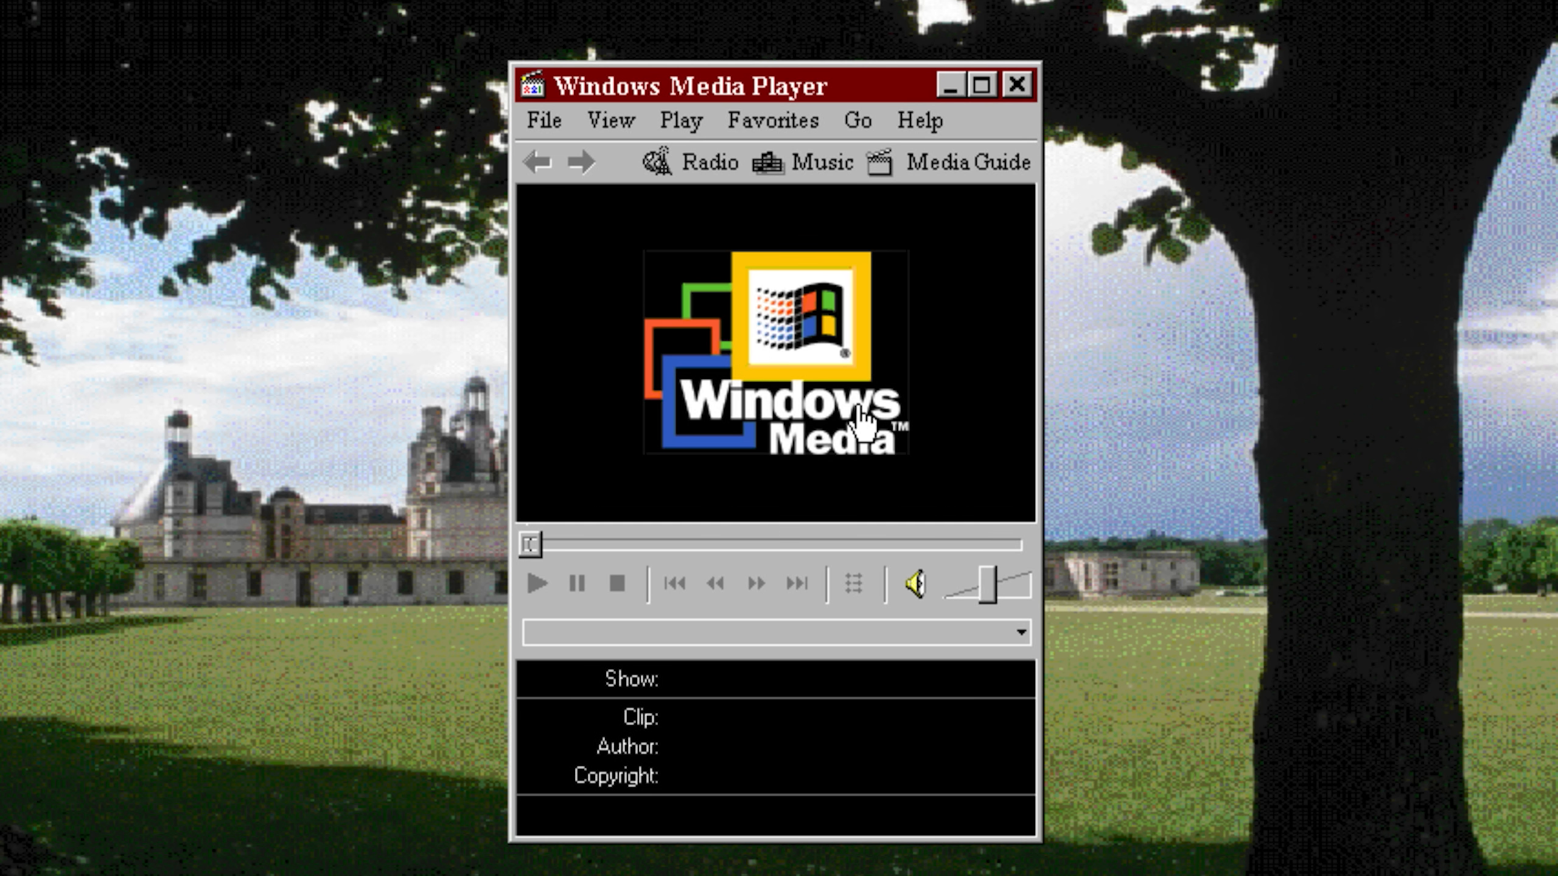
{"action": "mouse_move", "coordinate": [616, 194]}
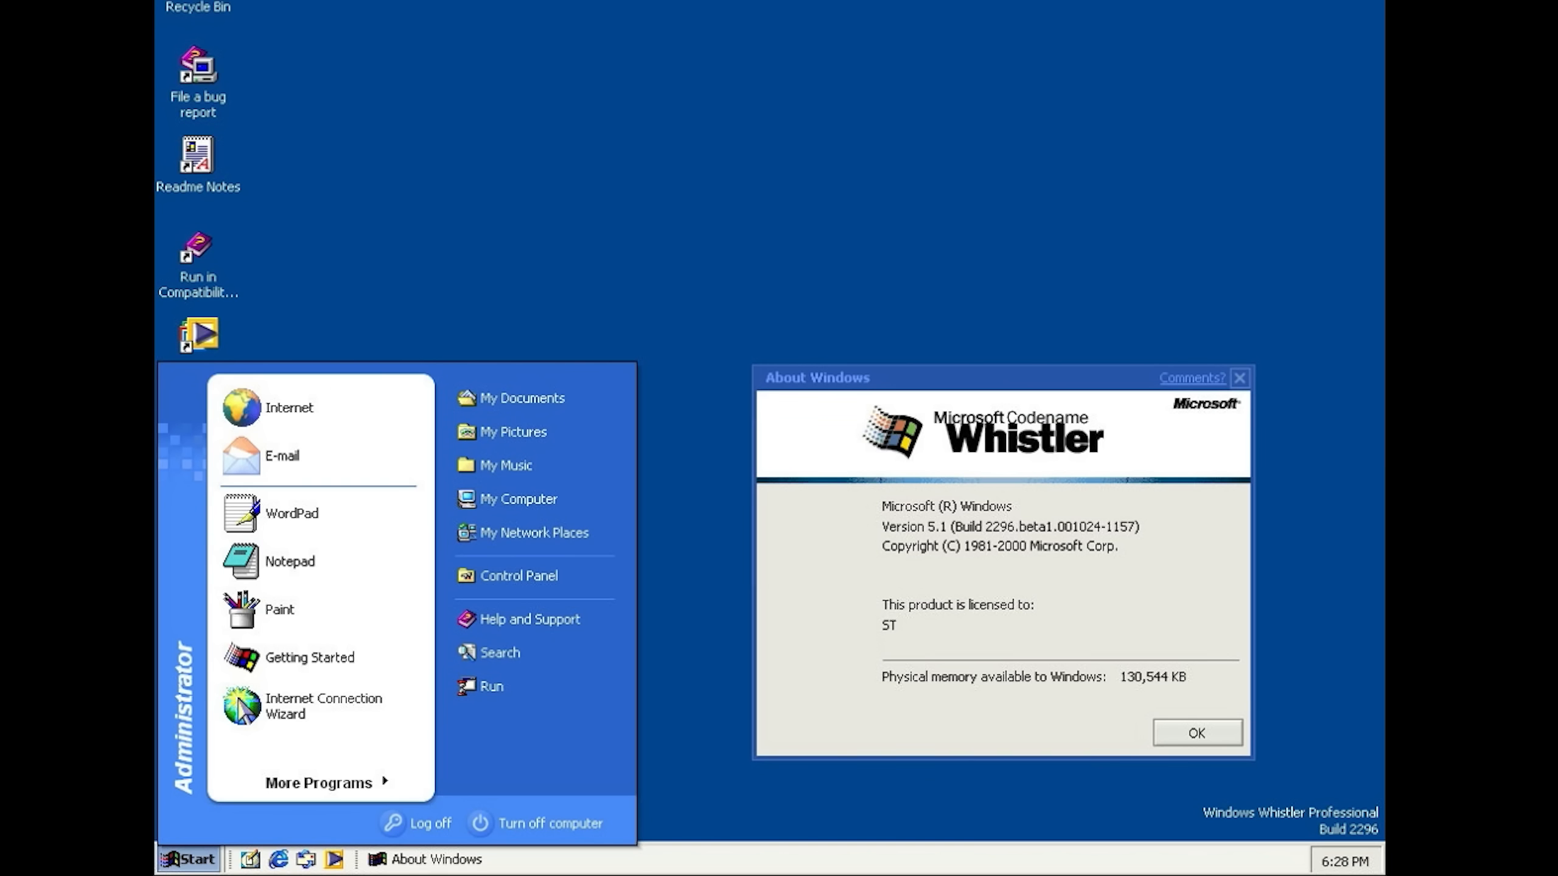
{"action": "mouse_move", "coordinate": [1040, 458]}
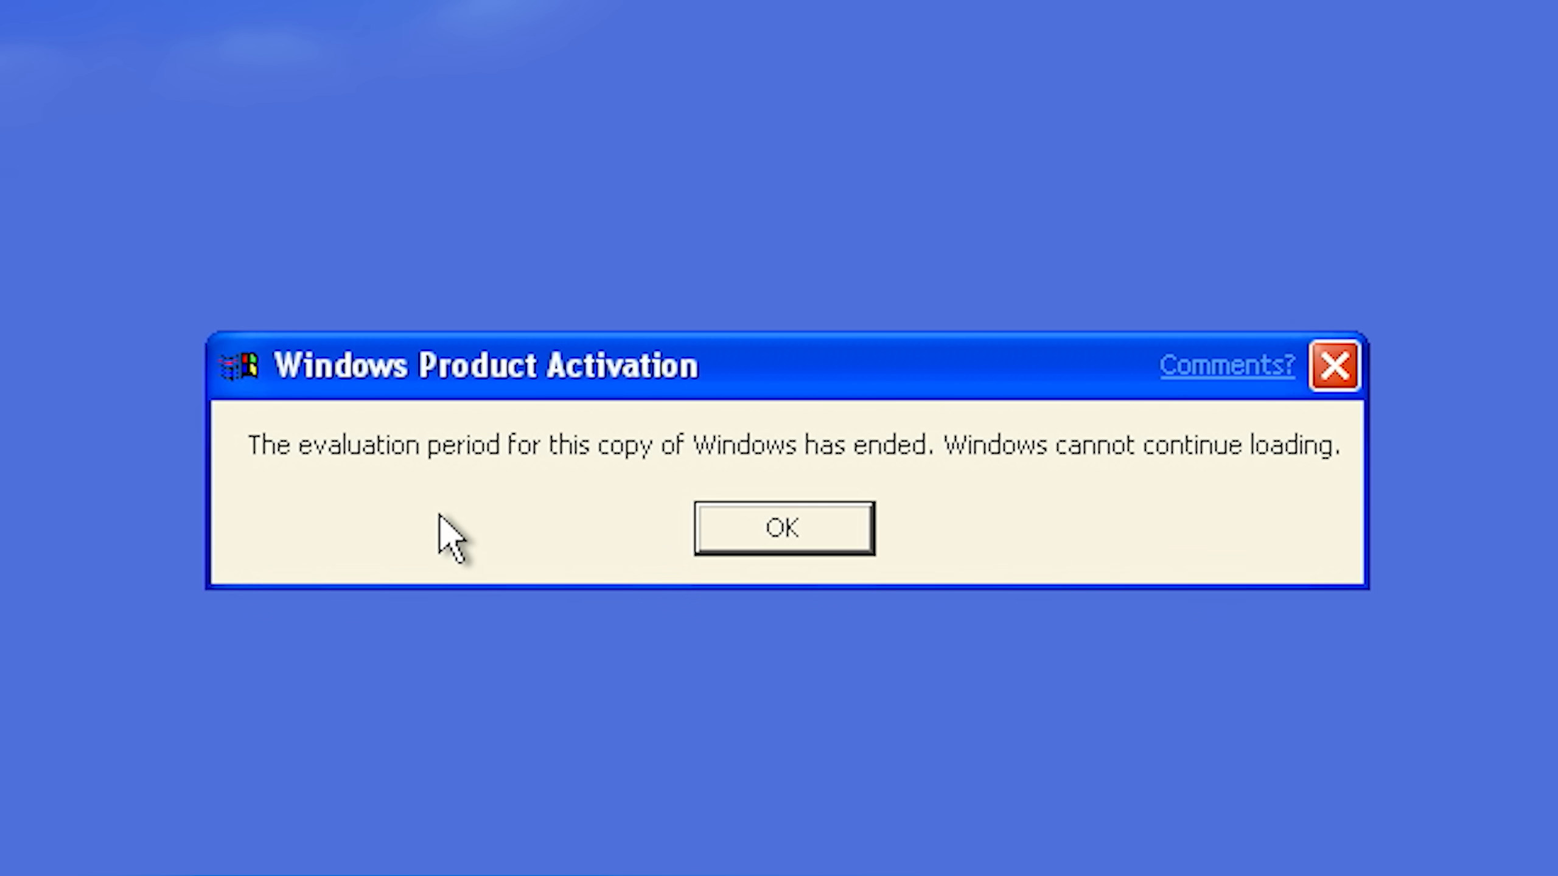
- Dismiss the Windows Product Activation evaluation-expired notice with OK
{"action": "left_click", "coordinate": [782, 527]}
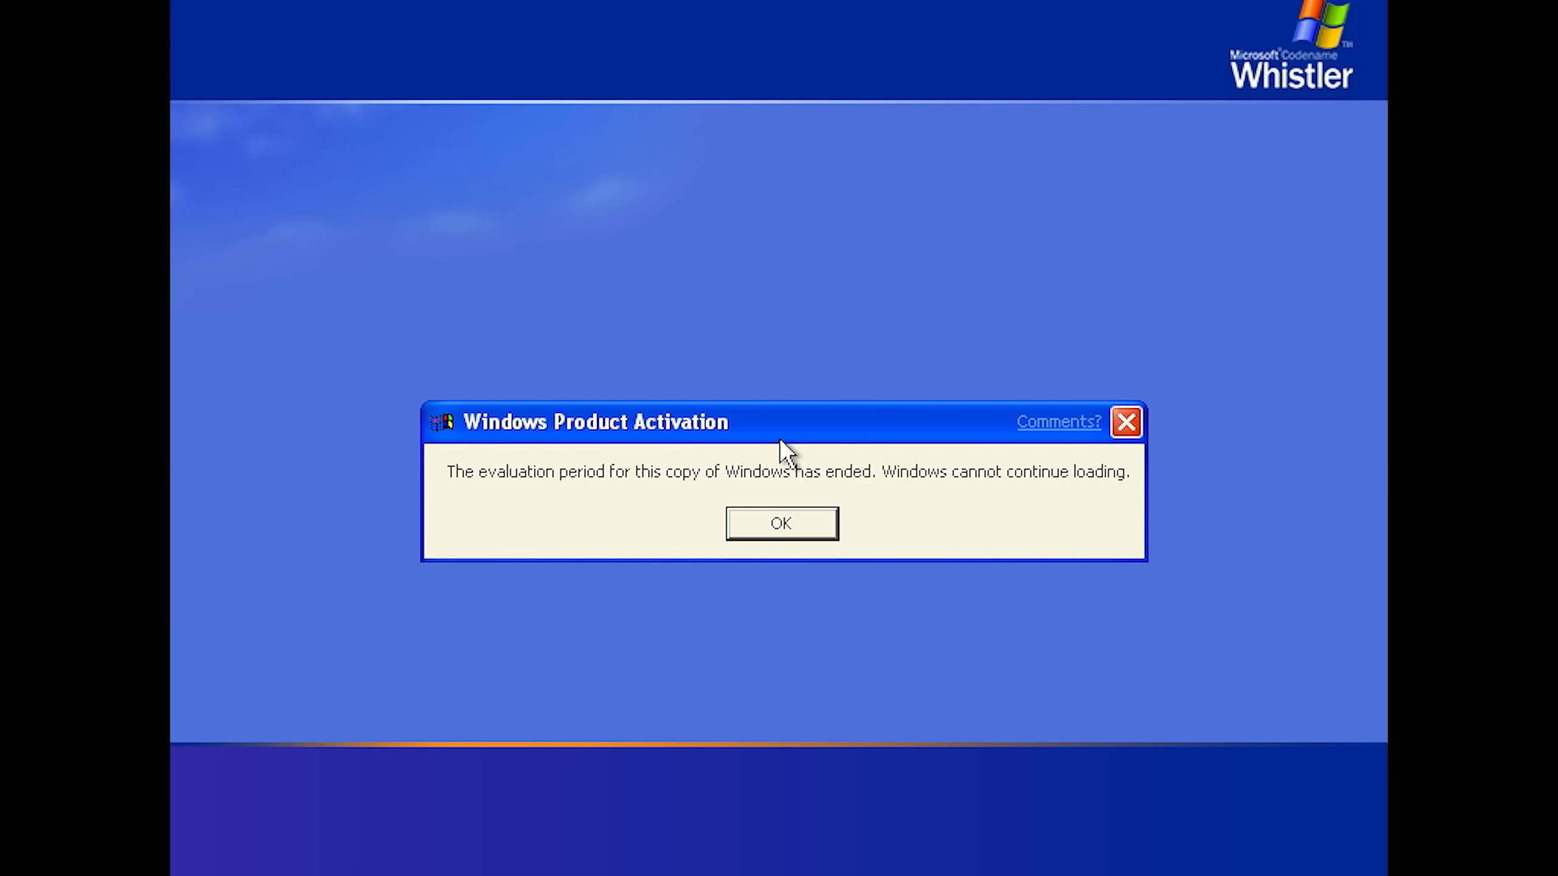
{"action": "left_click", "coordinate": [781, 523]}
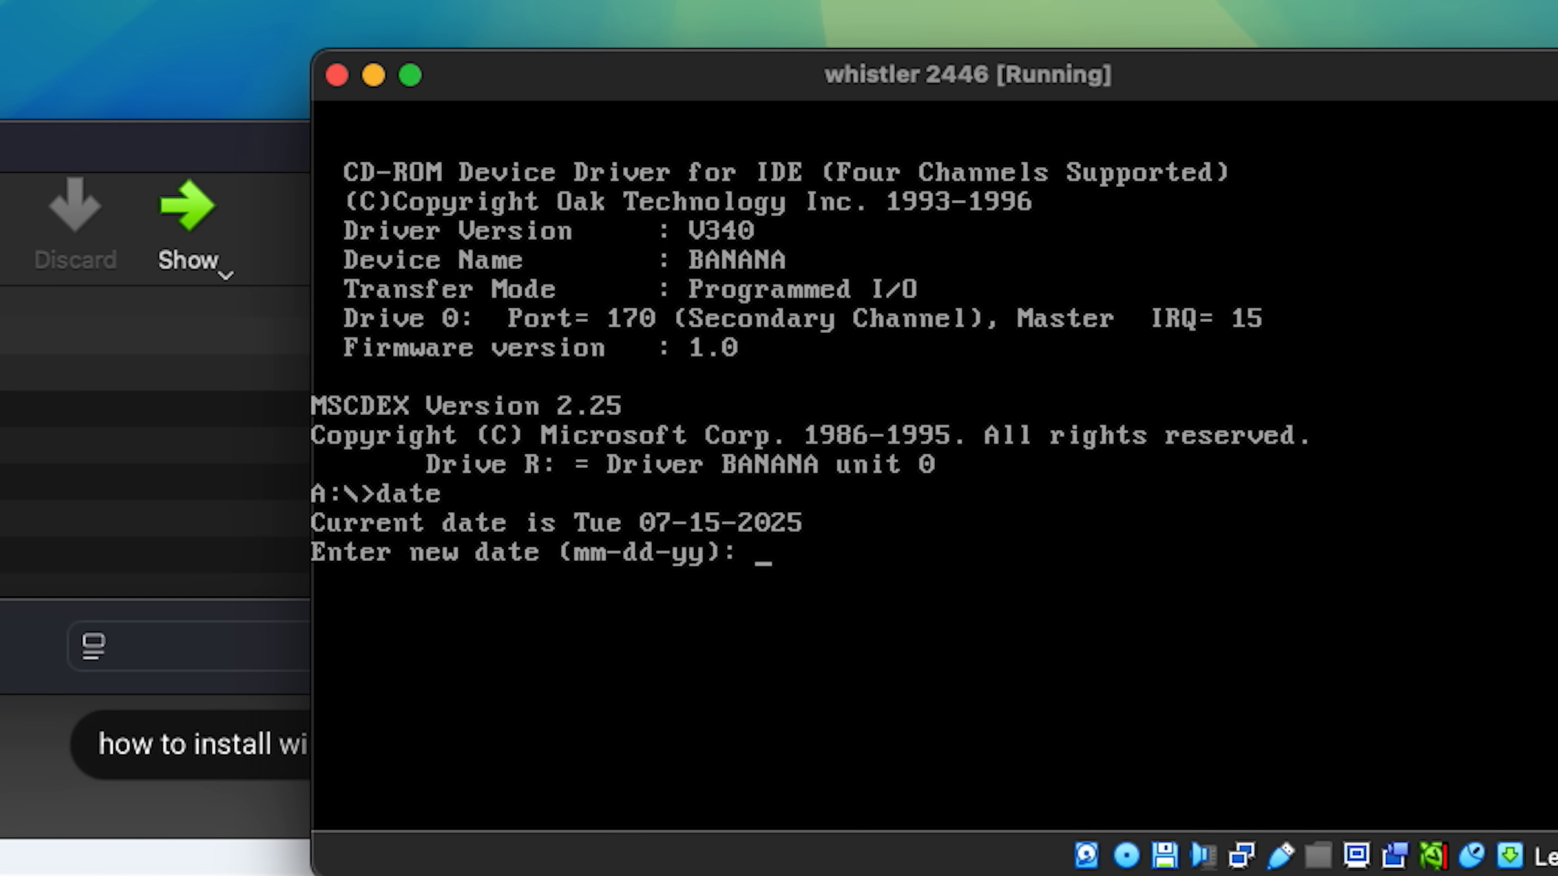
- Enter a 02-24 date at the DOS date prompt to move the system clock earlier
{"action": "type", "text": "02-24-"}
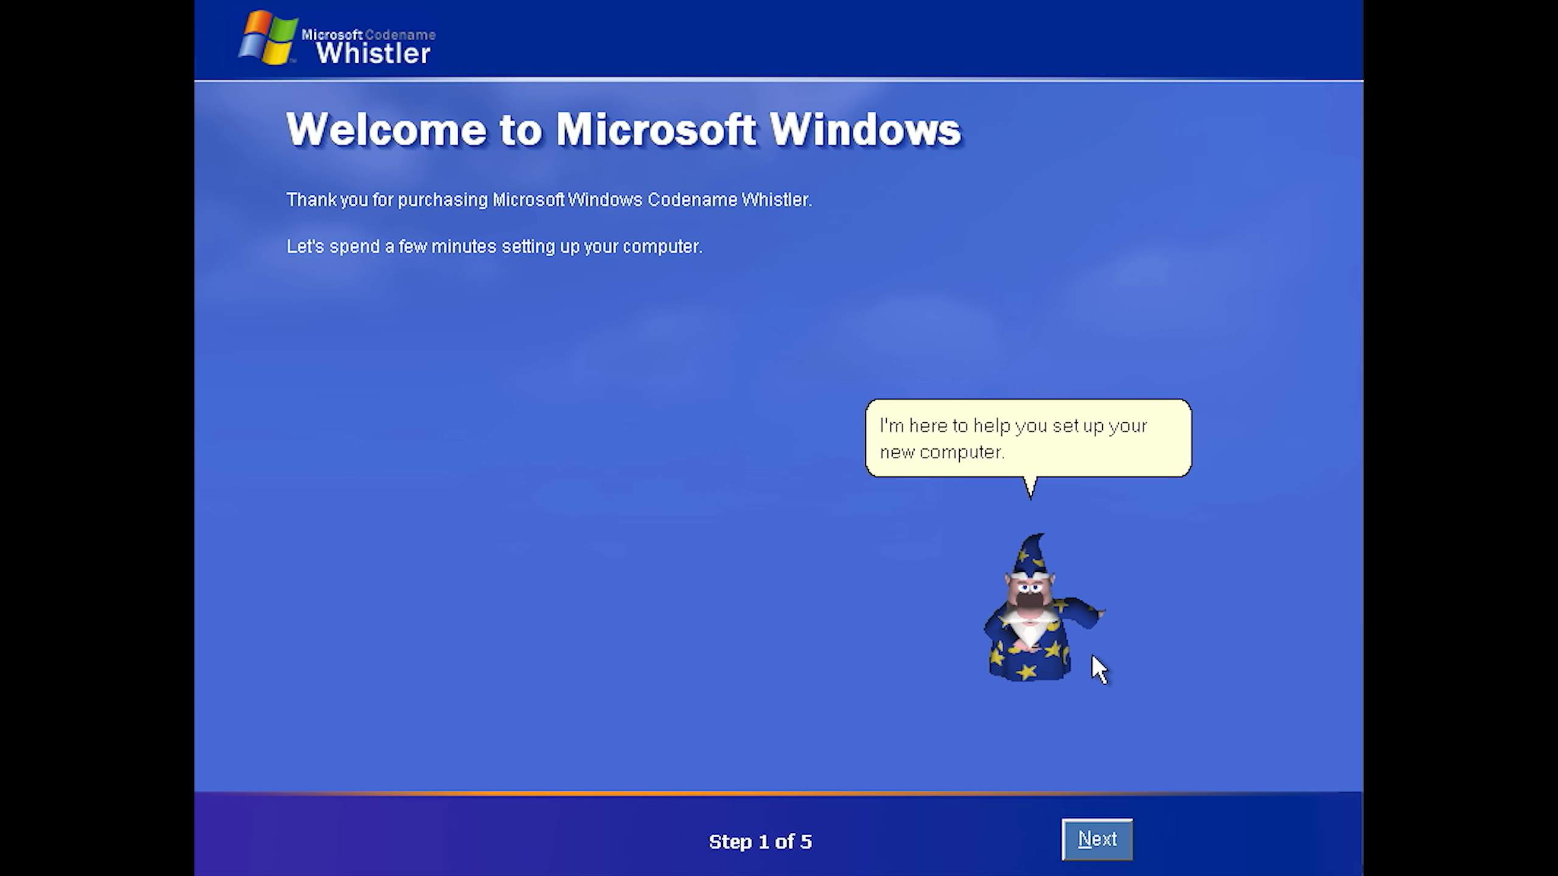
{"action": "mouse_move", "coordinate": [926, 480]}
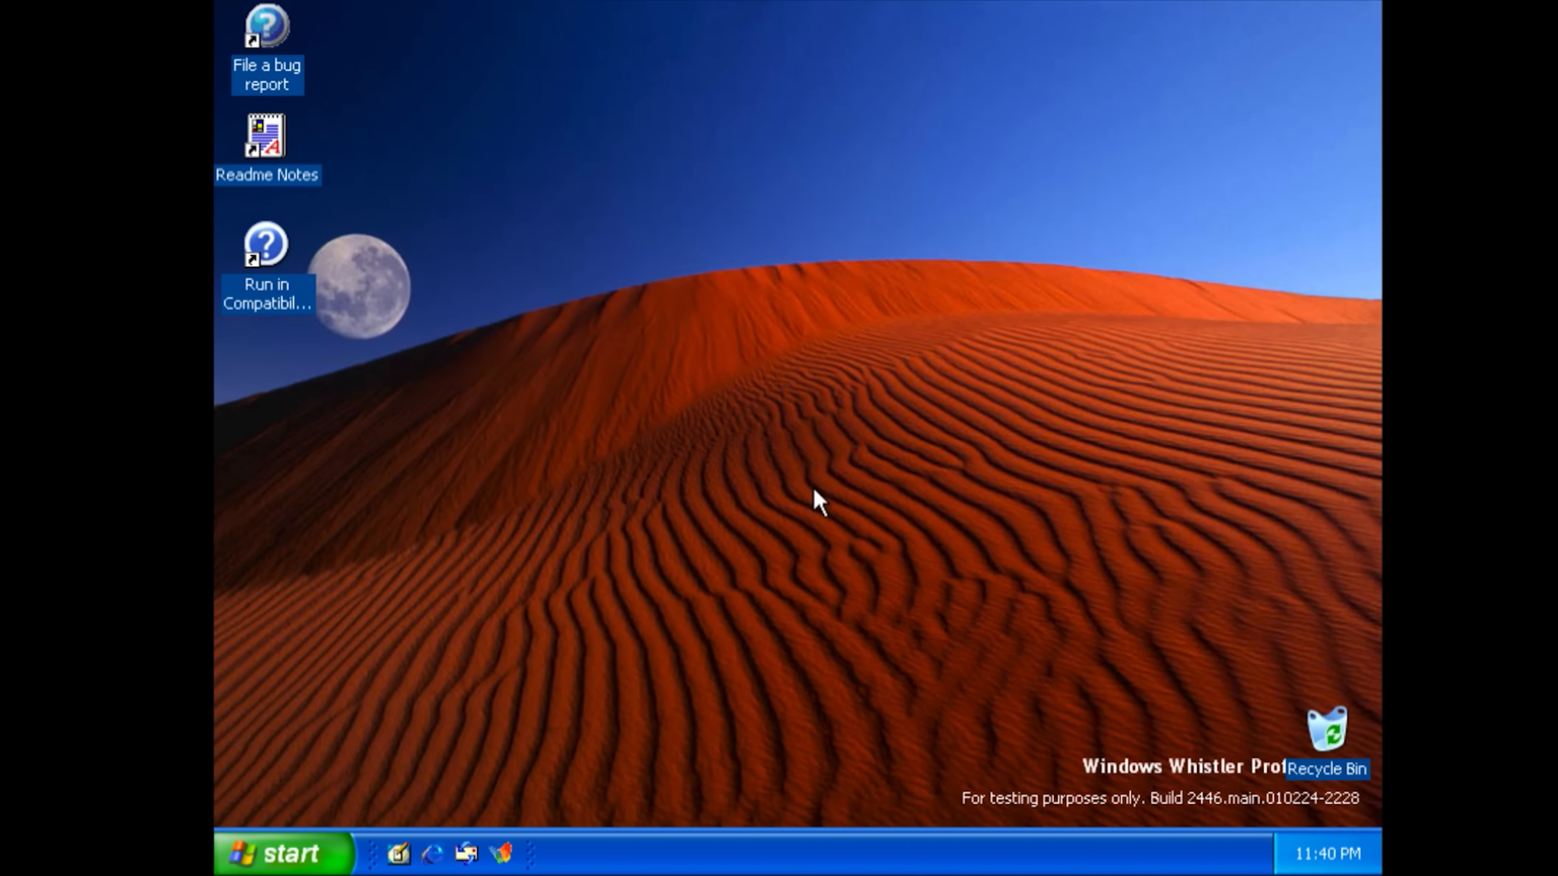
{"action": "mouse_move", "coordinate": [525, 350]}
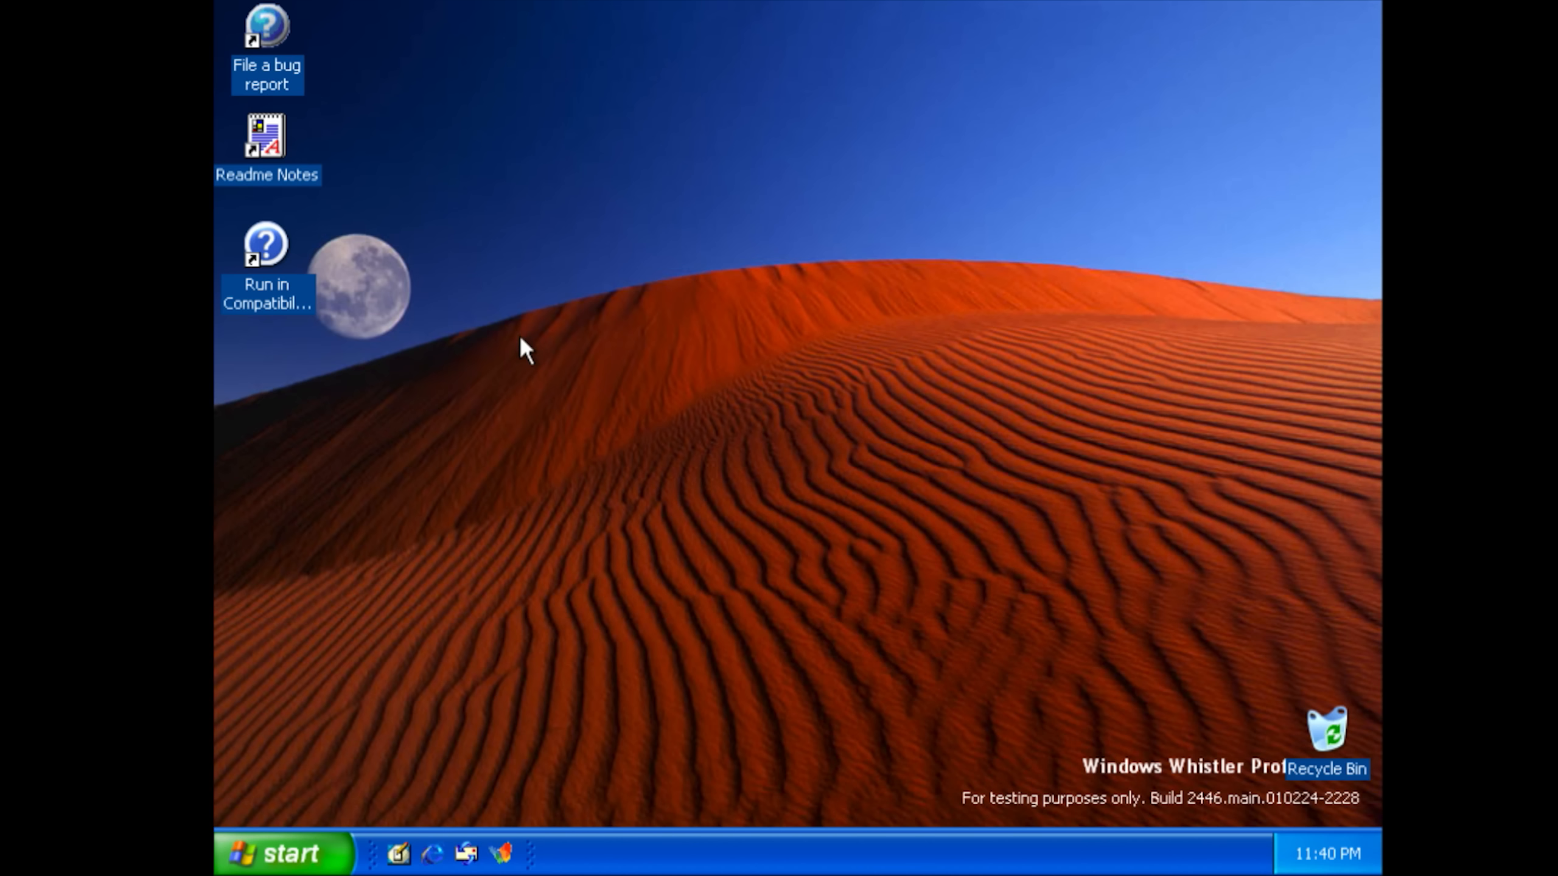
- From the desktop's Display Properties, apply 1600 by 1200 pixels and confirm keeping it
{"action": "right_click", "coordinate": [740, 447]}
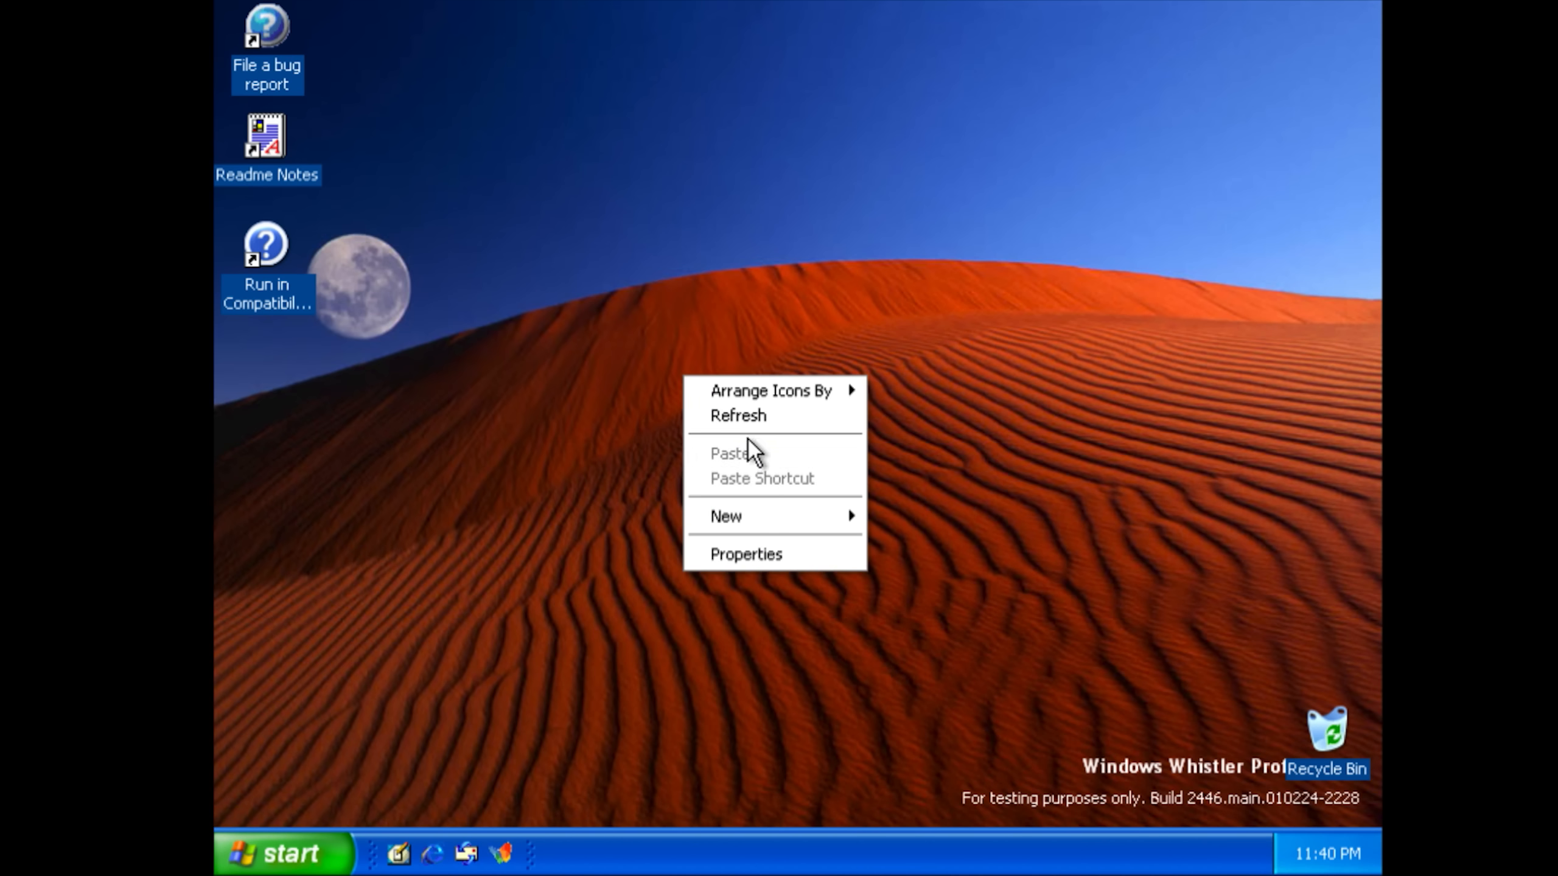
{"action": "left_click", "coordinate": [746, 554]}
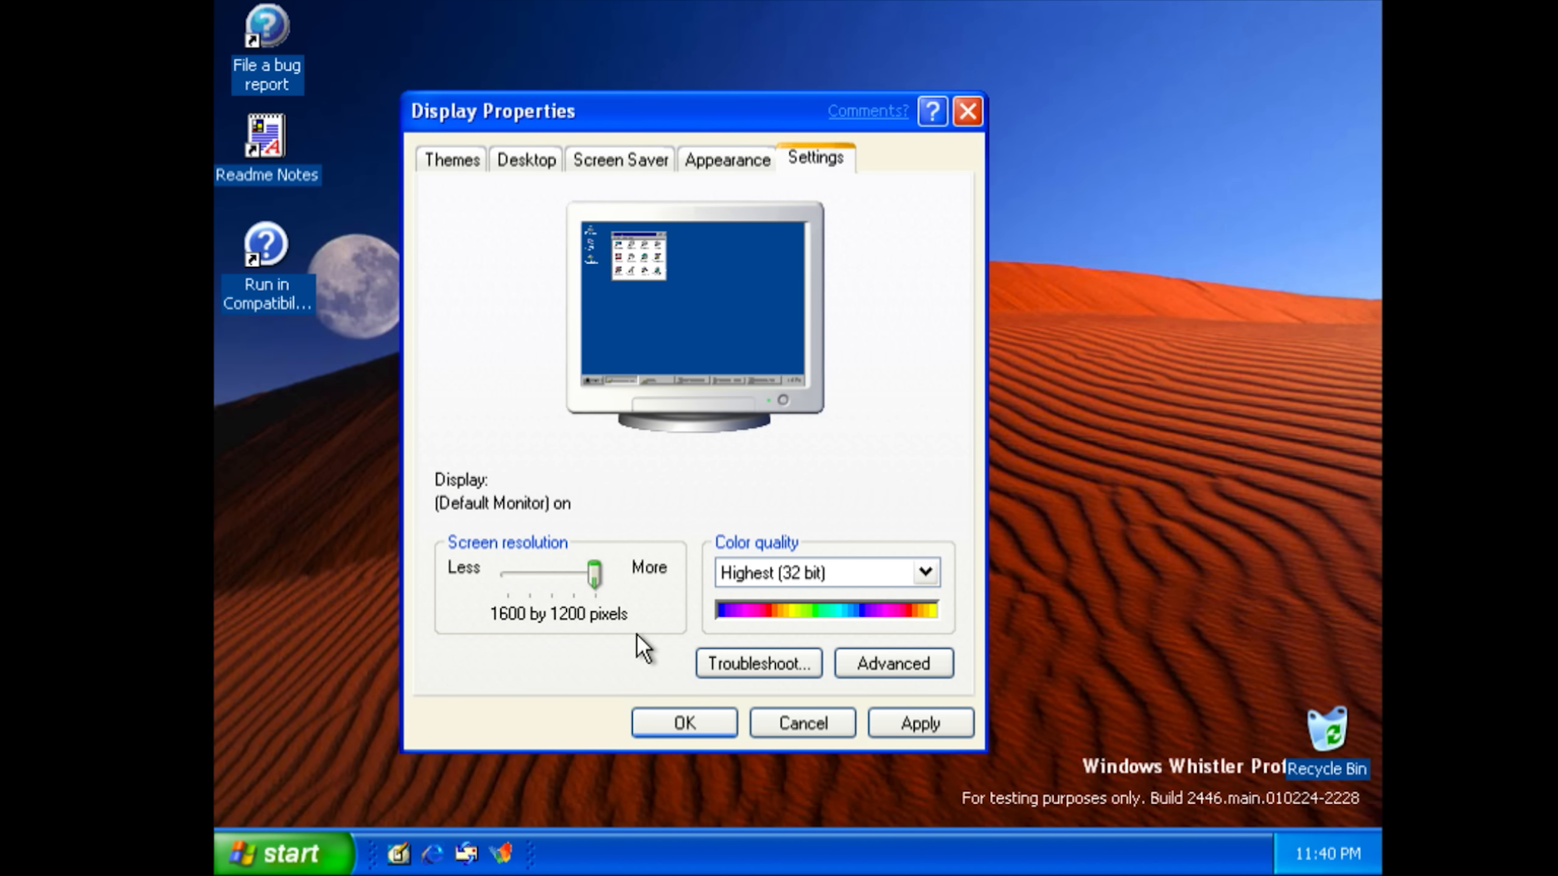
{"action": "left_click", "coordinate": [918, 722]}
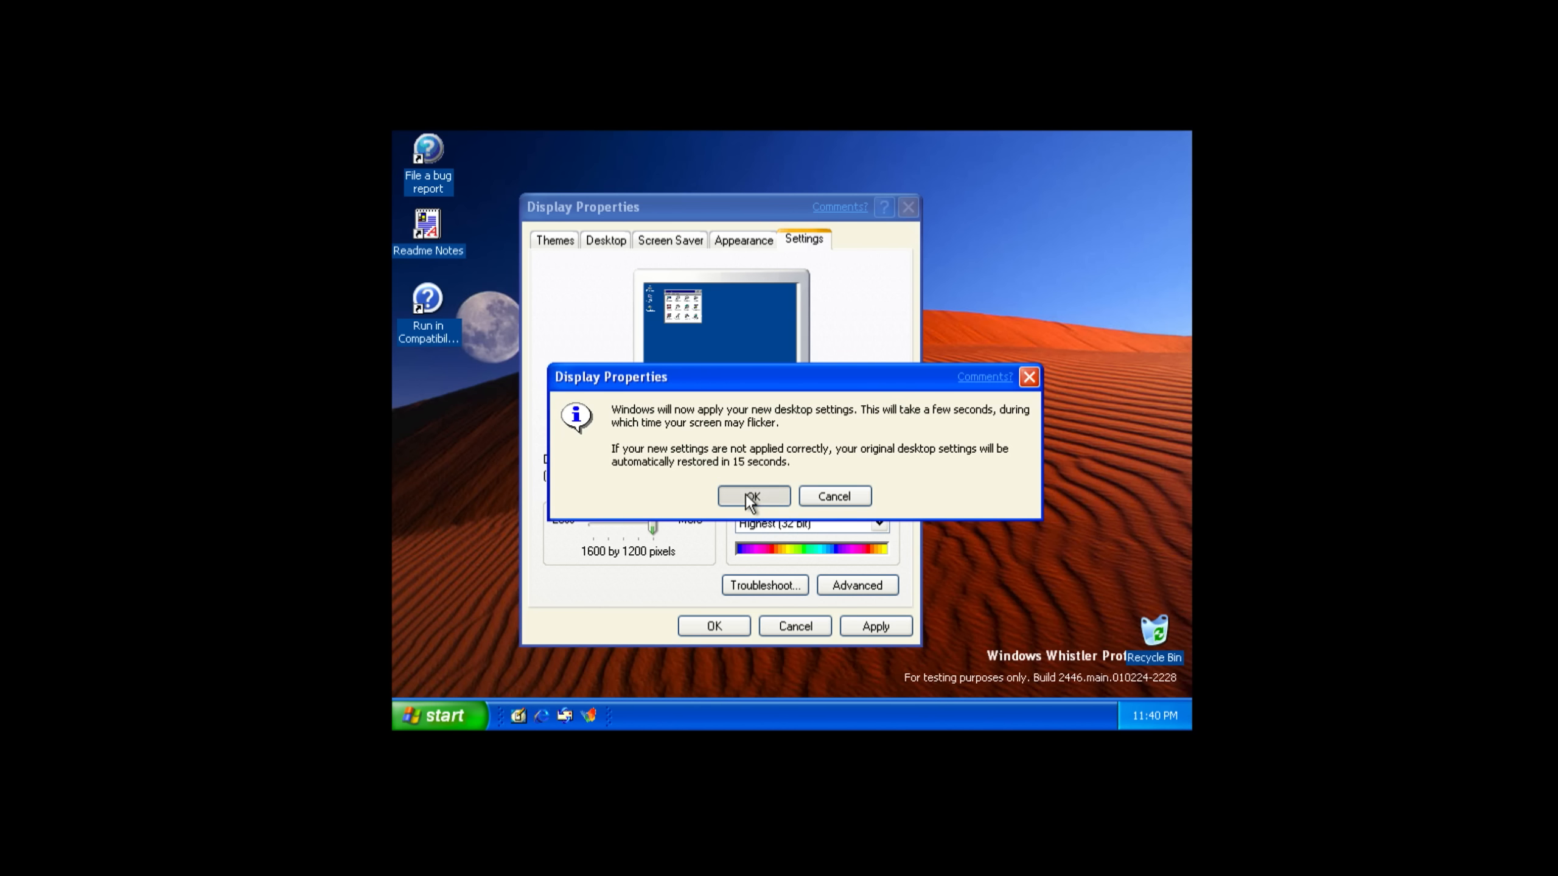
{"action": "left_click", "coordinate": [753, 496]}
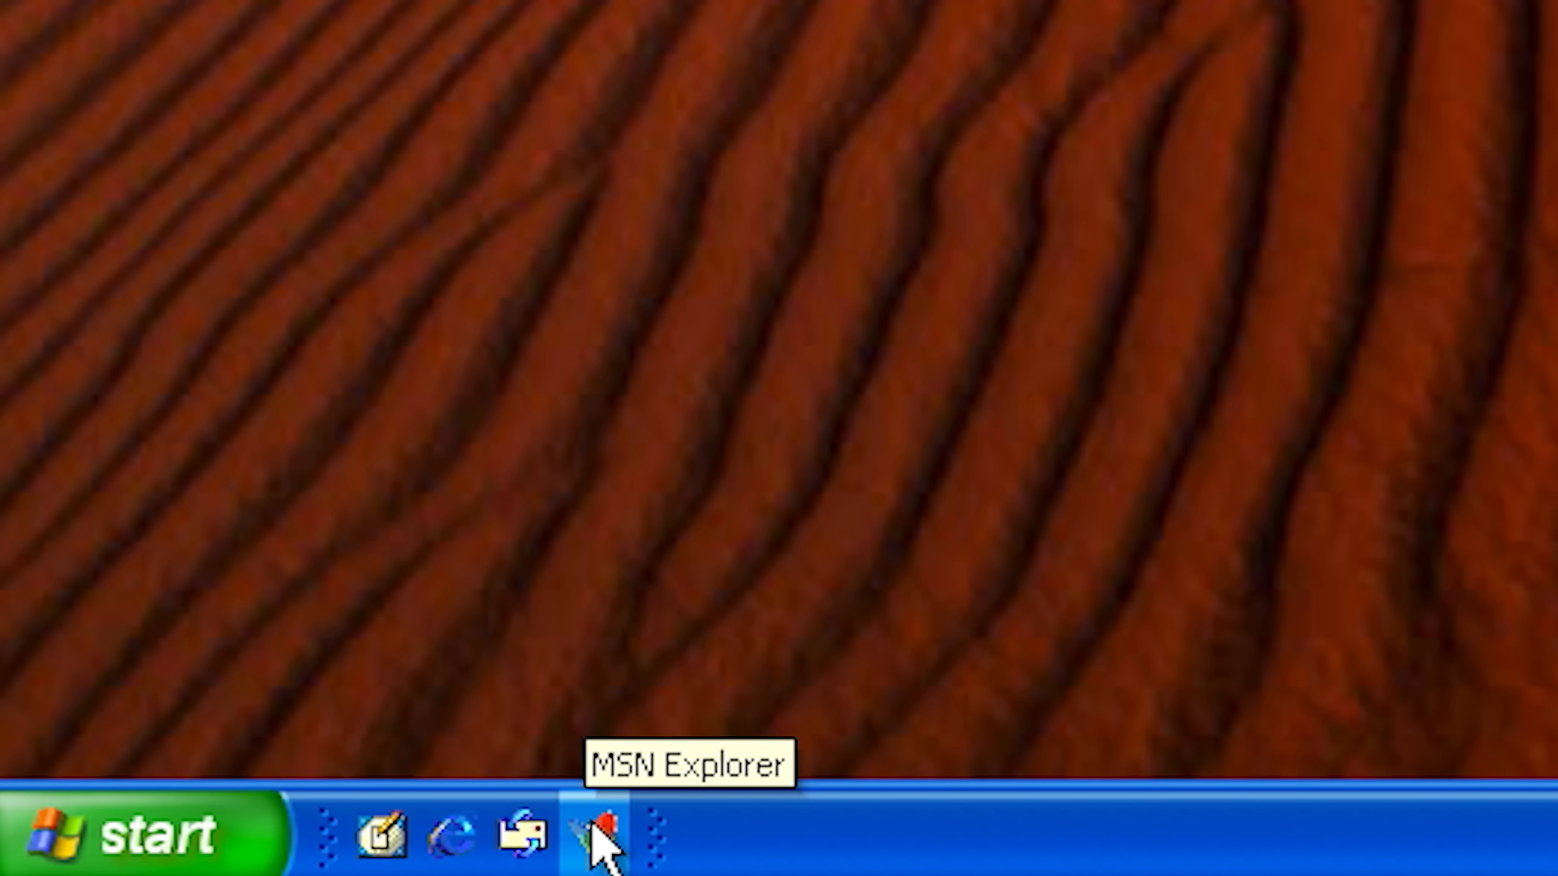
{"action": "left_click", "coordinate": [596, 840]}
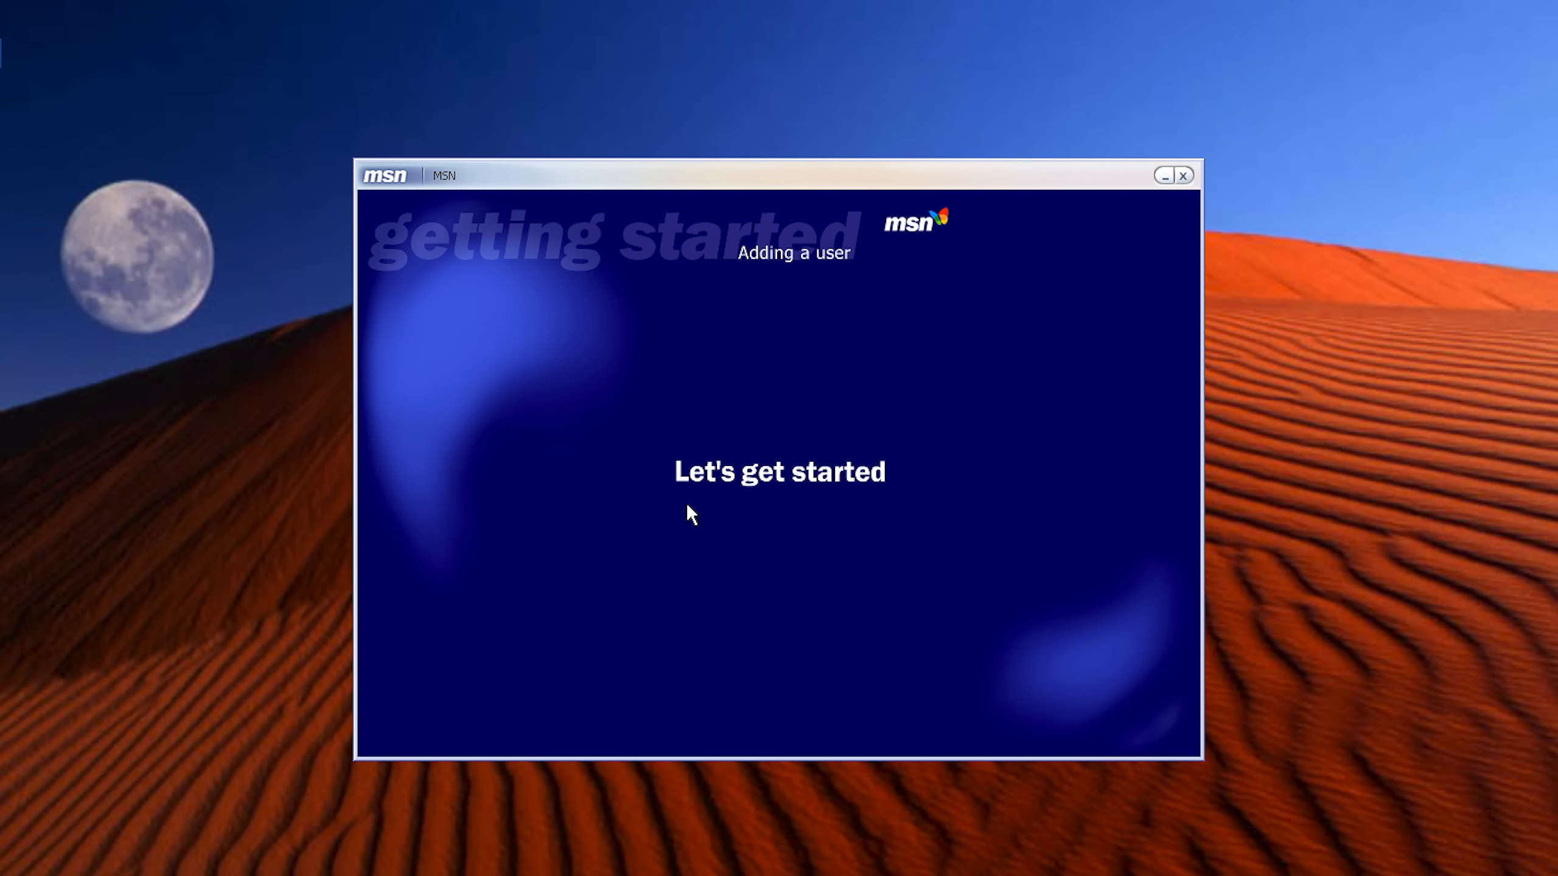
{"action": "left_click", "coordinate": [1181, 175]}
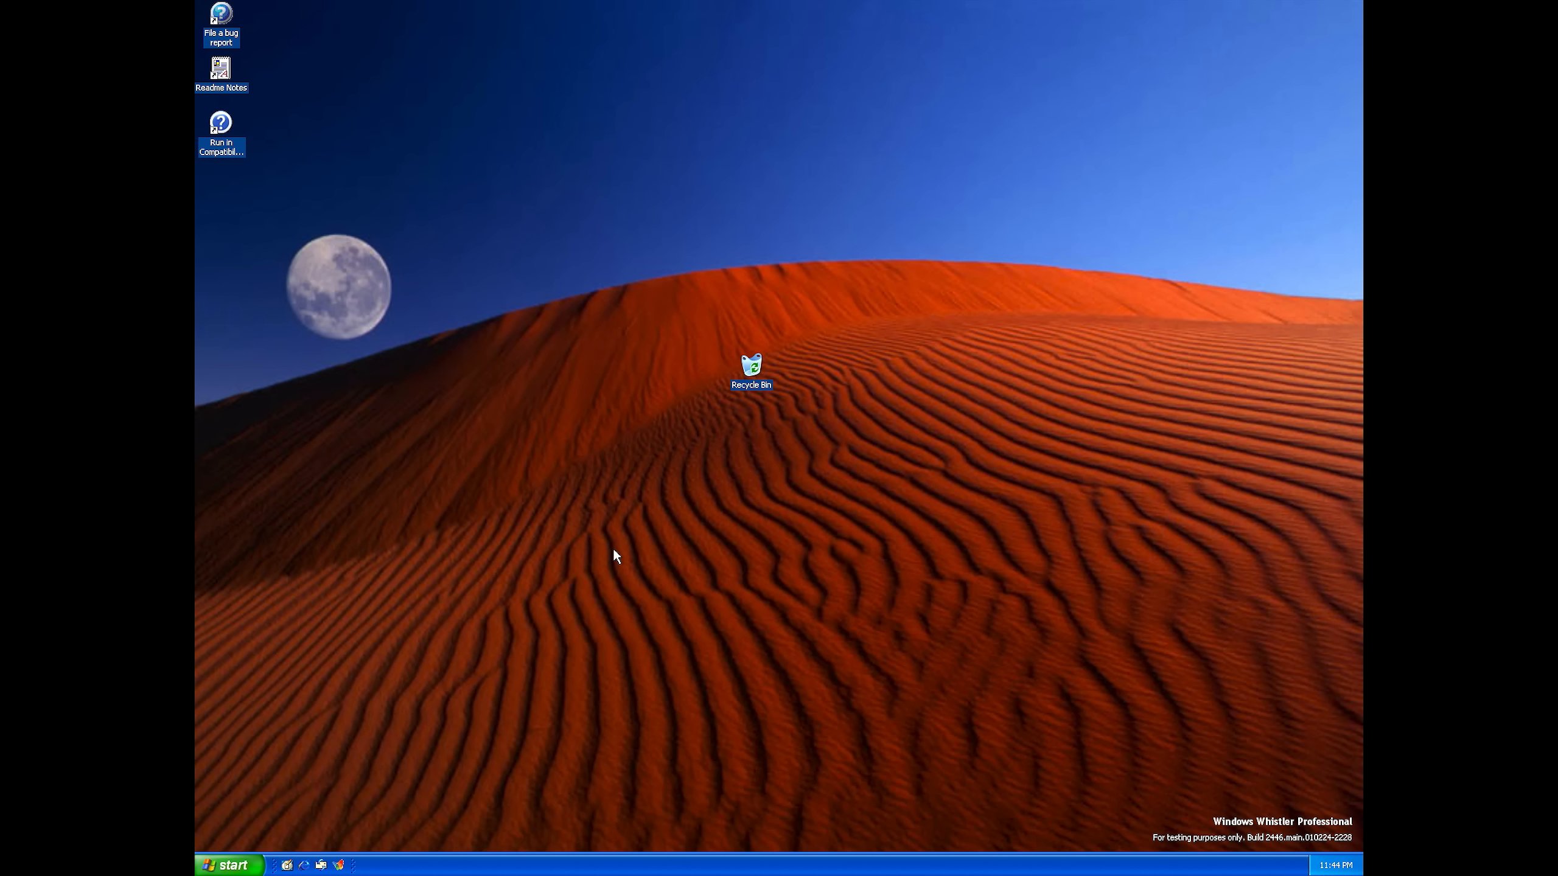
{"action": "mouse_move", "coordinate": [641, 536]}
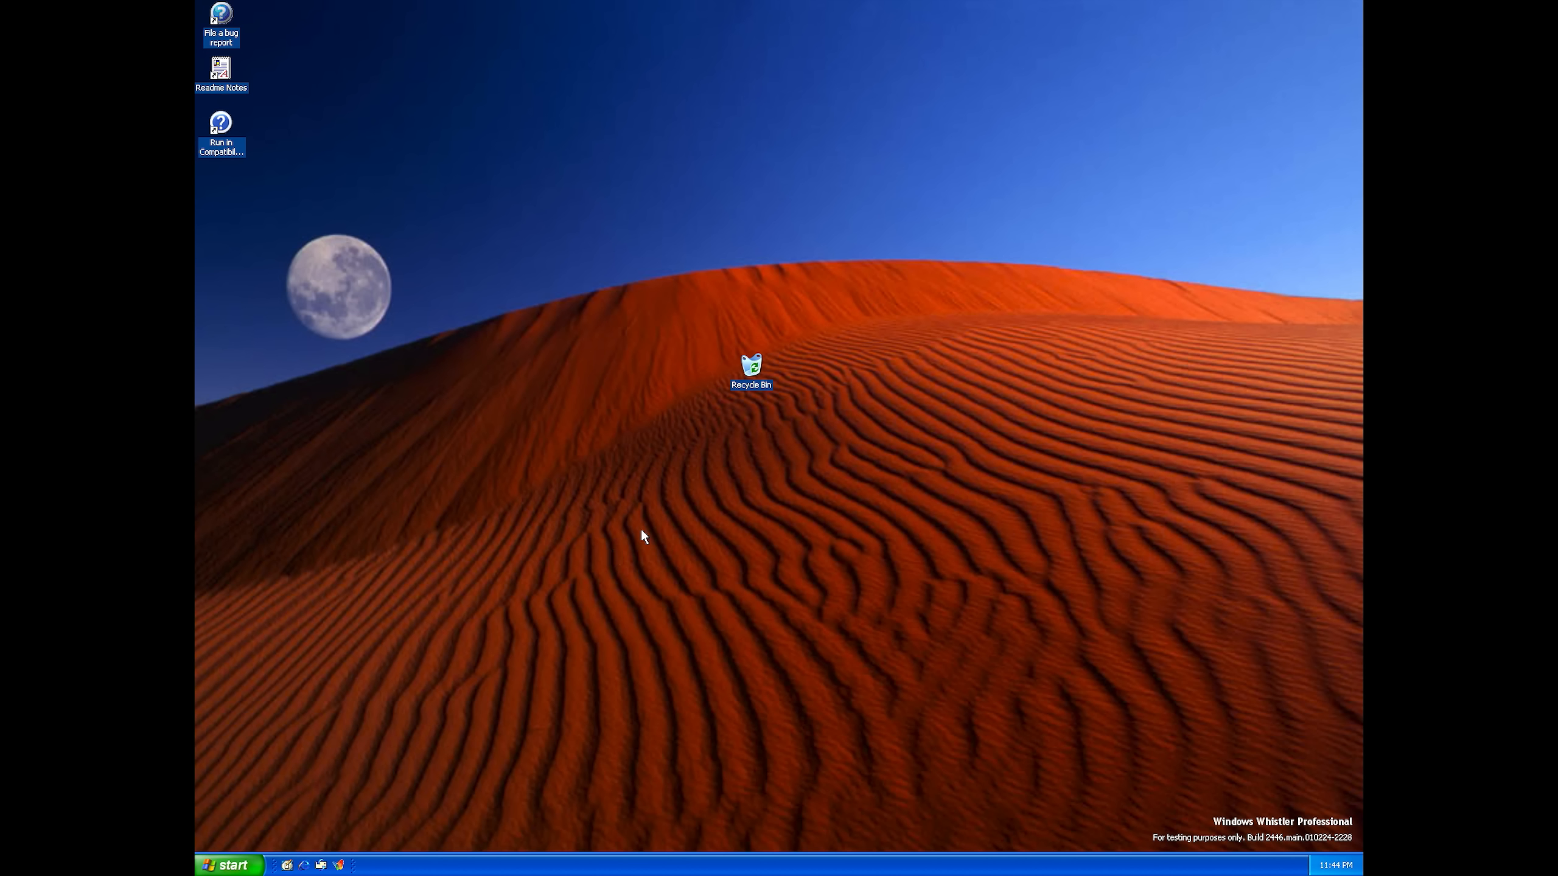
{"action": "mouse_move", "coordinate": [703, 490]}
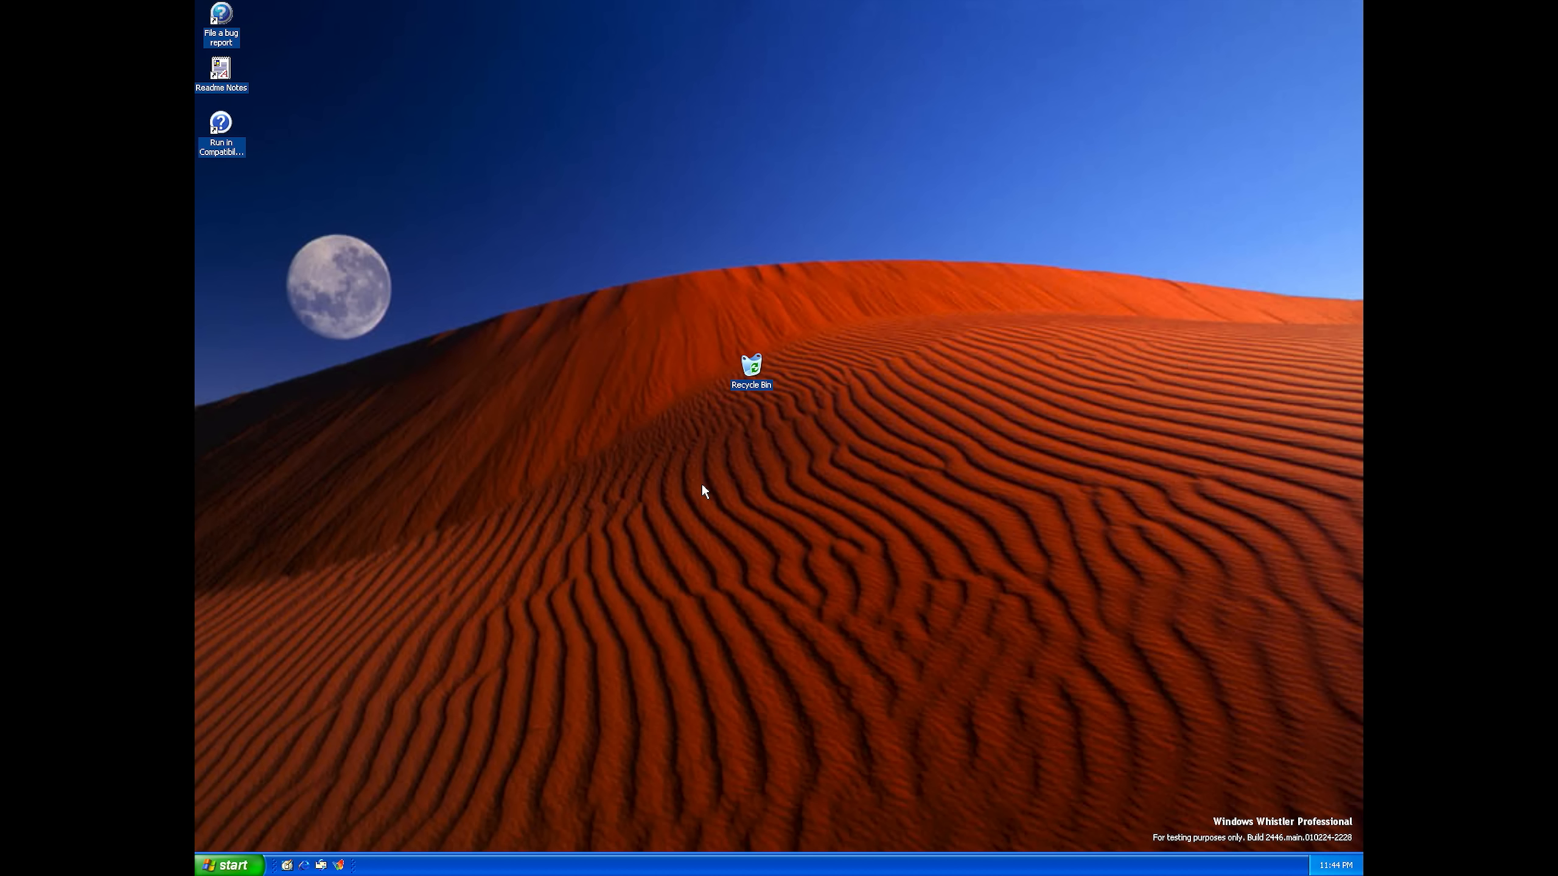
{"action": "mouse_move", "coordinate": [589, 631]}
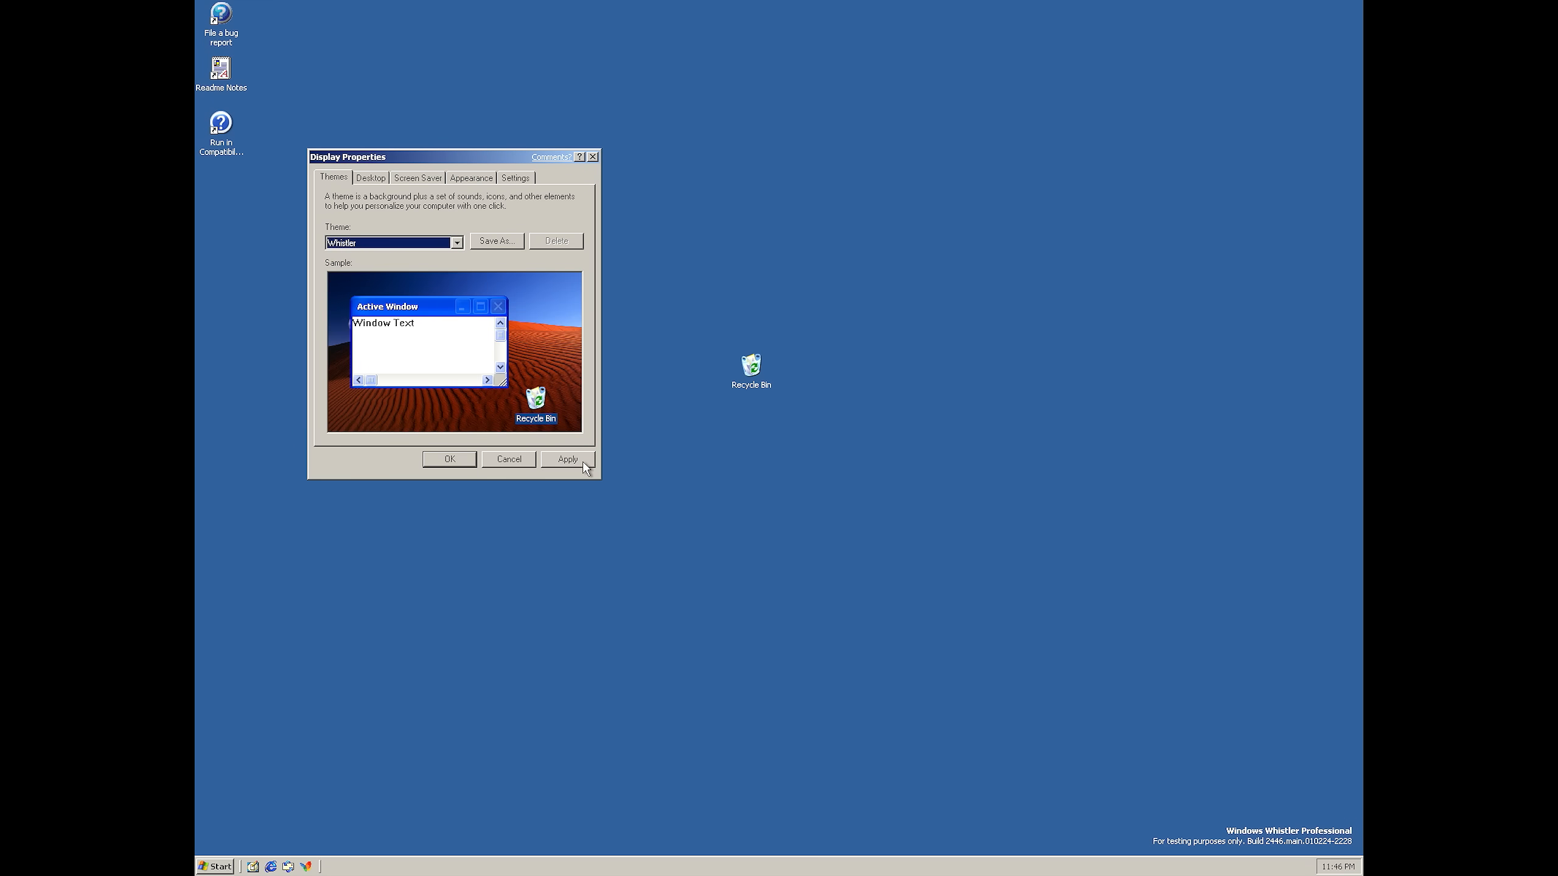
- Apply the Whistler theme from the Display Properties Themes list
{"action": "left_click", "coordinate": [567, 459]}
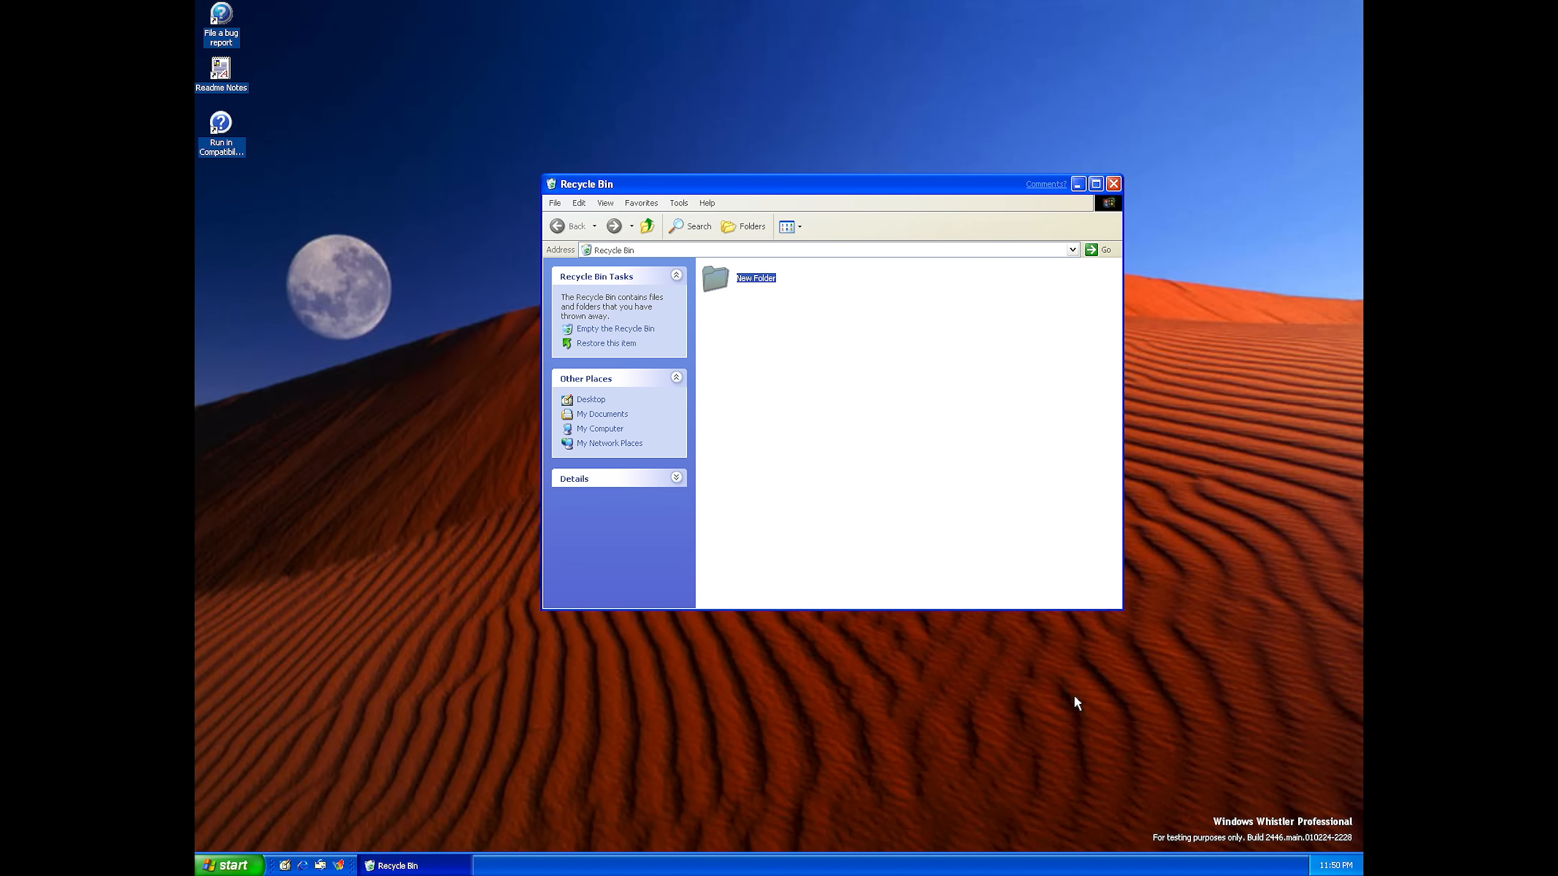
- Deselect the New Folder item in the Recycle Bin window
{"action": "left_click", "coordinate": [745, 421]}
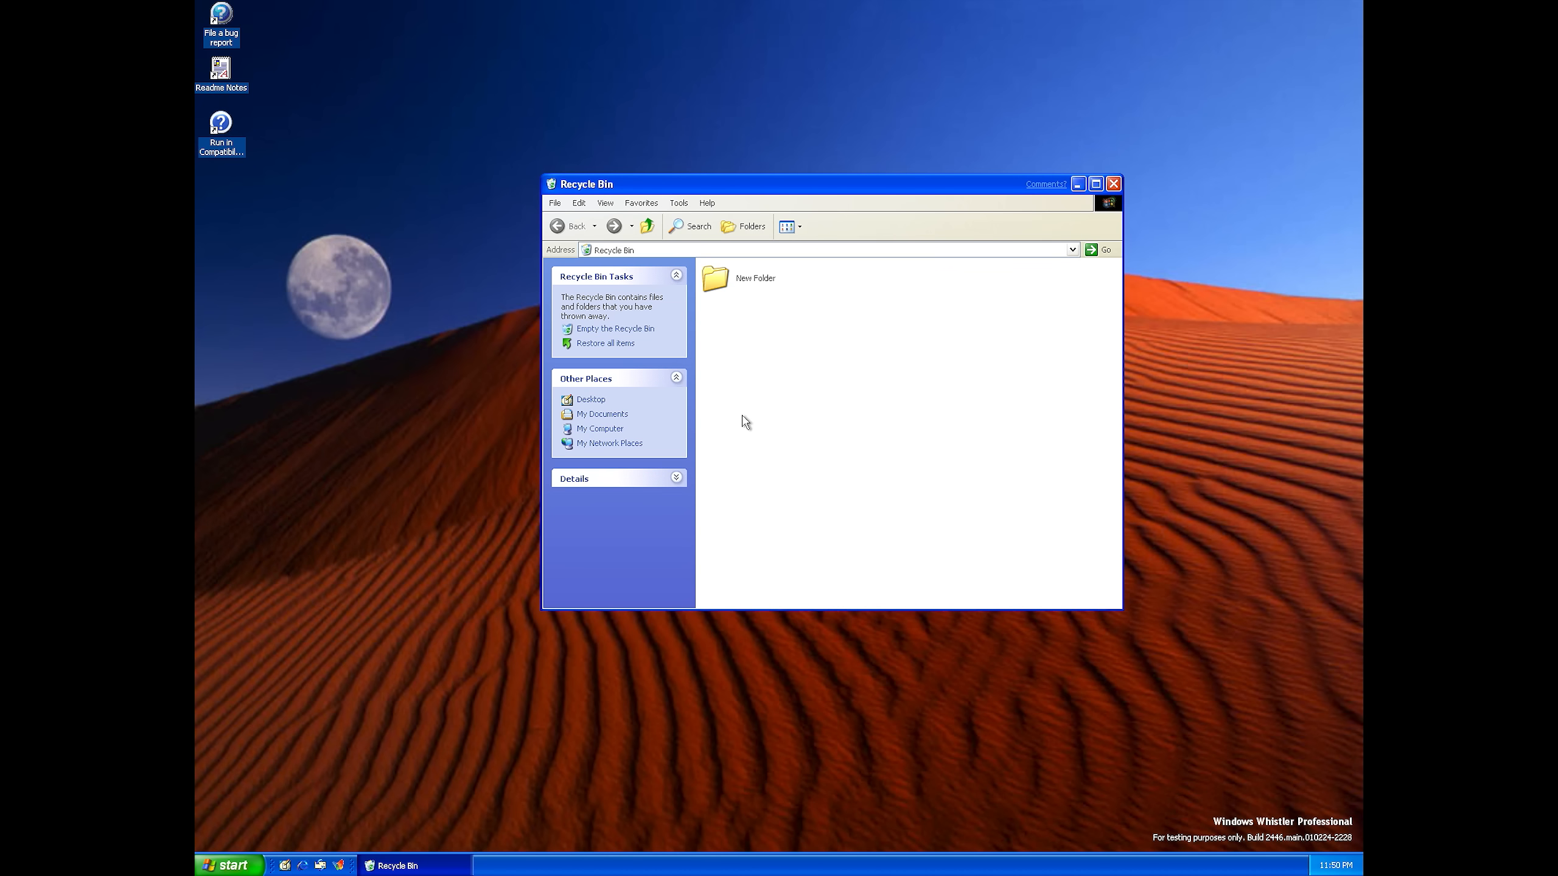
{"action": "mouse_move", "coordinate": [798, 369]}
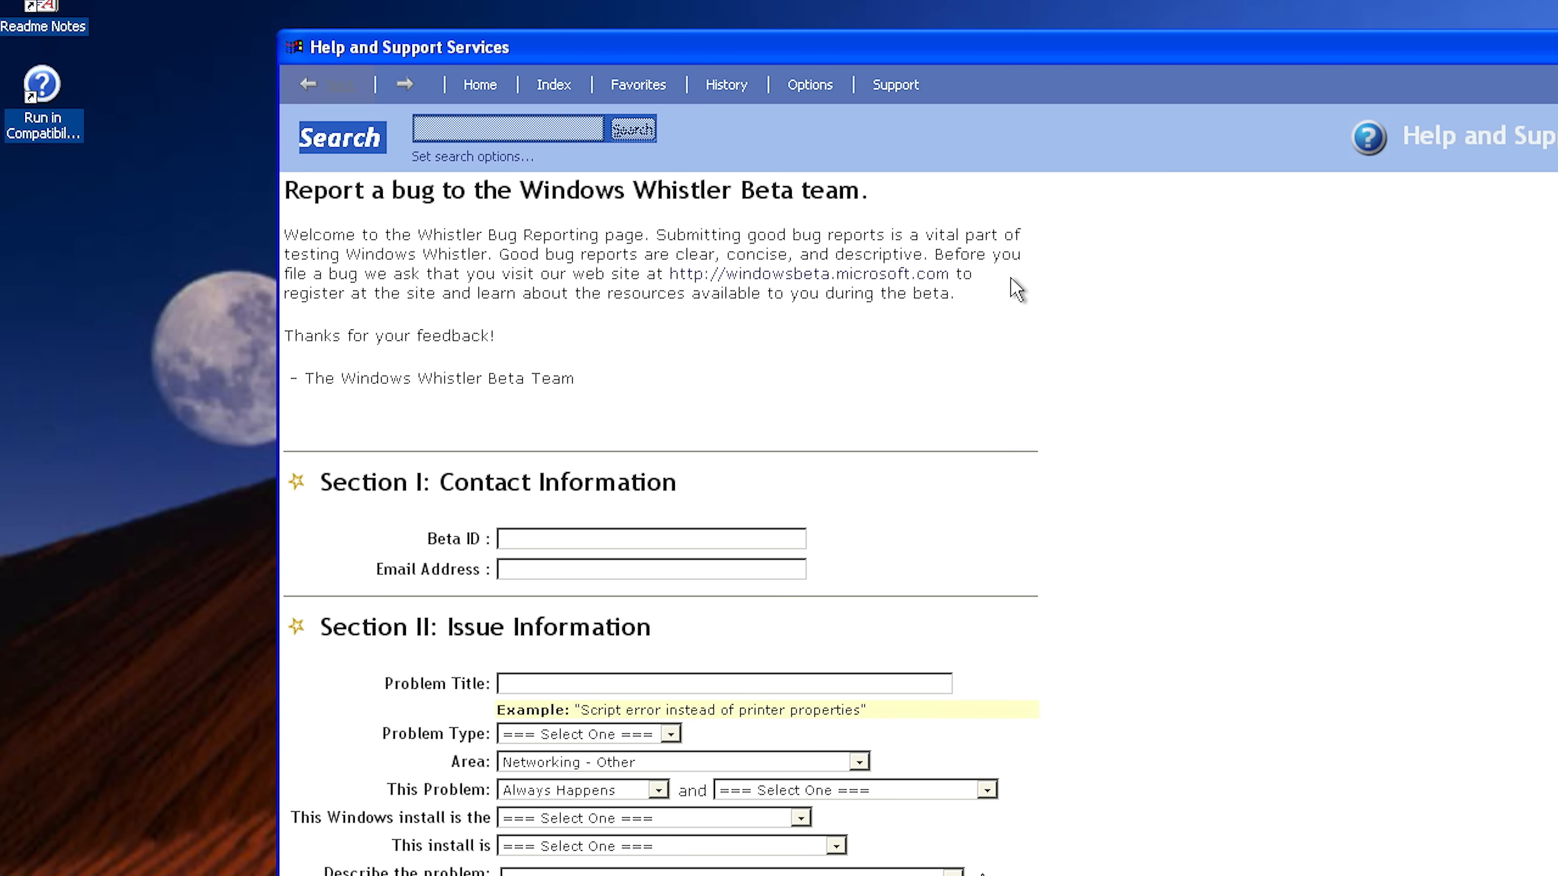
{"action": "mouse_move", "coordinate": [798, 156]}
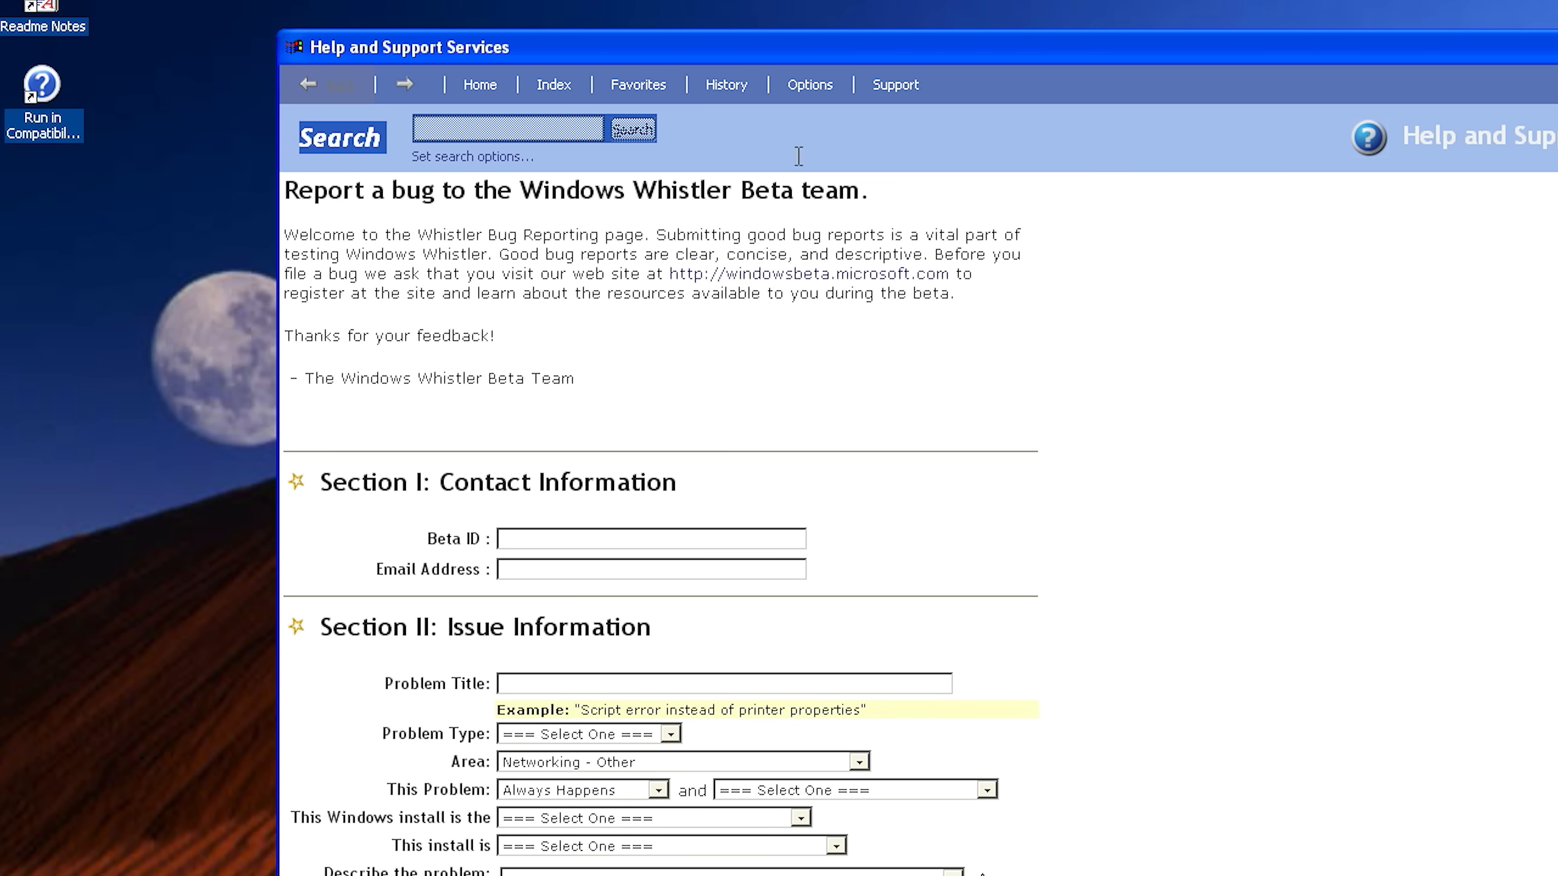